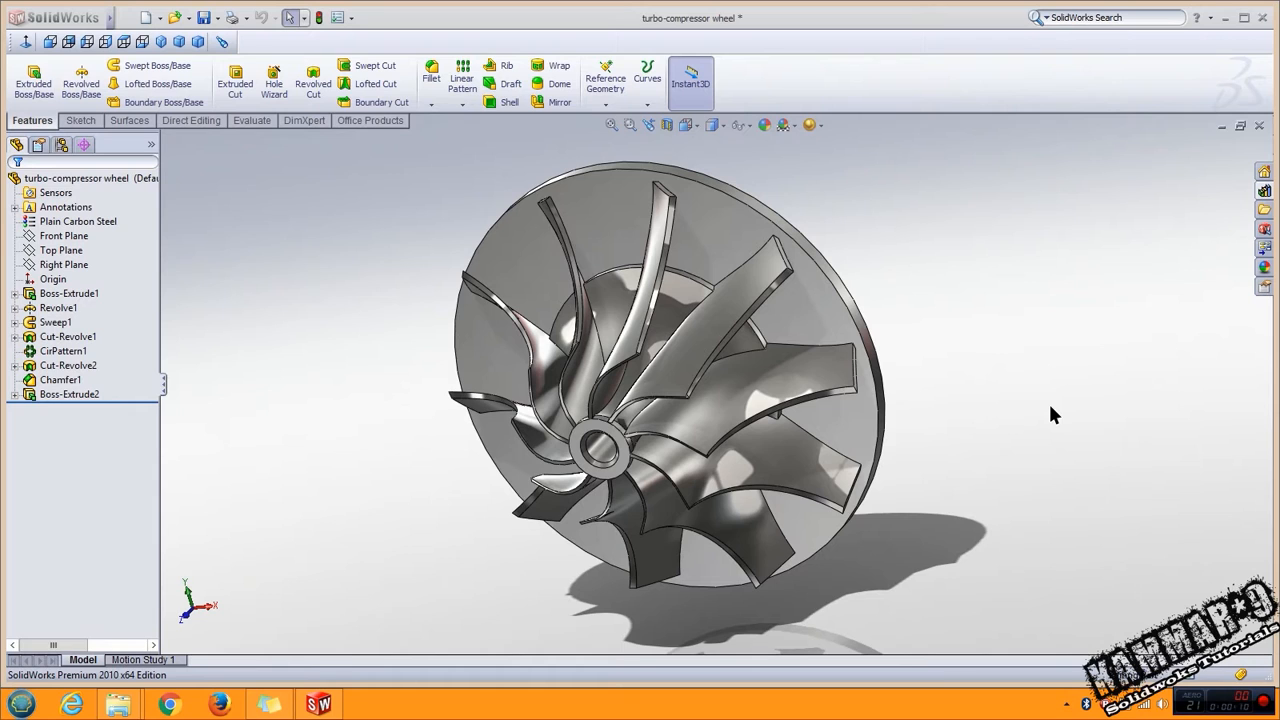
mouse_move(1205, 162)
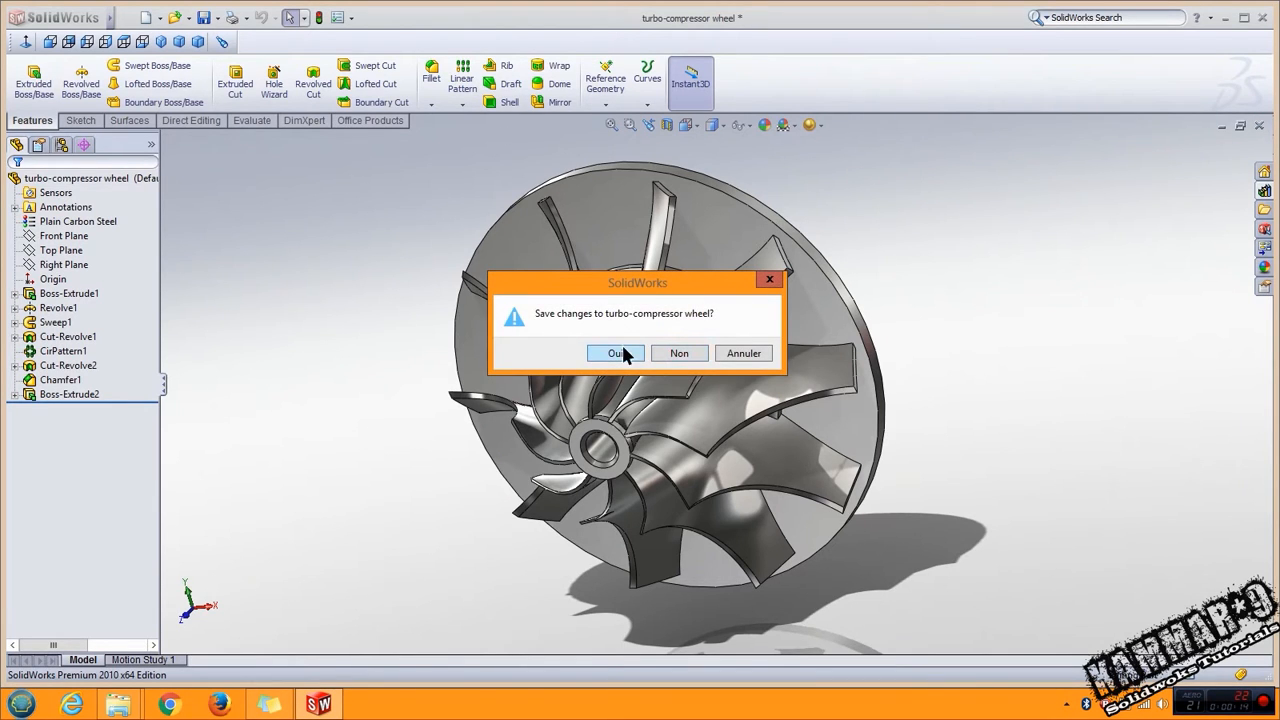
Step: Save changes to the turbo-compressor wheel on closing and start a new document
click(614, 353)
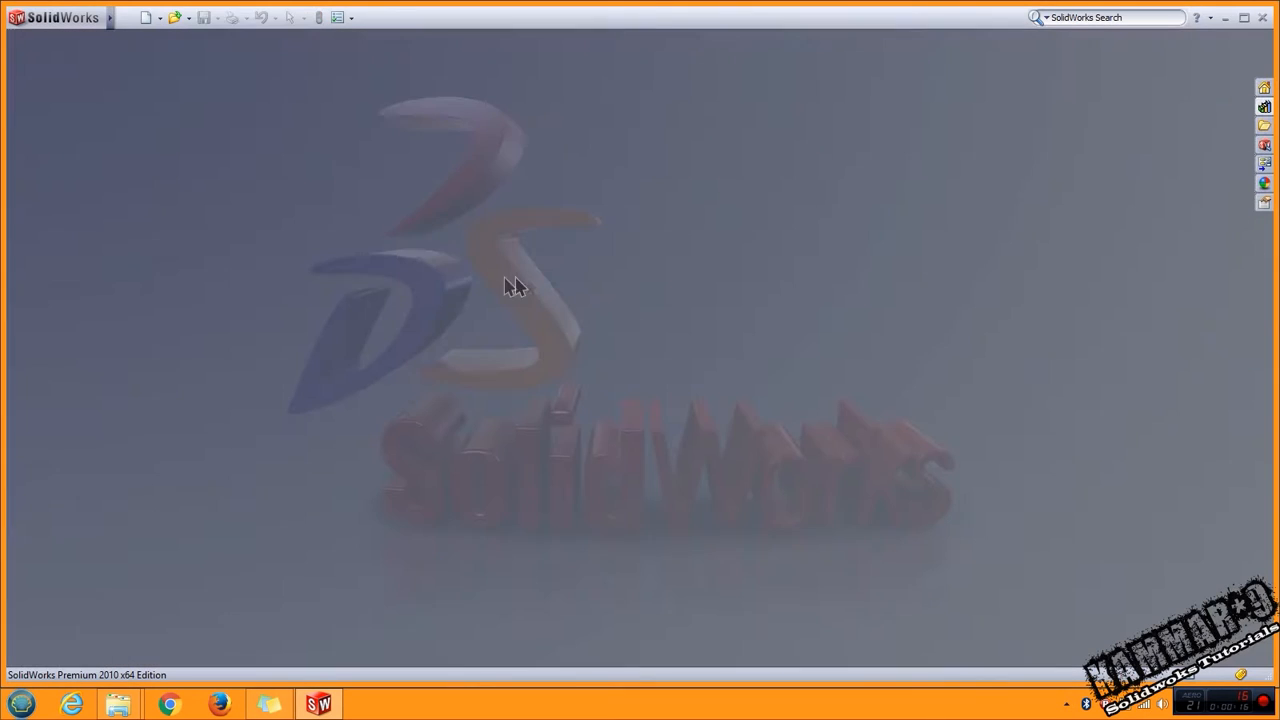
click(146, 17)
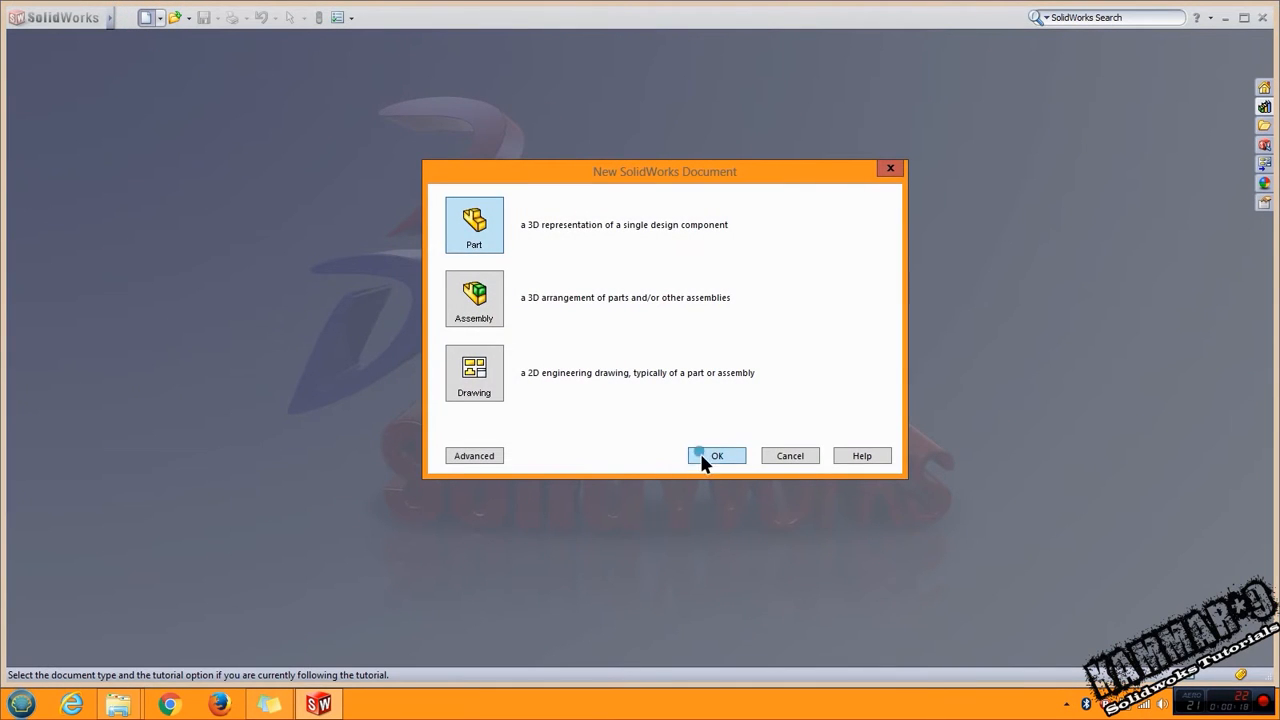
Step: Create a new part and extrude a 55 mm diameter Front Plane circle into a disc
click(716, 455)
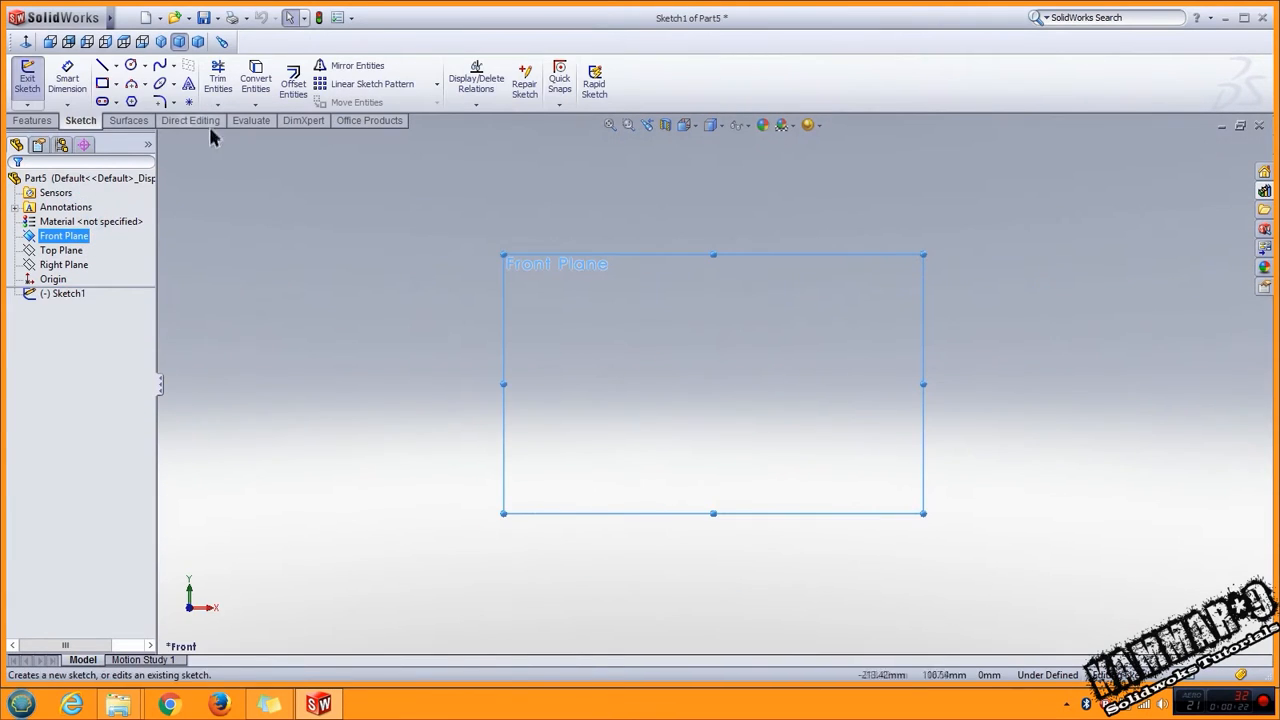
click(103, 65)
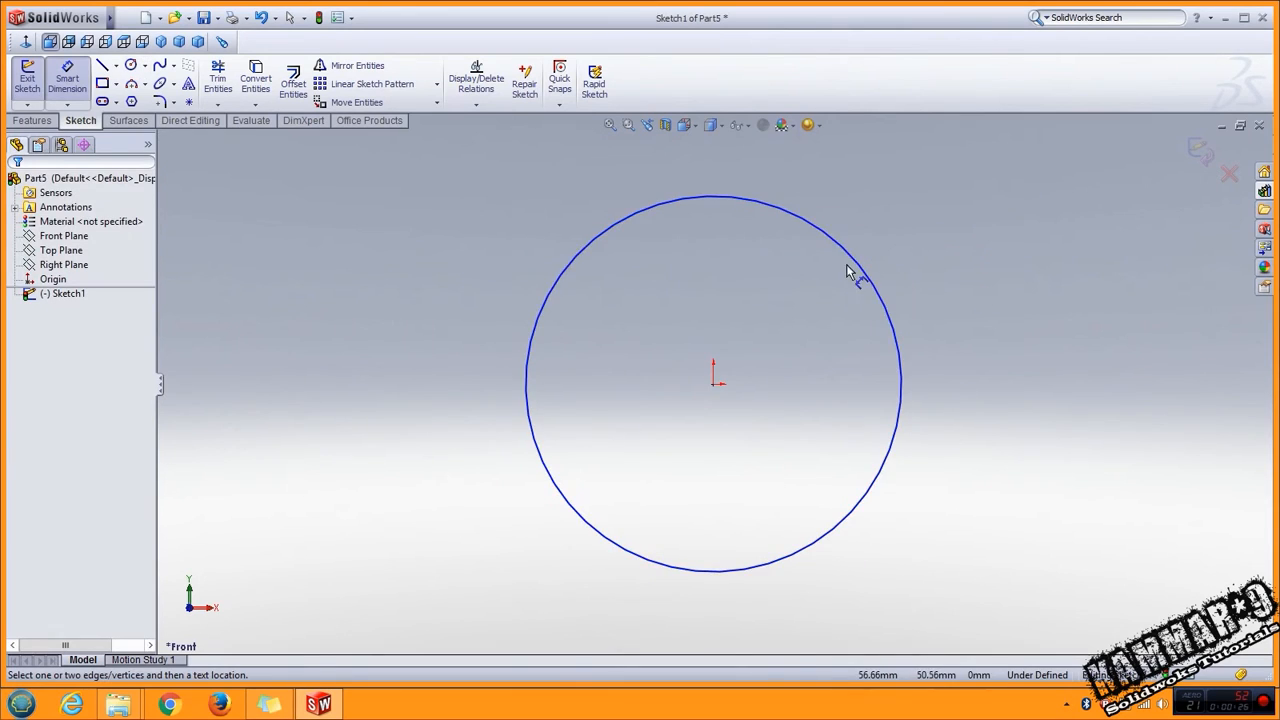
click(850, 271)
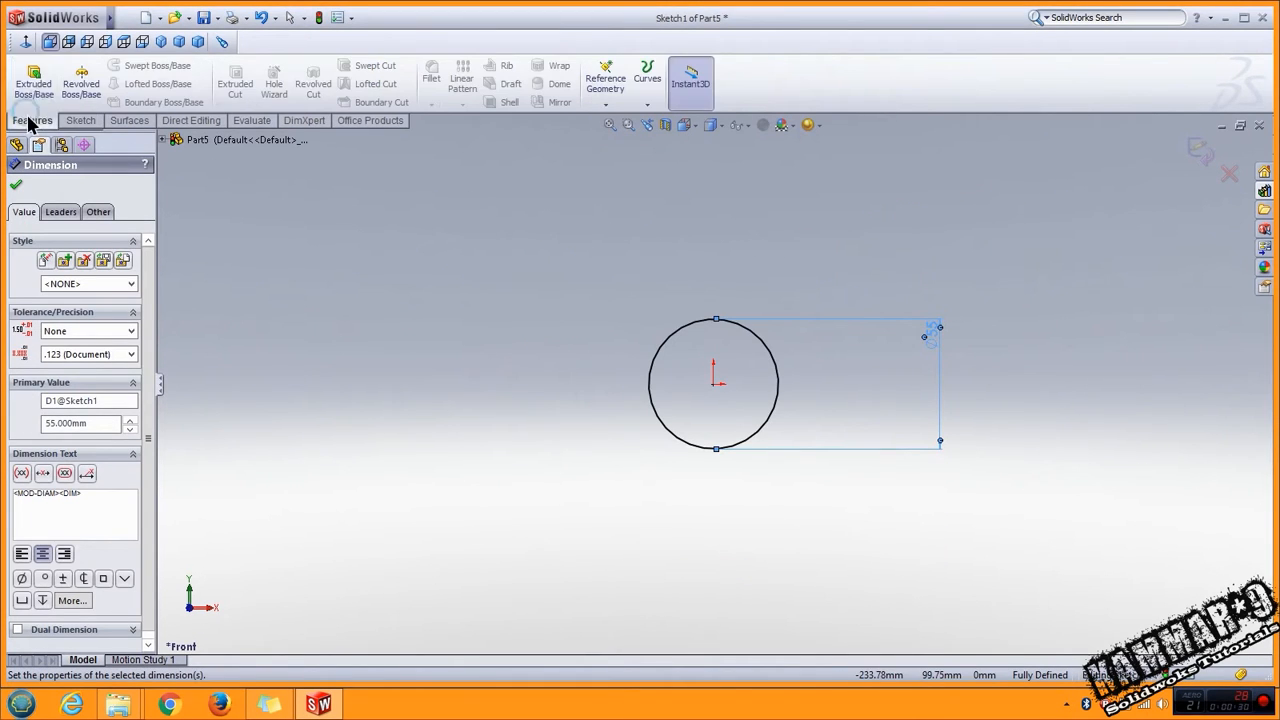
click(33, 80)
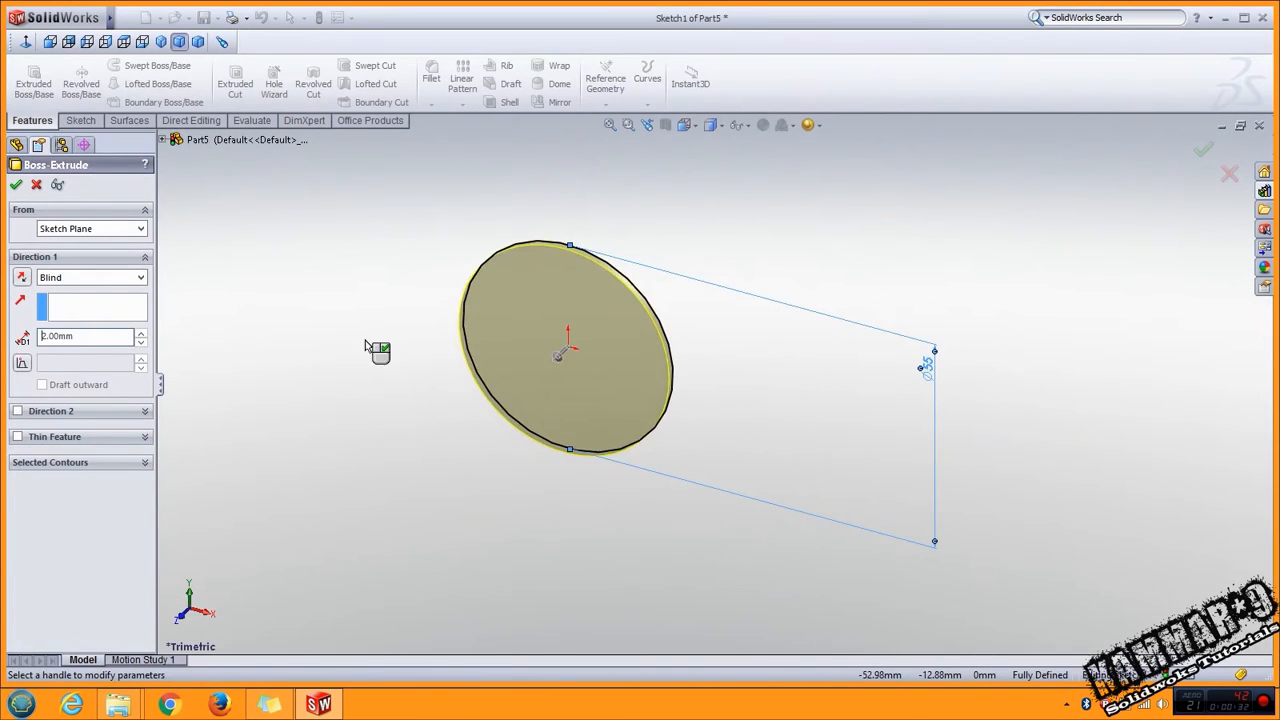
click(1204, 150)
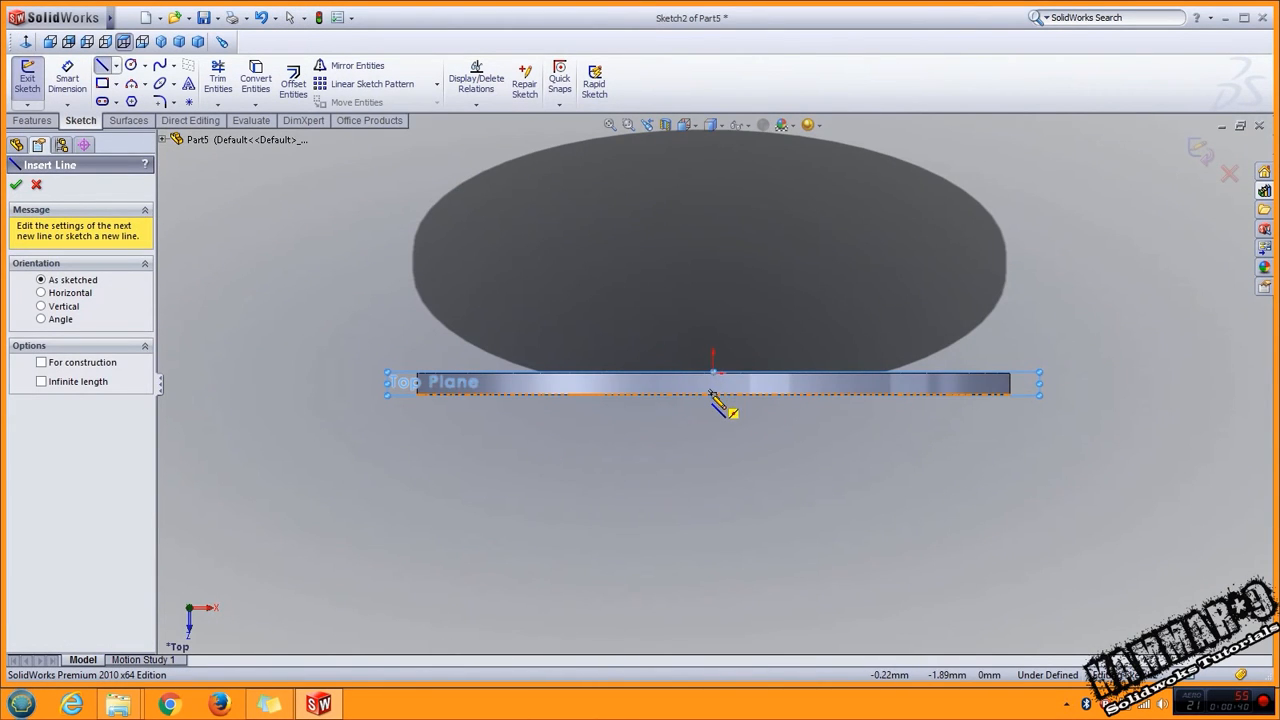
Step: Revolve a Top Plane hub profile dimensioned 15, 20, 1, R15 and 4 through 360°
click(16, 184)
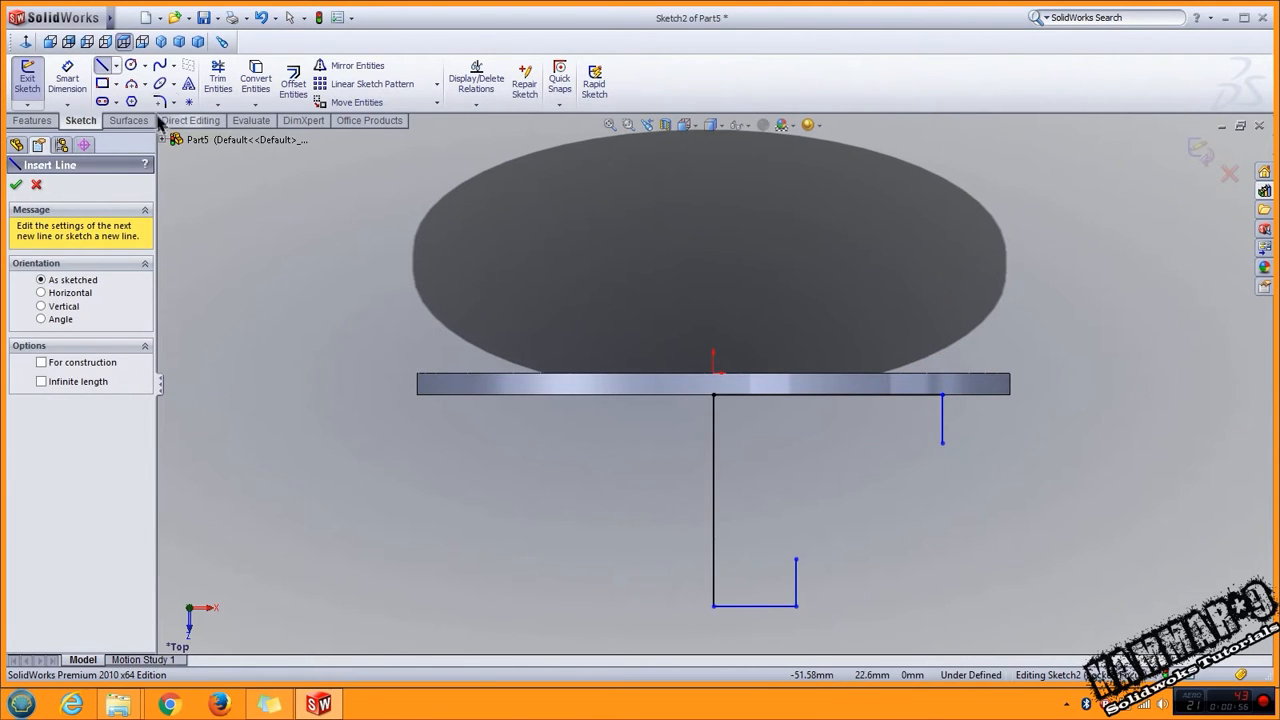
click(131, 84)
text(15)
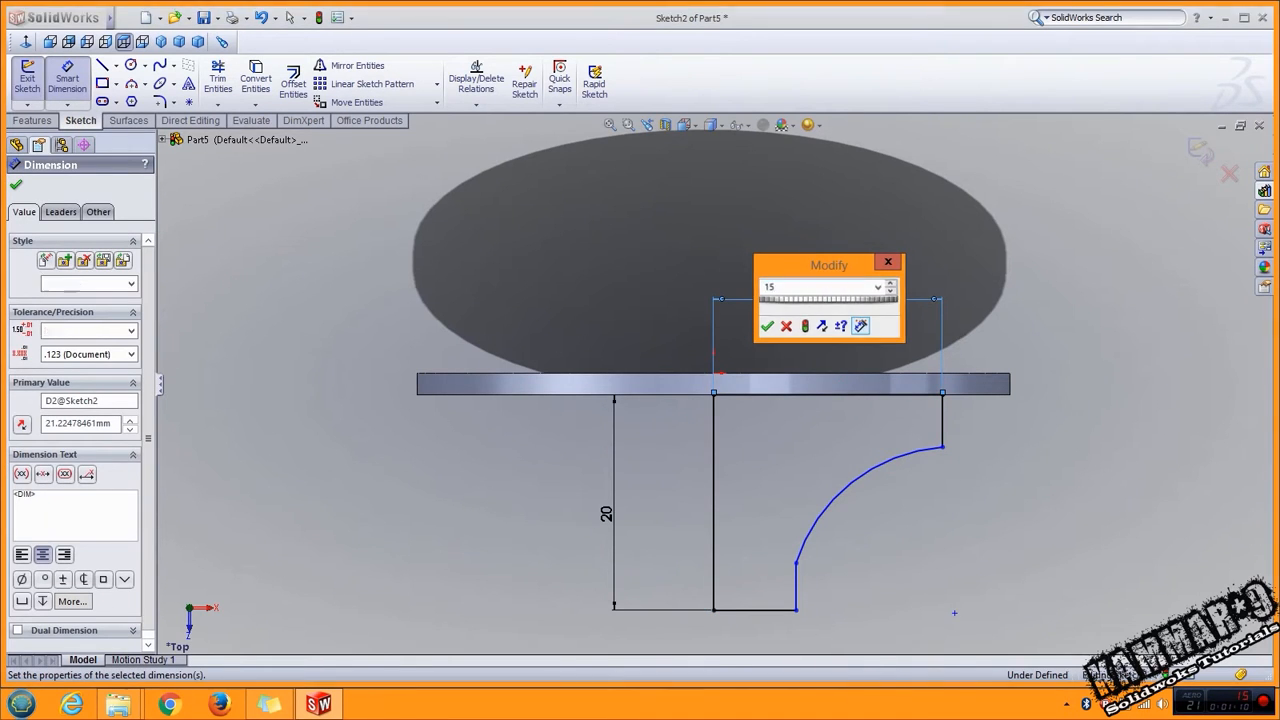
click(767, 326)
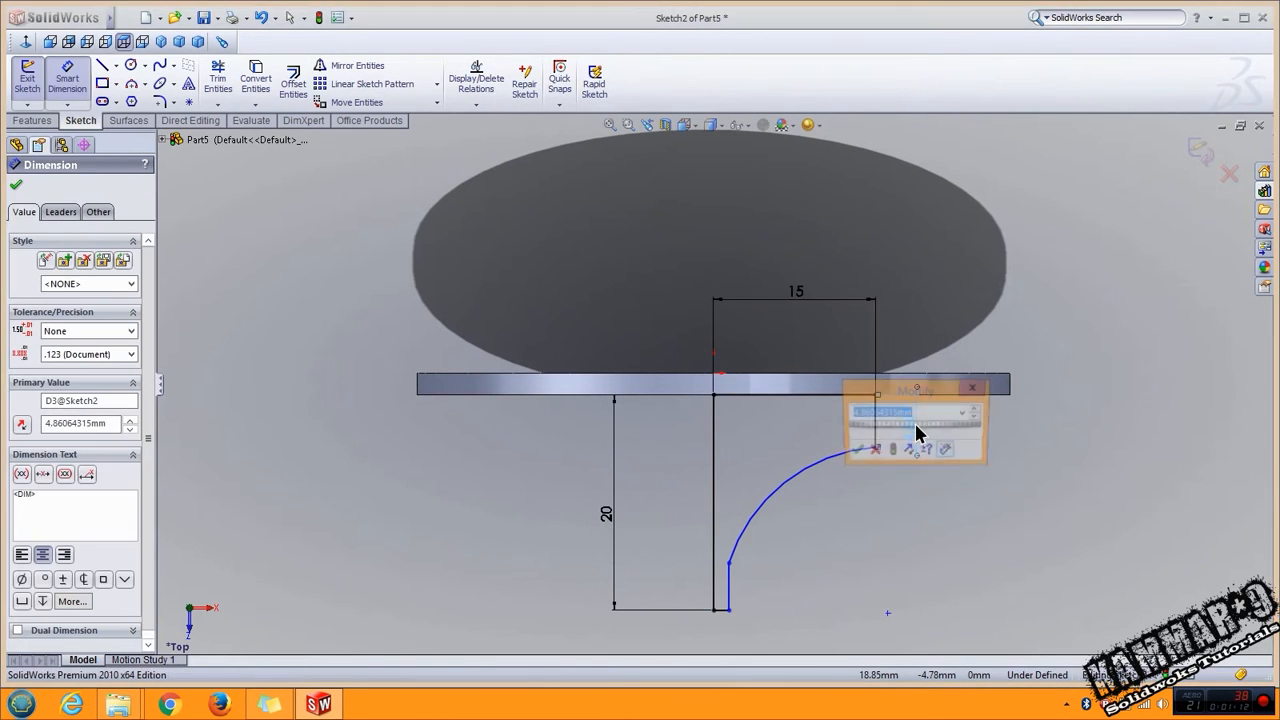
click(728, 560)
text(15)
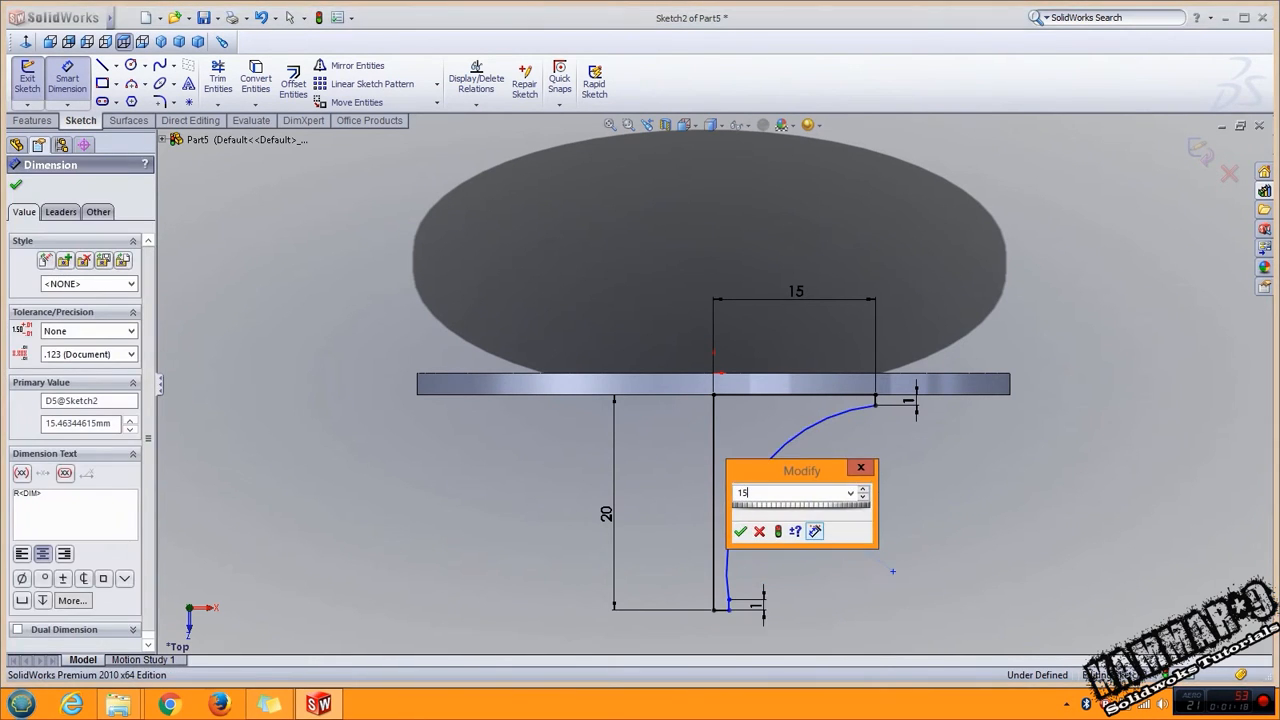
click(740, 531)
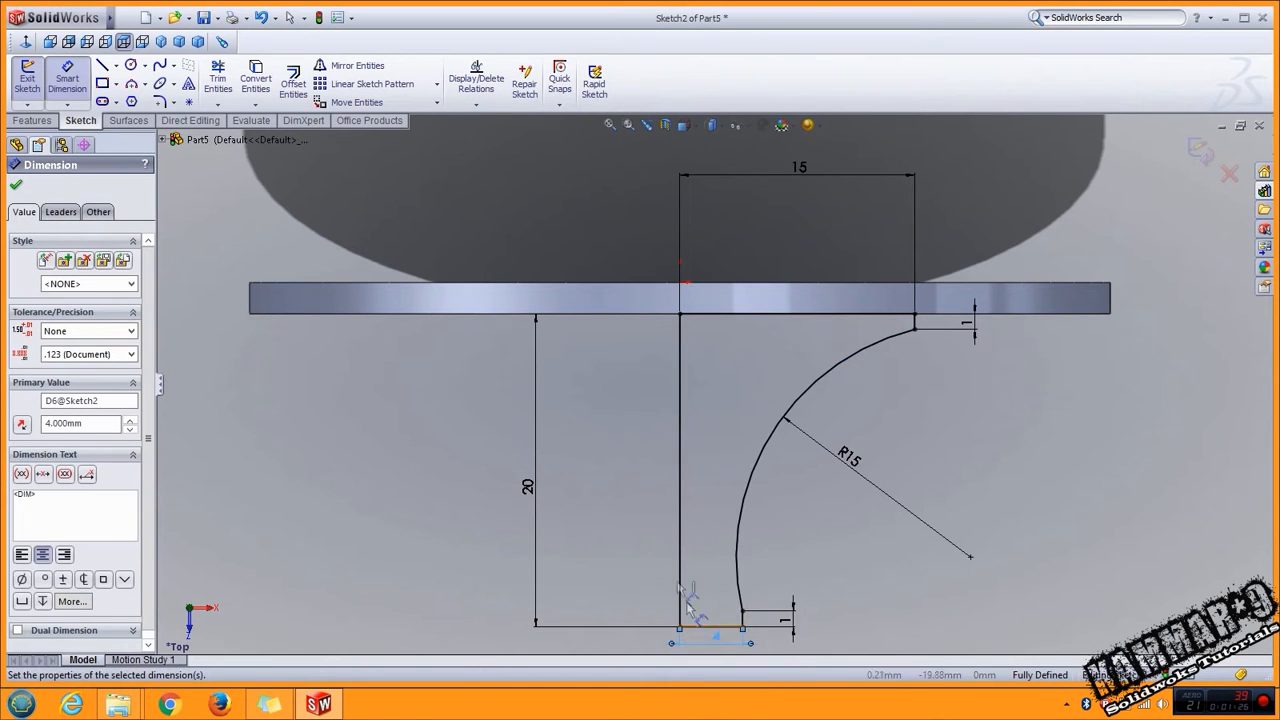
click(32, 120)
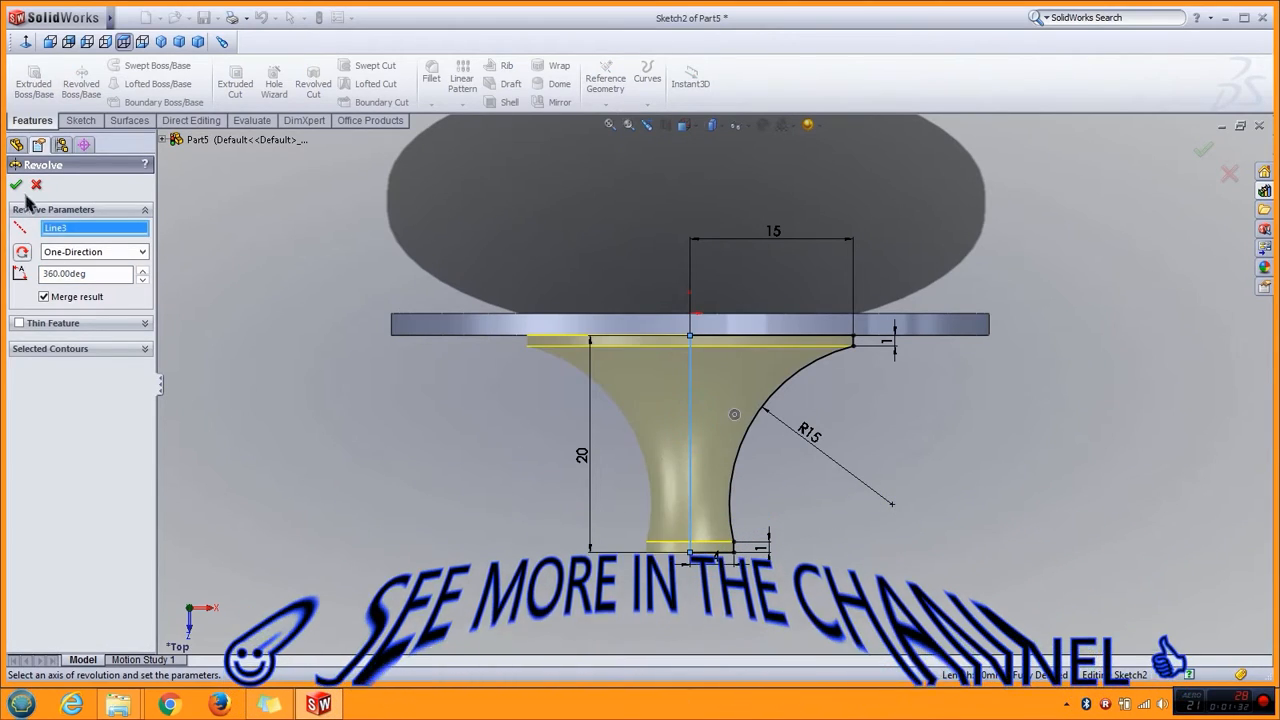
click(16, 184)
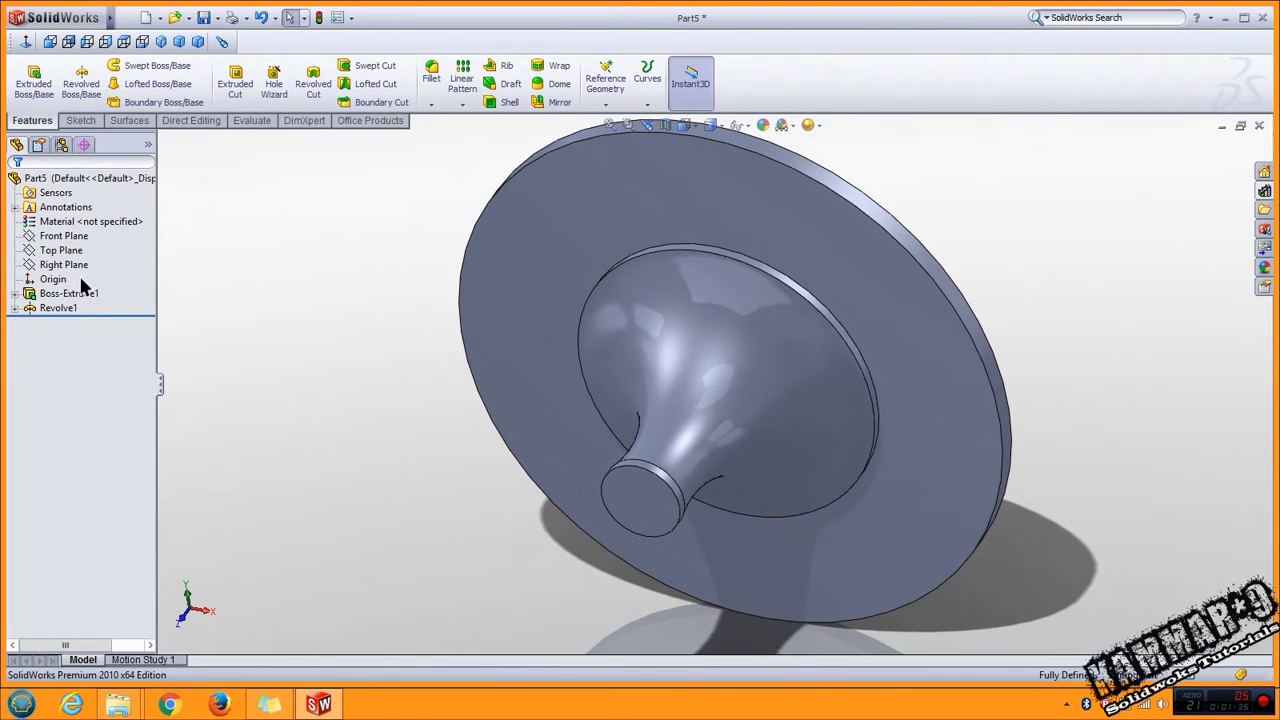
Step: Sketch an R48 three-point blade arc across the hub, offset 4 mm from centre
click(64, 264)
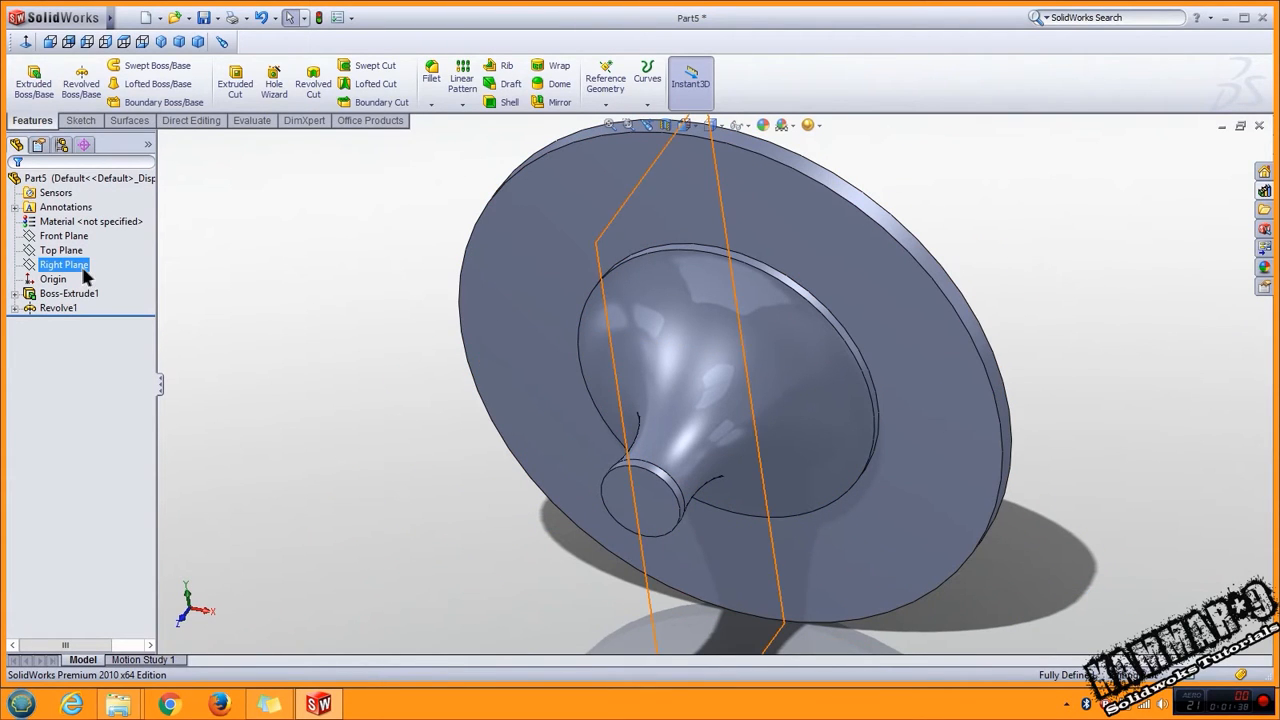
click(61, 250)
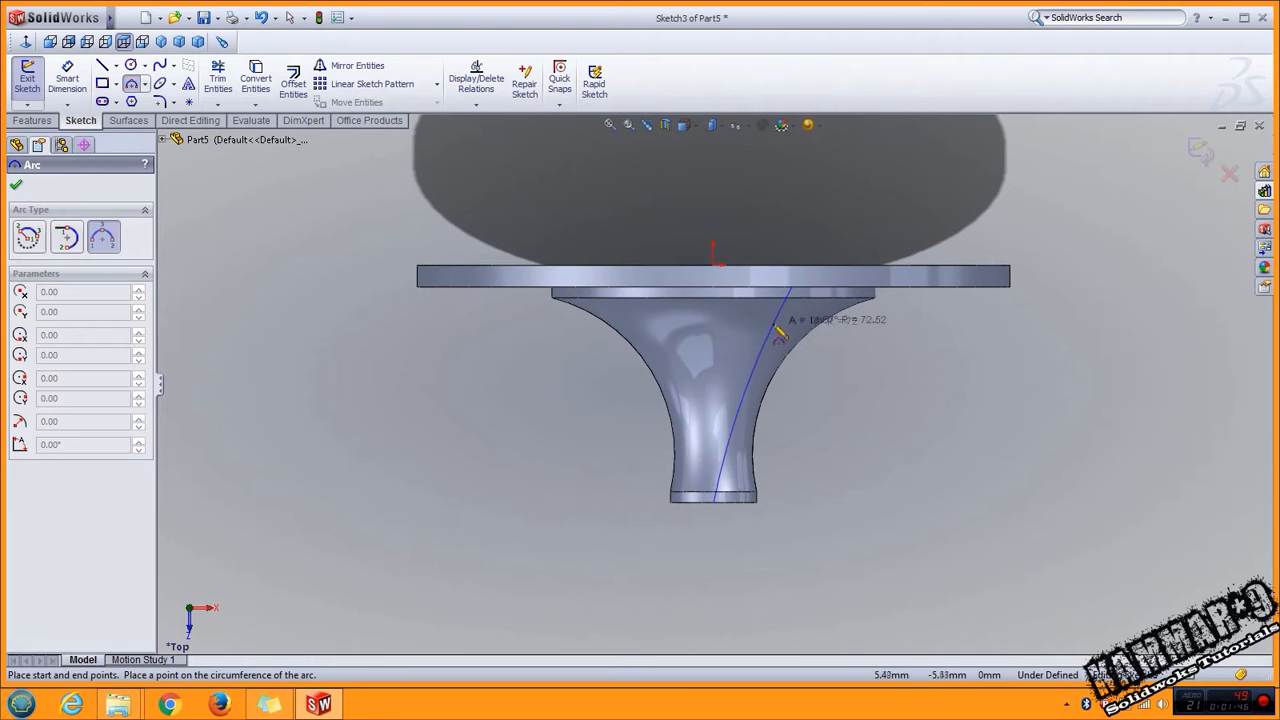
click(16, 185)
text(4)
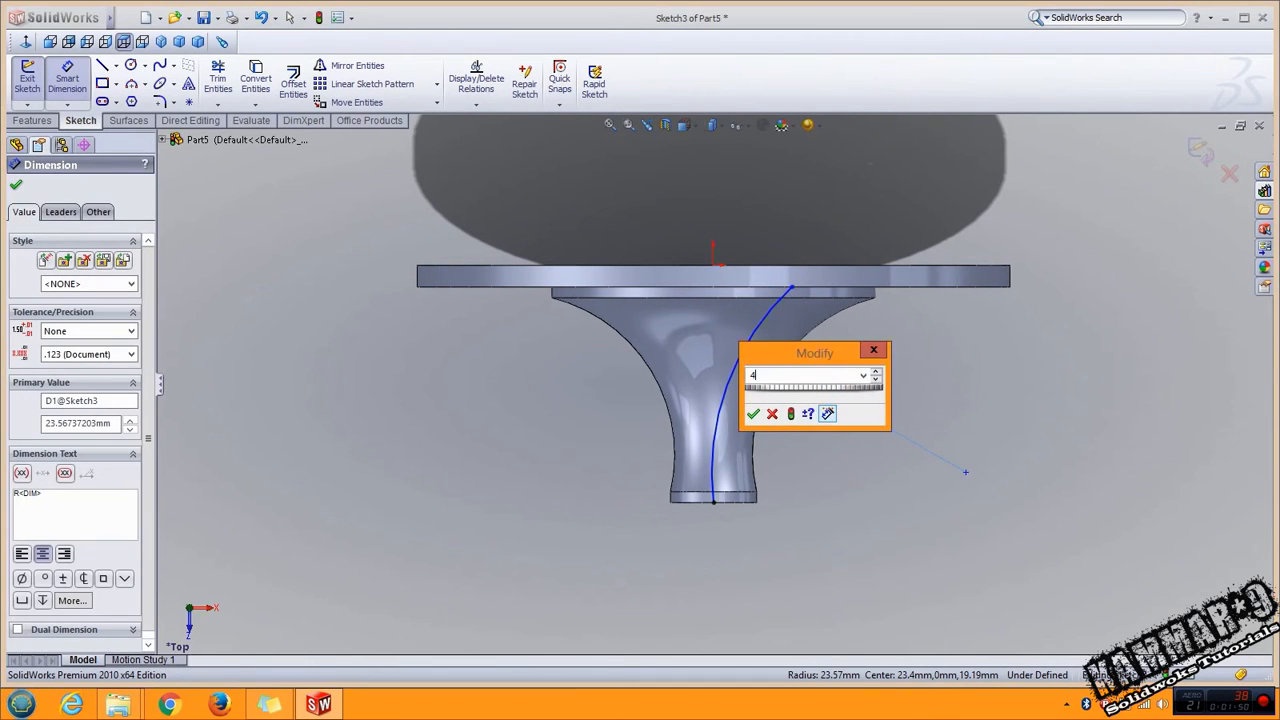
click(754, 413)
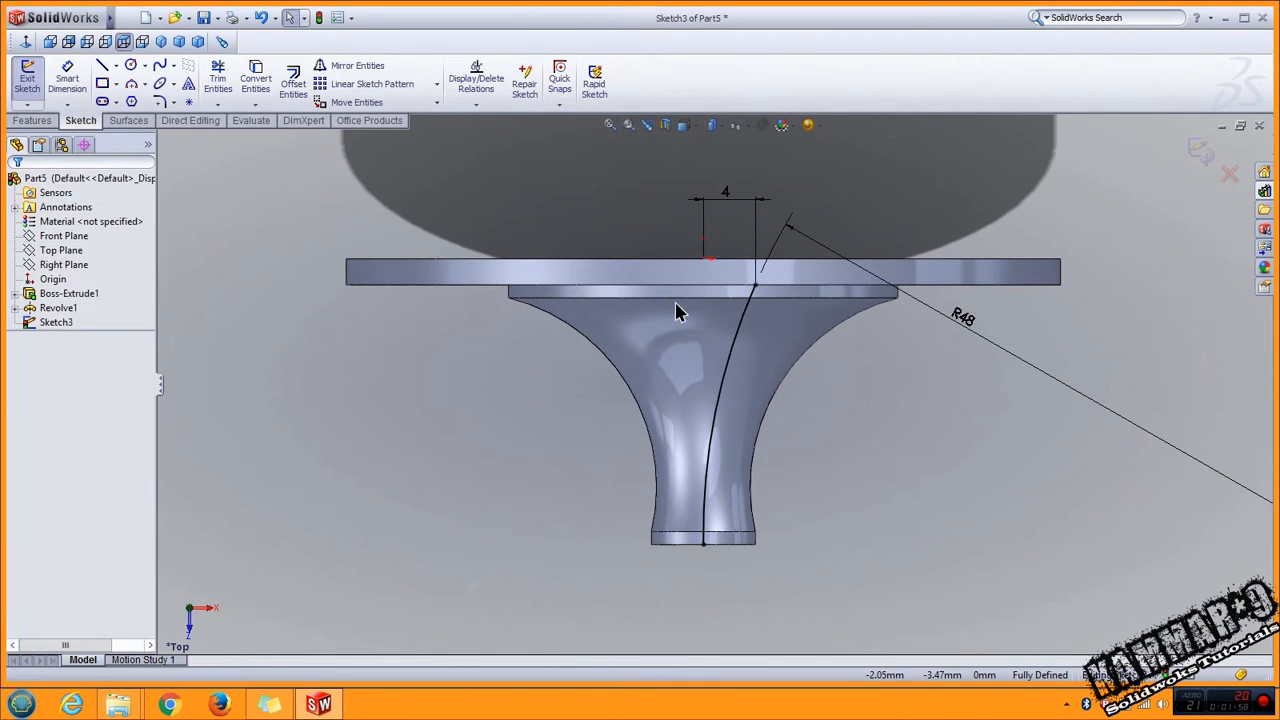
Step: Offset the R48 arc to both sides and cap the blade end with a vertical line
click(292, 82)
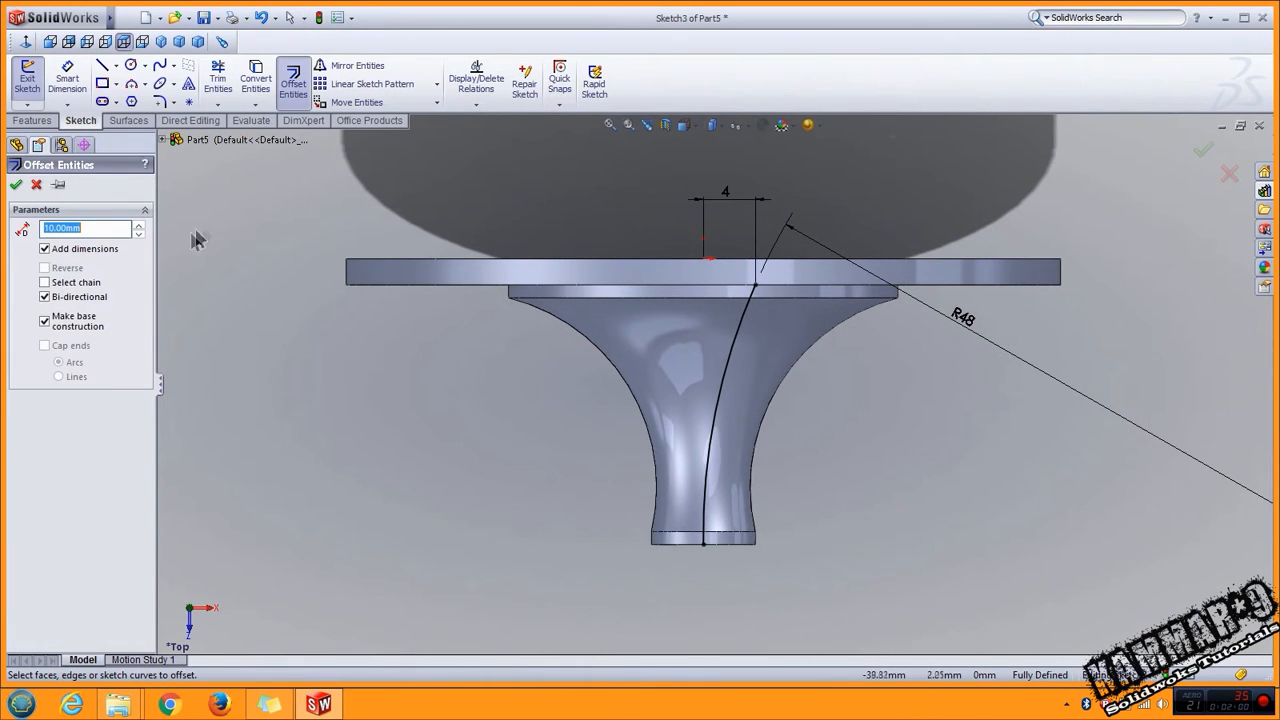
mouse_move(68, 318)
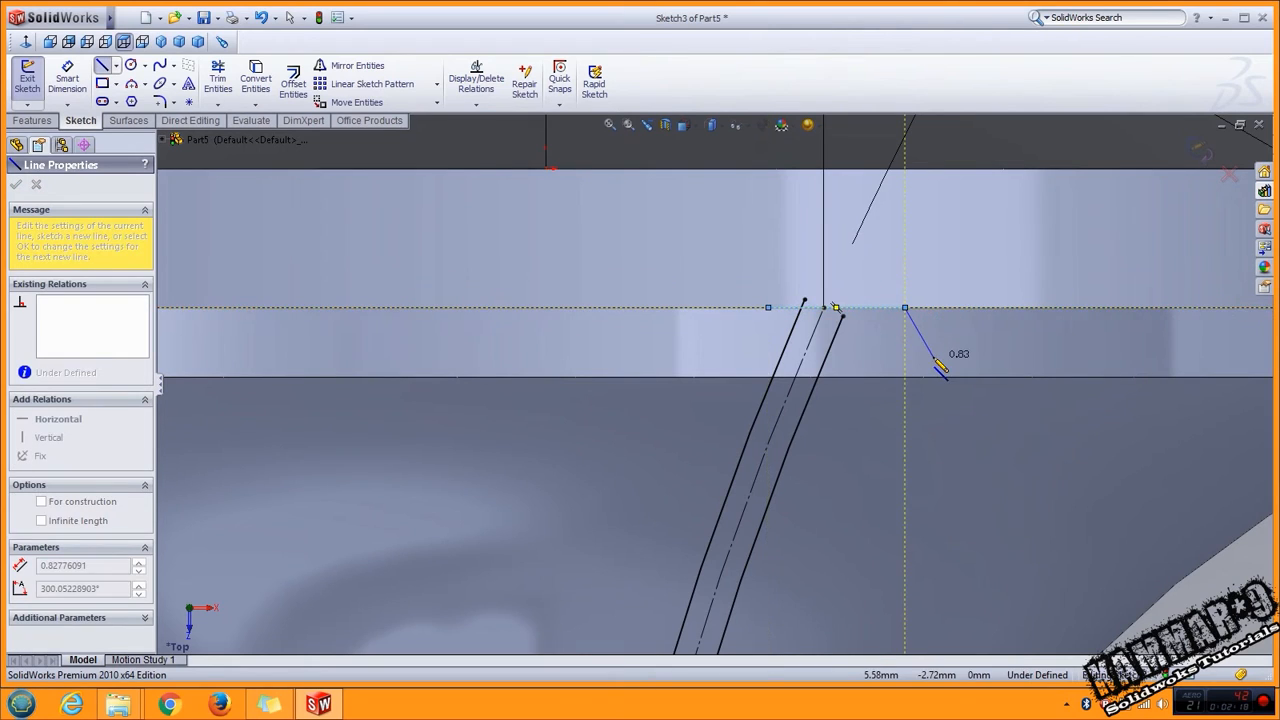
click(15, 184)
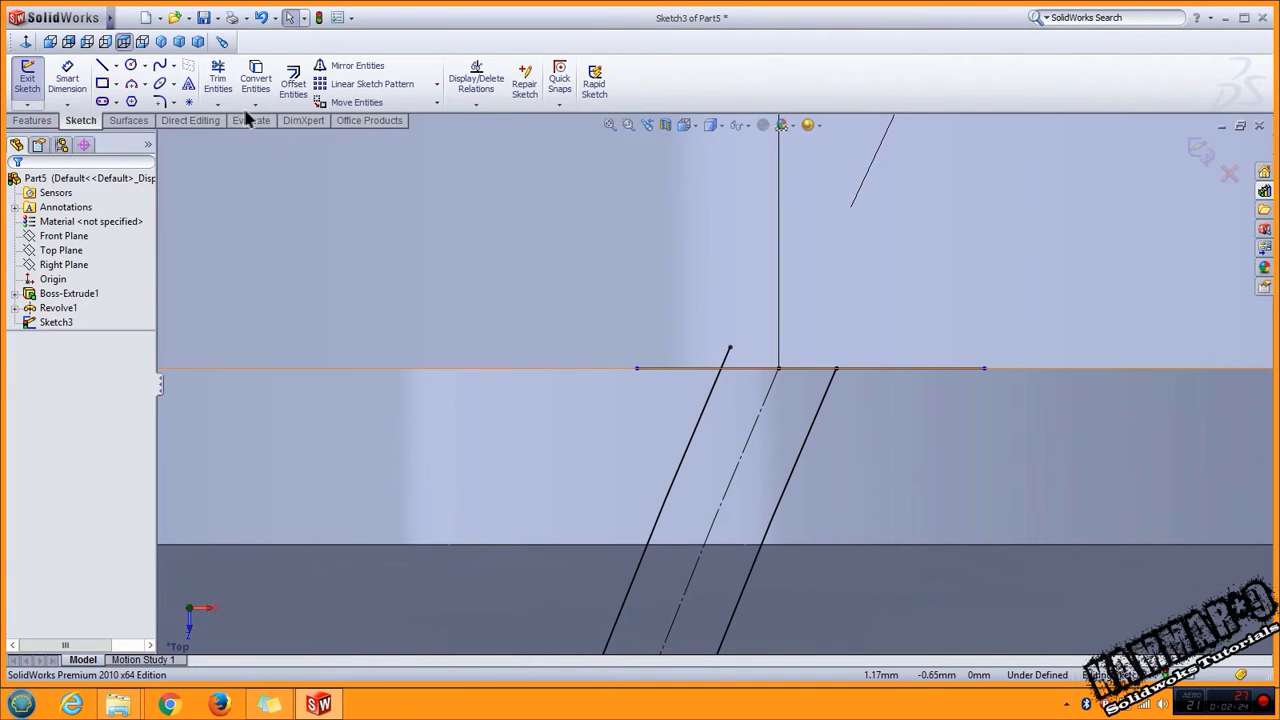
click(217, 78)
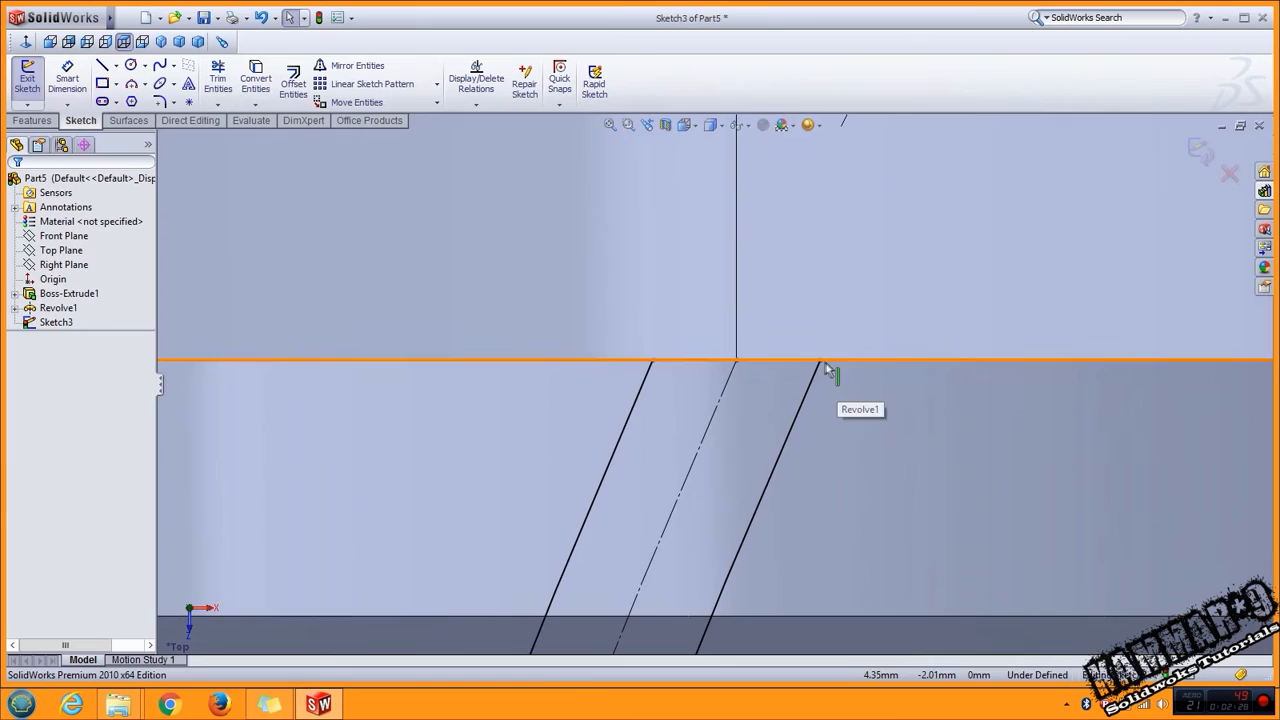
click(820, 362)
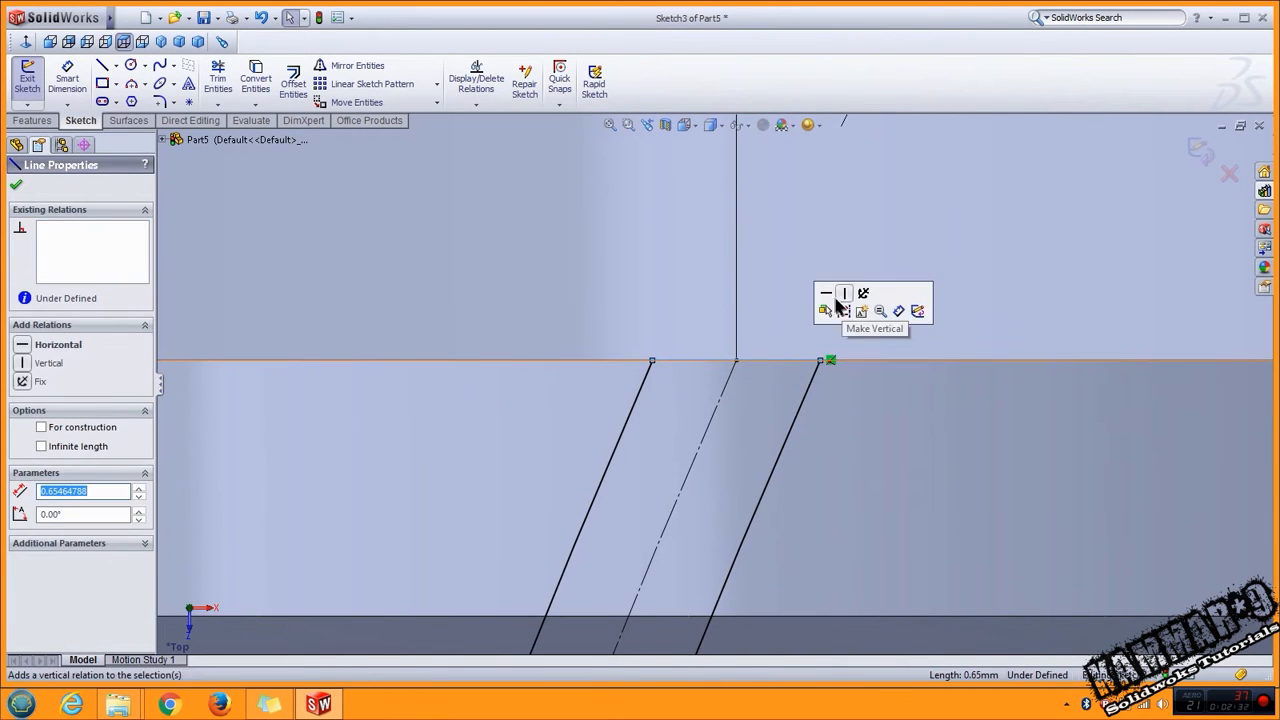
click(825, 292)
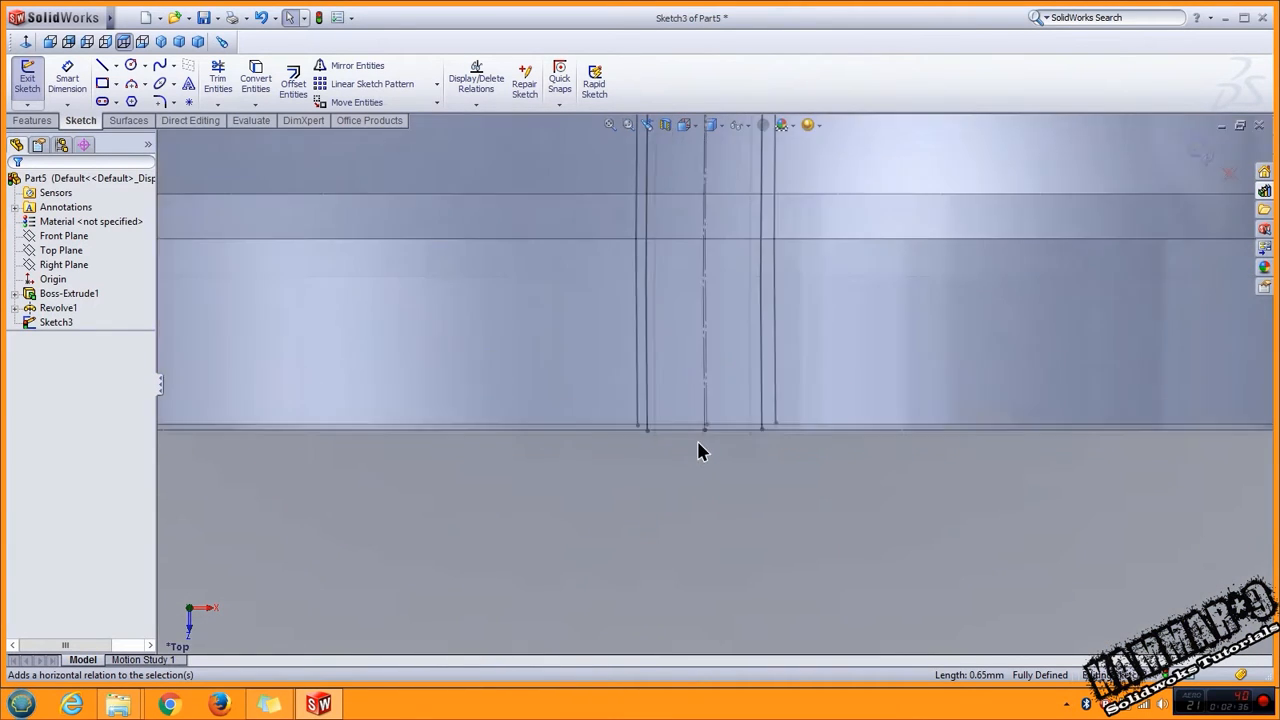
Step: Trim the excess line segments so the blade outline is closed
click(102, 64)
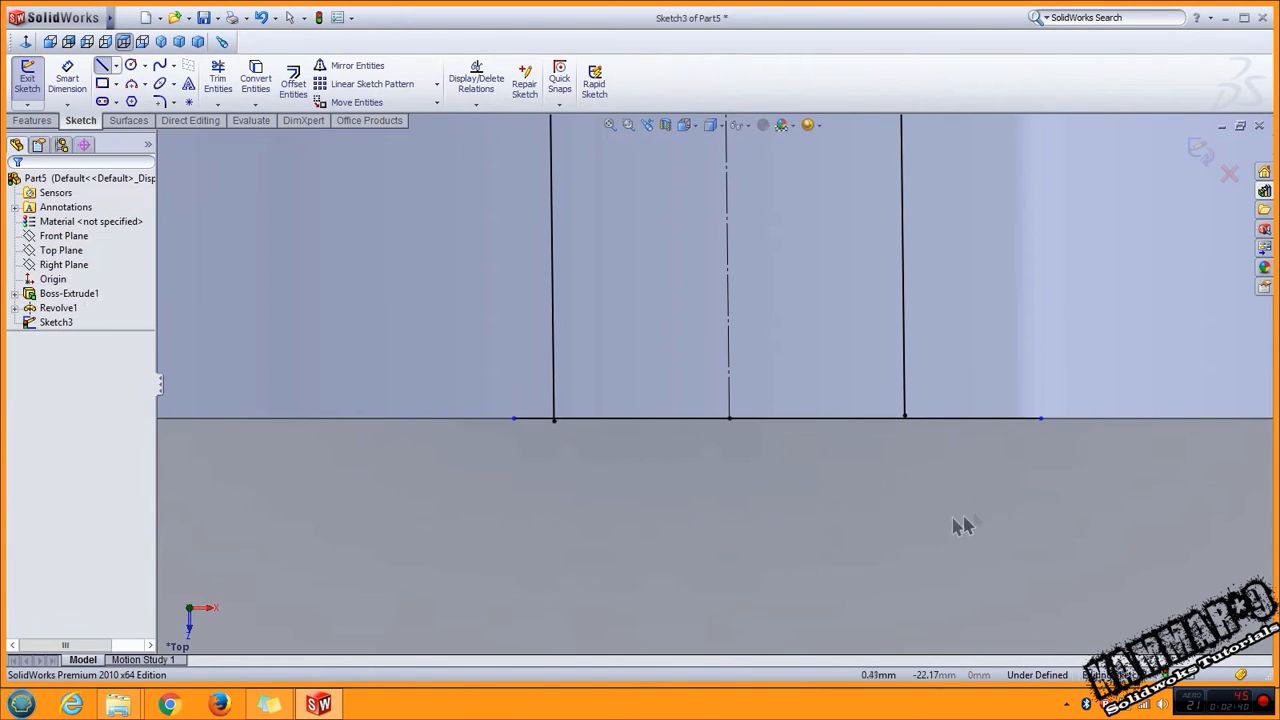
click(228, 102)
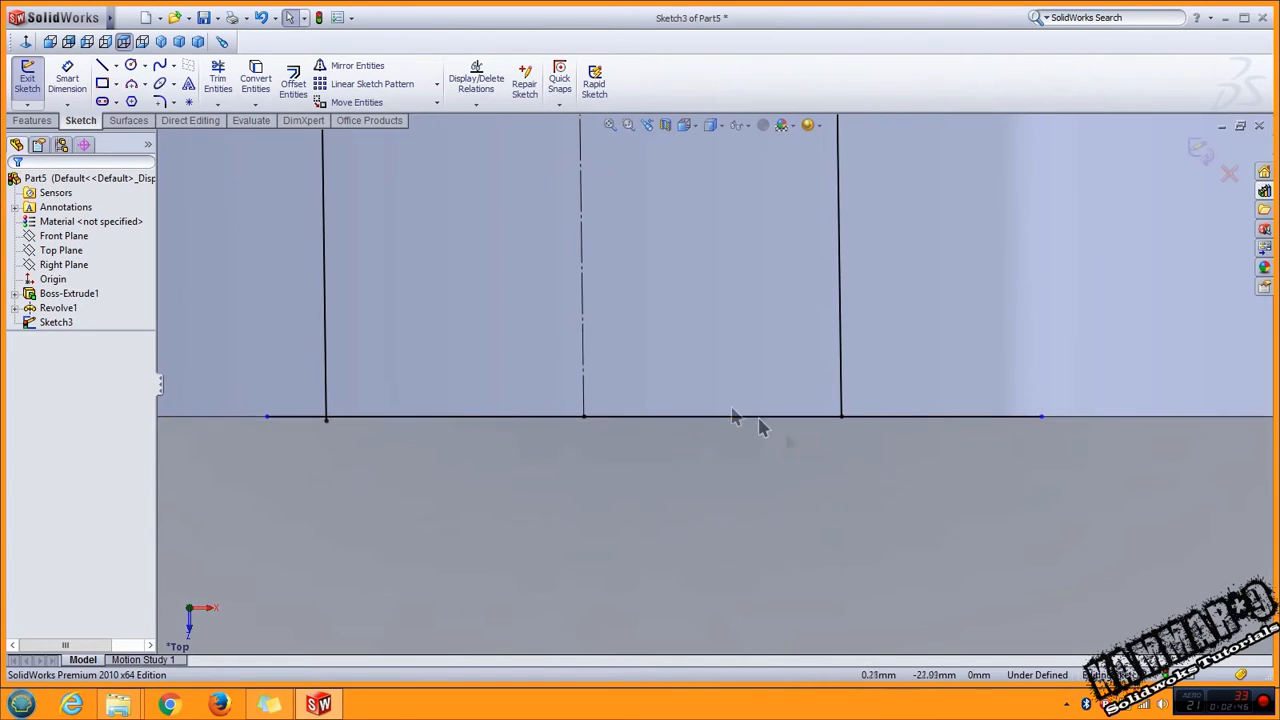
click(218, 78)
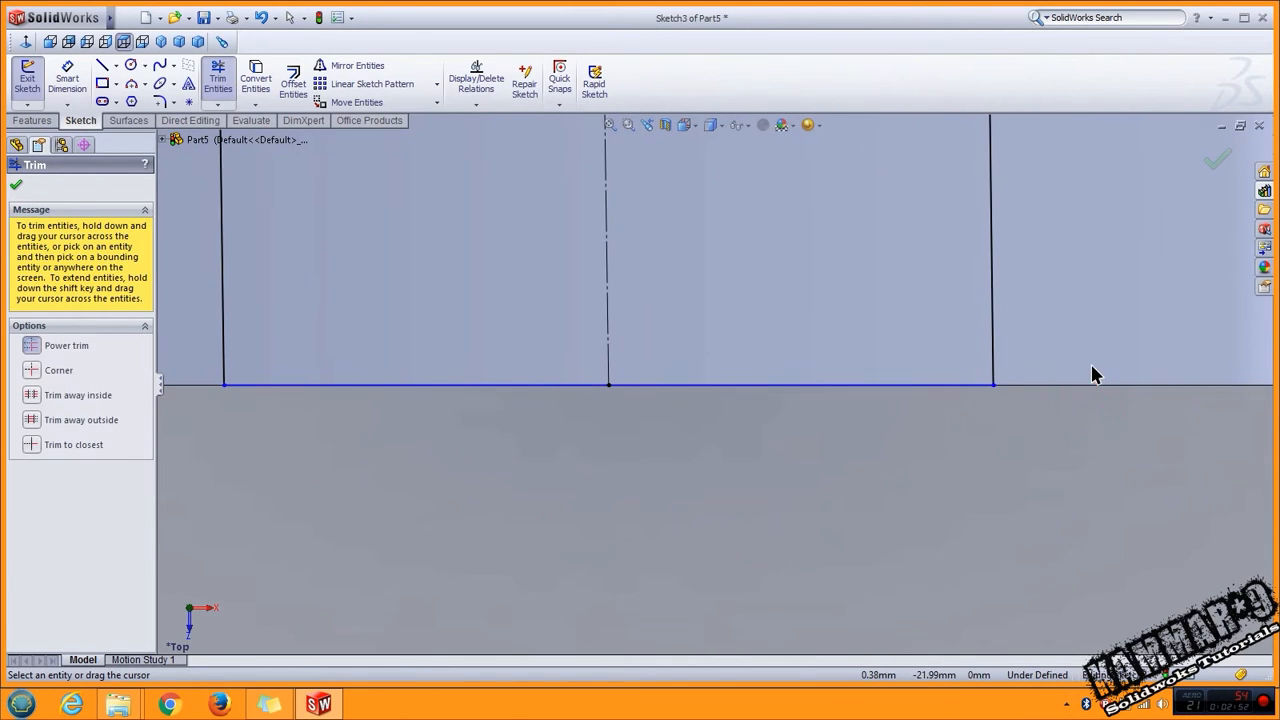
click(825, 381)
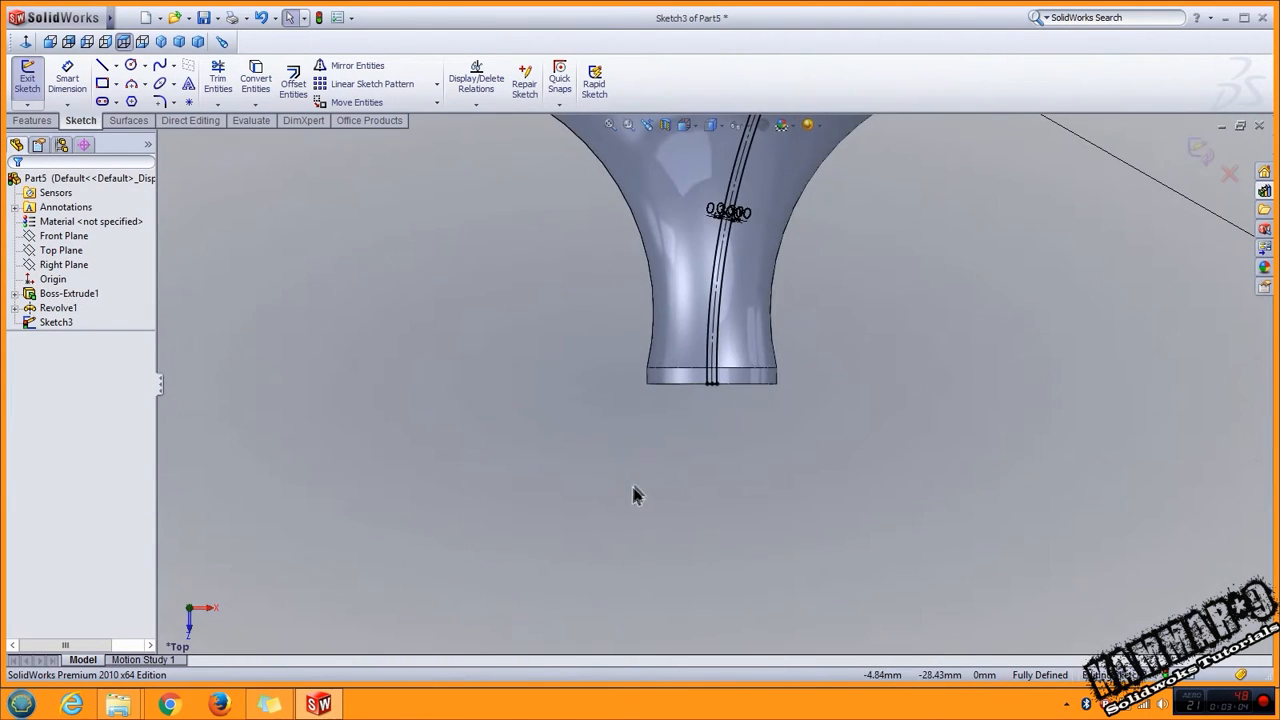
click(27, 82)
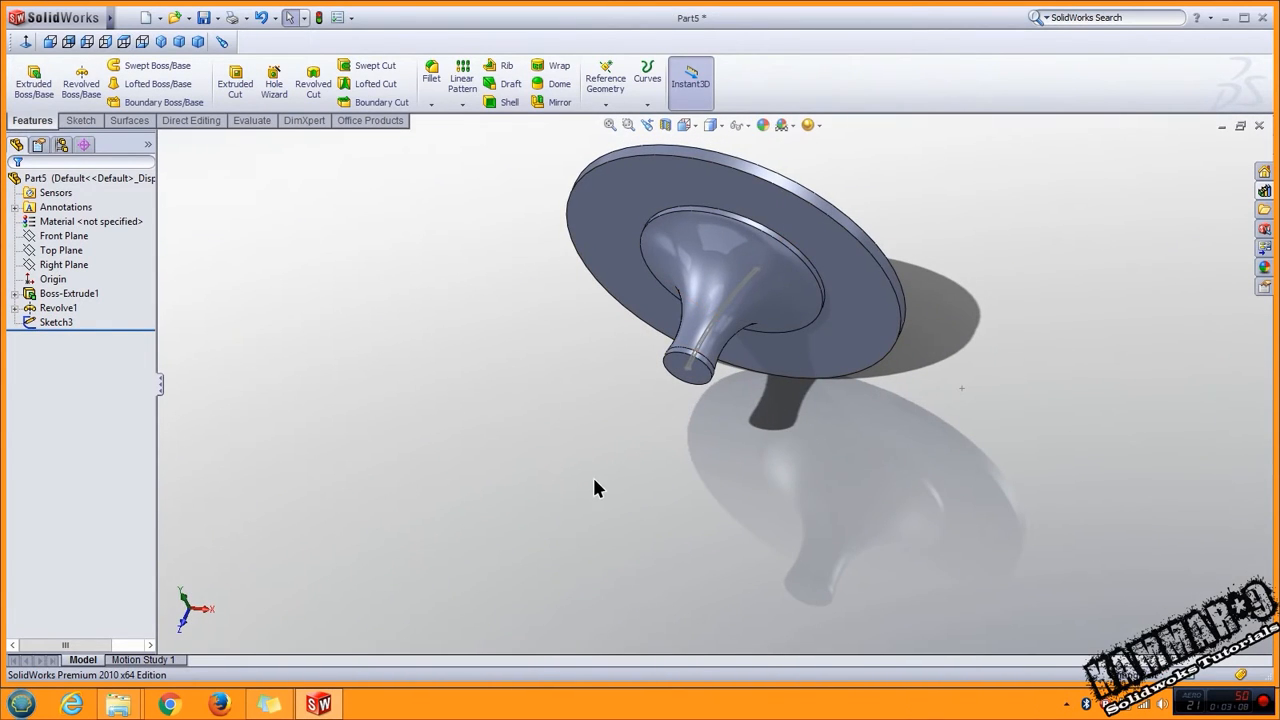
mouse_move(358, 380)
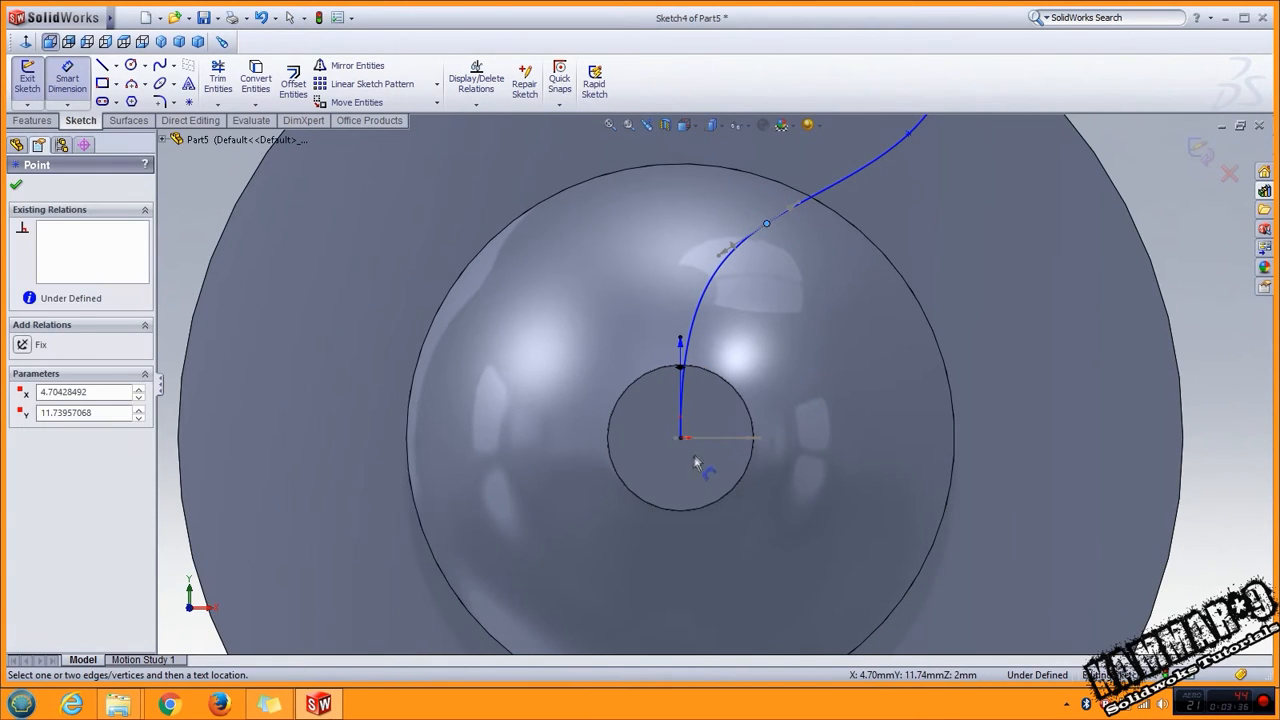
Step: Fully define the spline blade path with 12.5, 17, 20 and 5.5 dimensions
click(990, 400)
text(12.5)
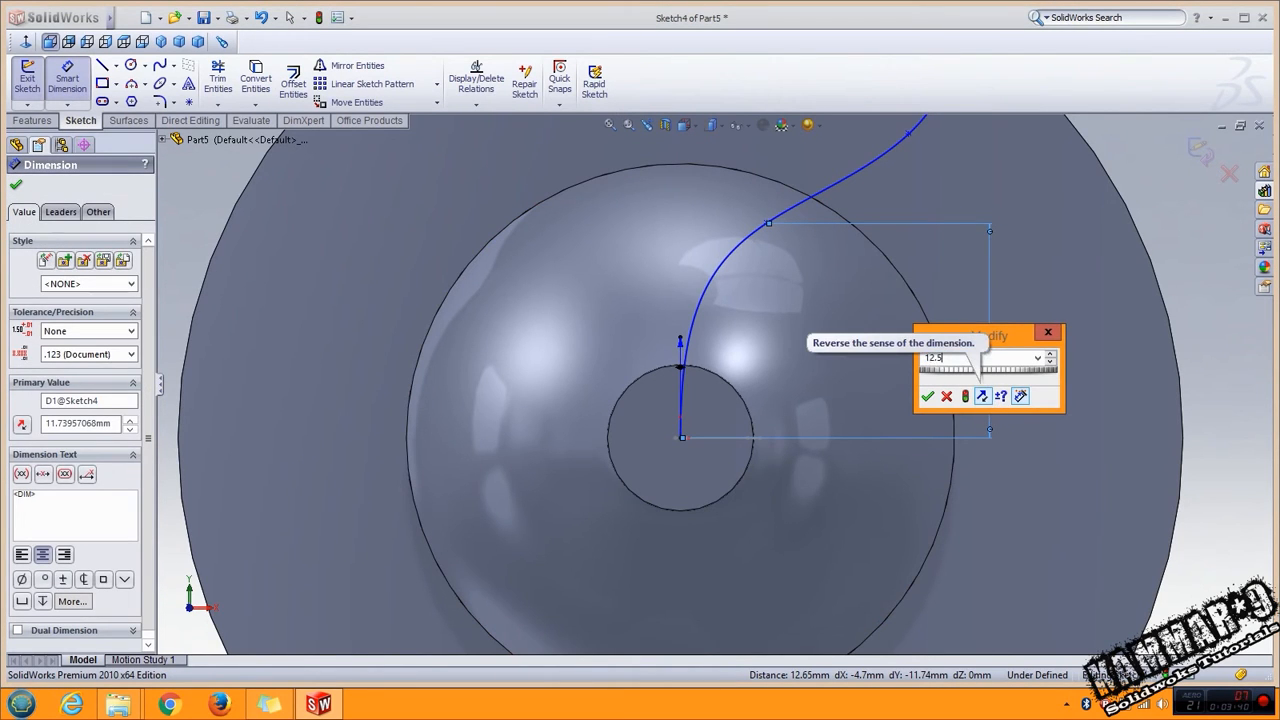
click(927, 396)
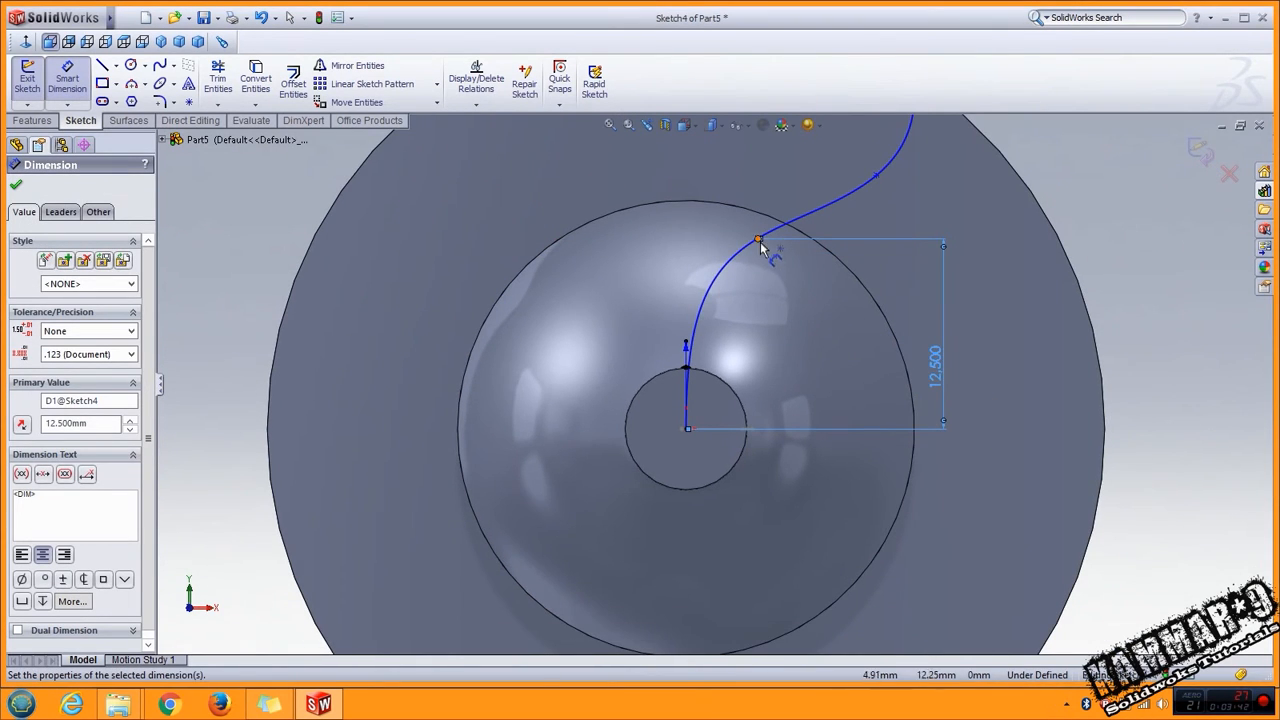
click(687, 428)
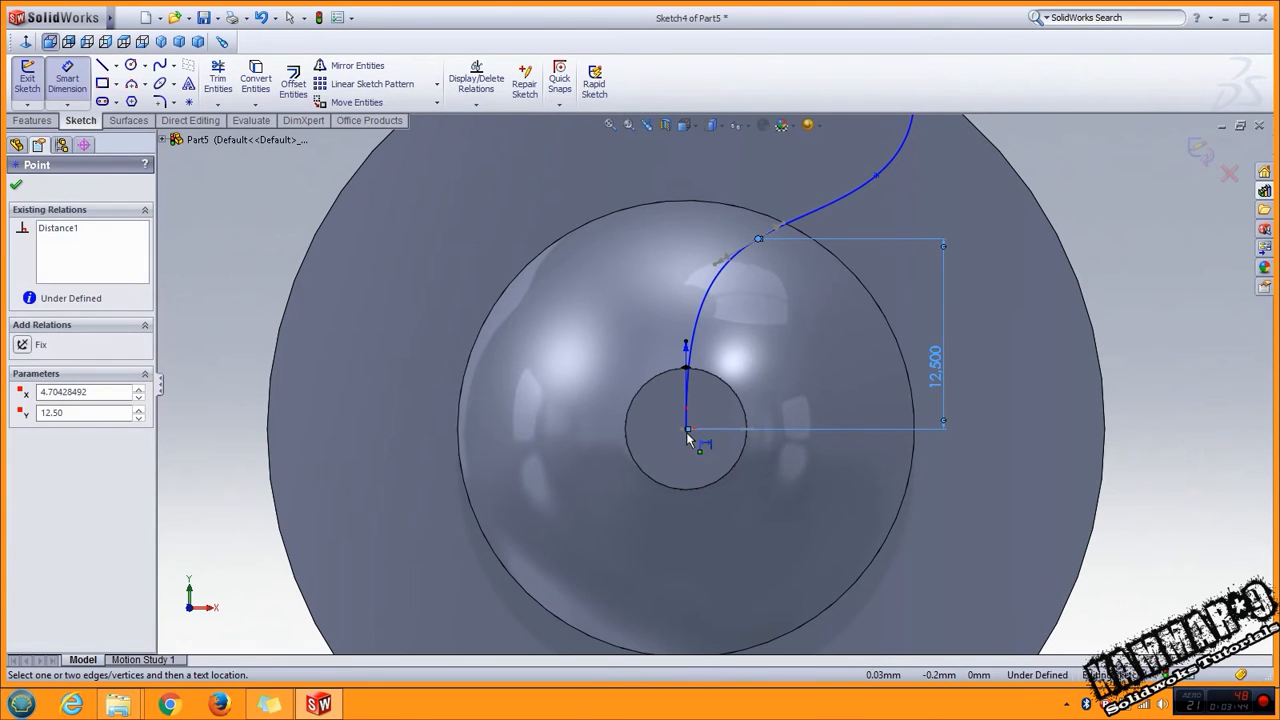
scroll(up, 3)
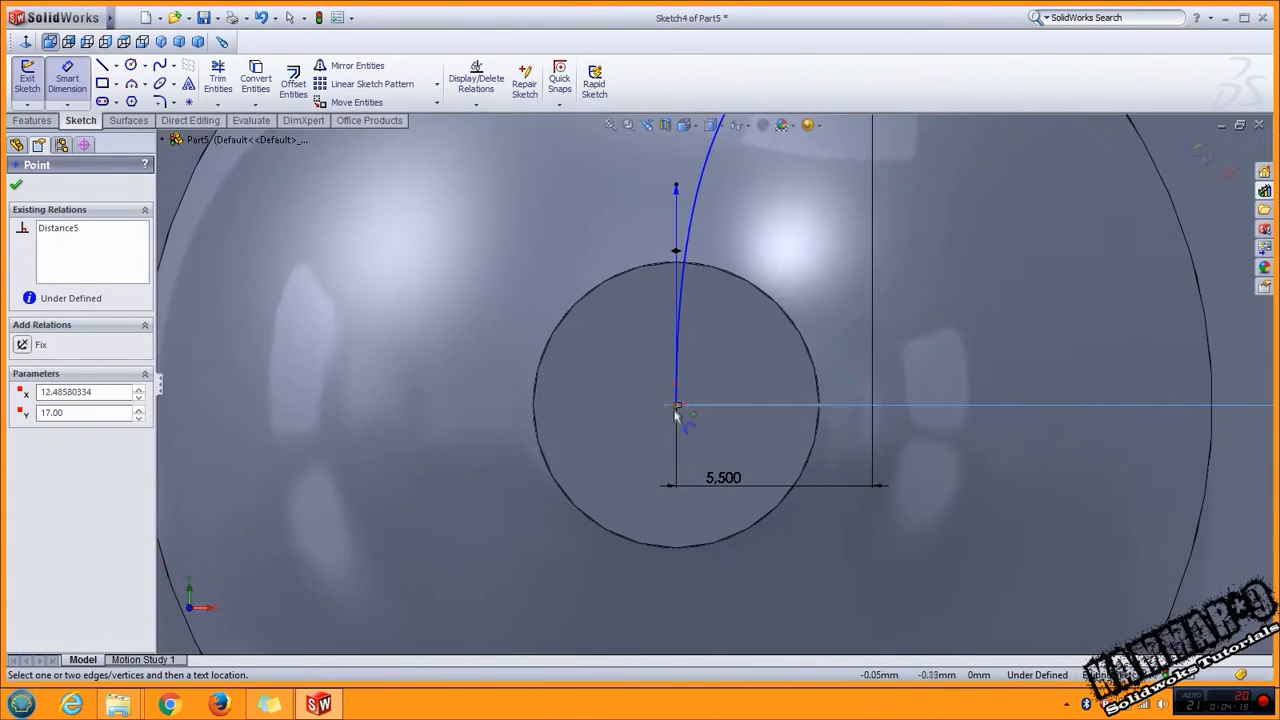
click(855, 157)
text(16.5)
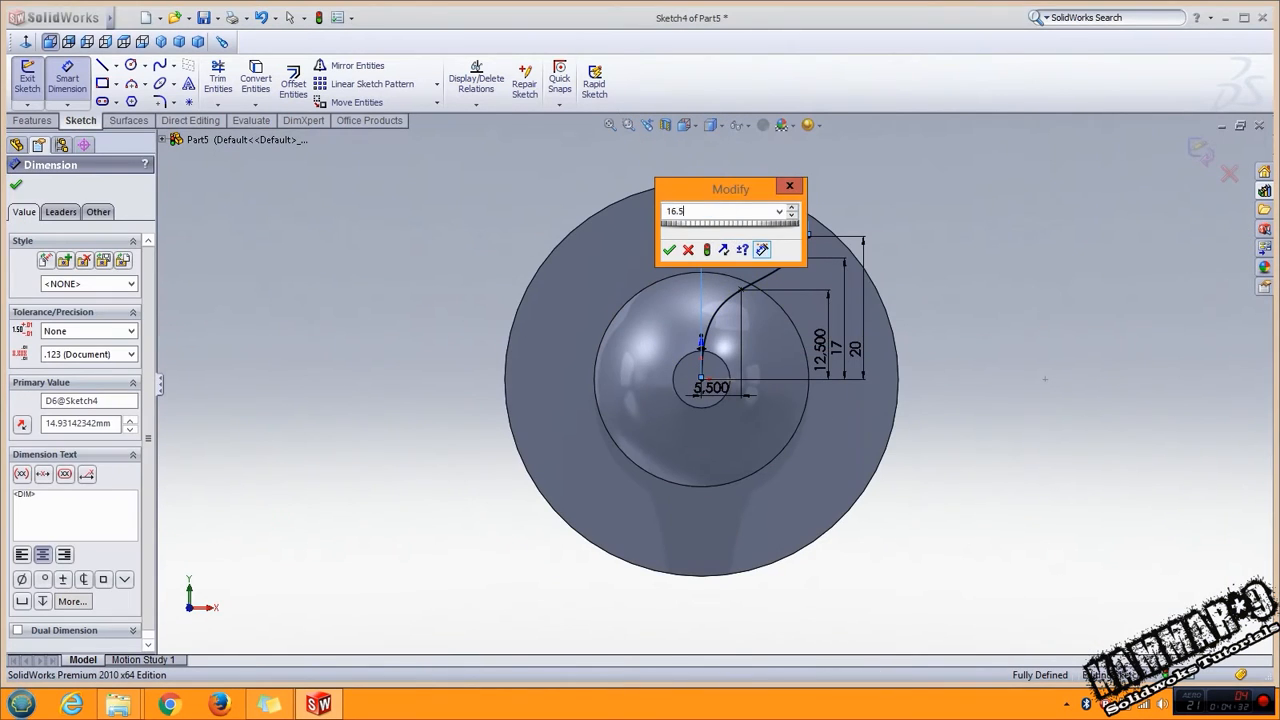
click(669, 250)
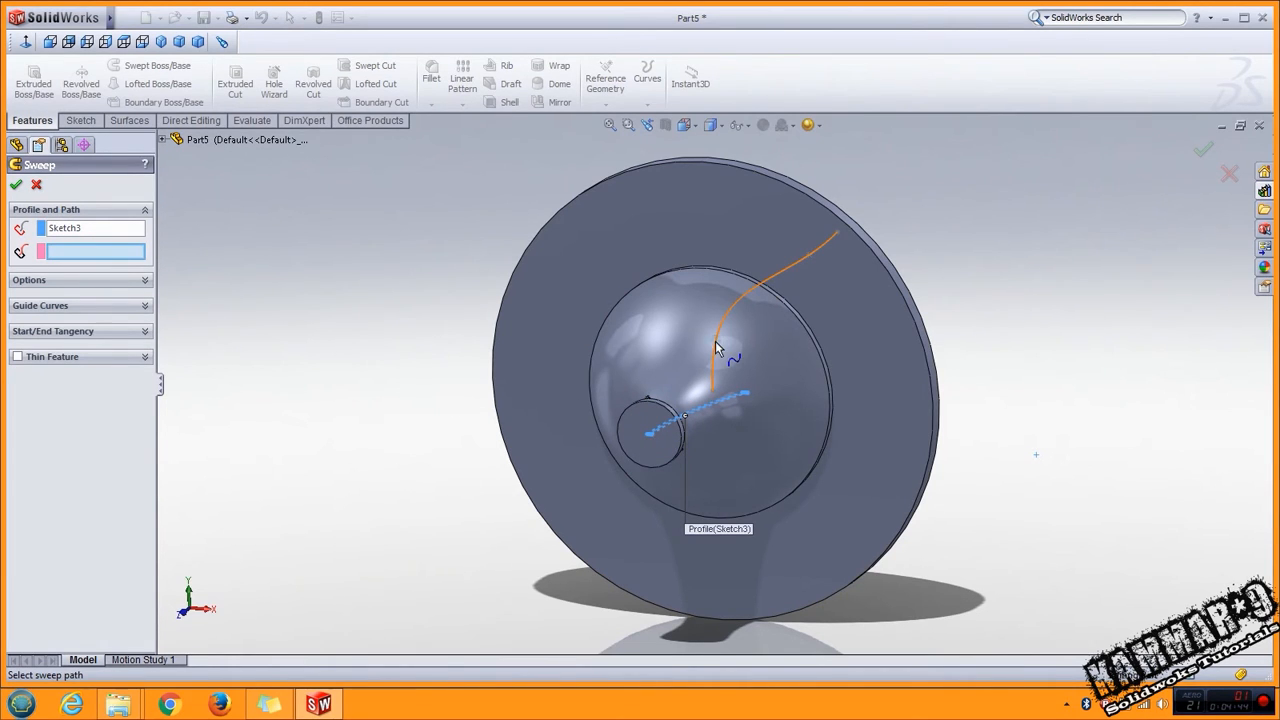
Step: Sweep the blade profile along the spline path with Twist Along Path at 60 degrees
click(760, 280)
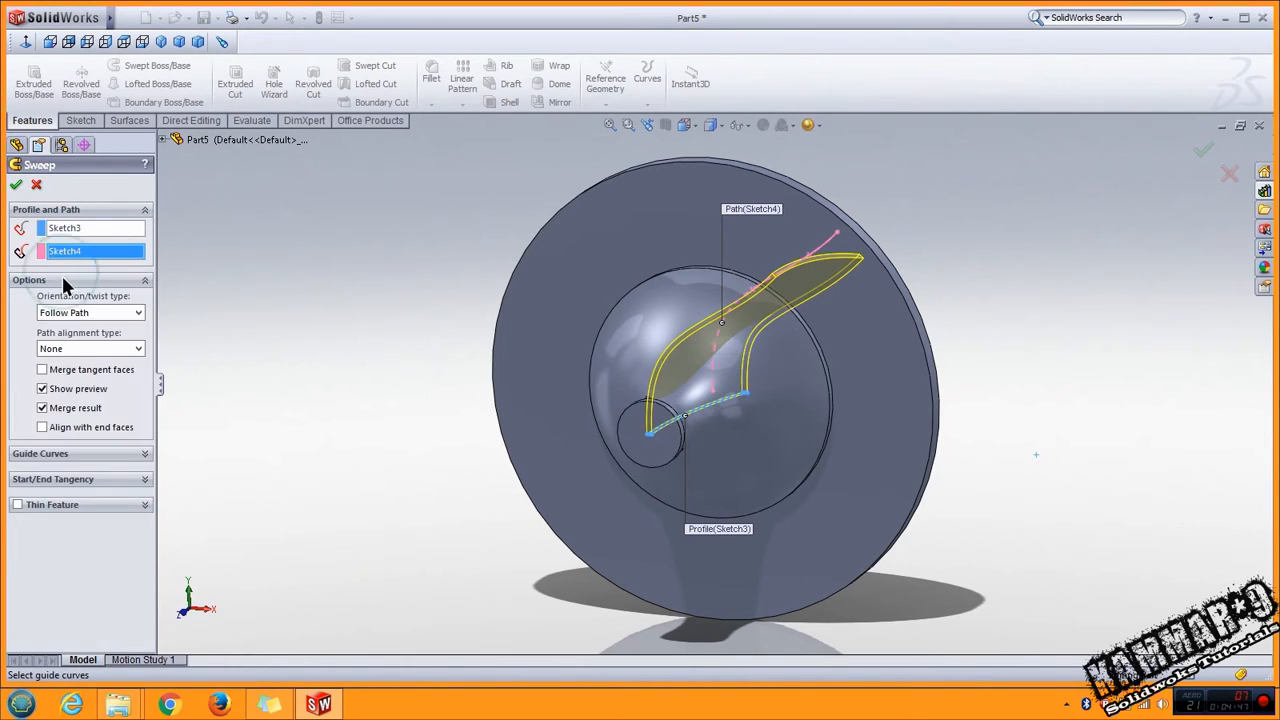
click(137, 312)
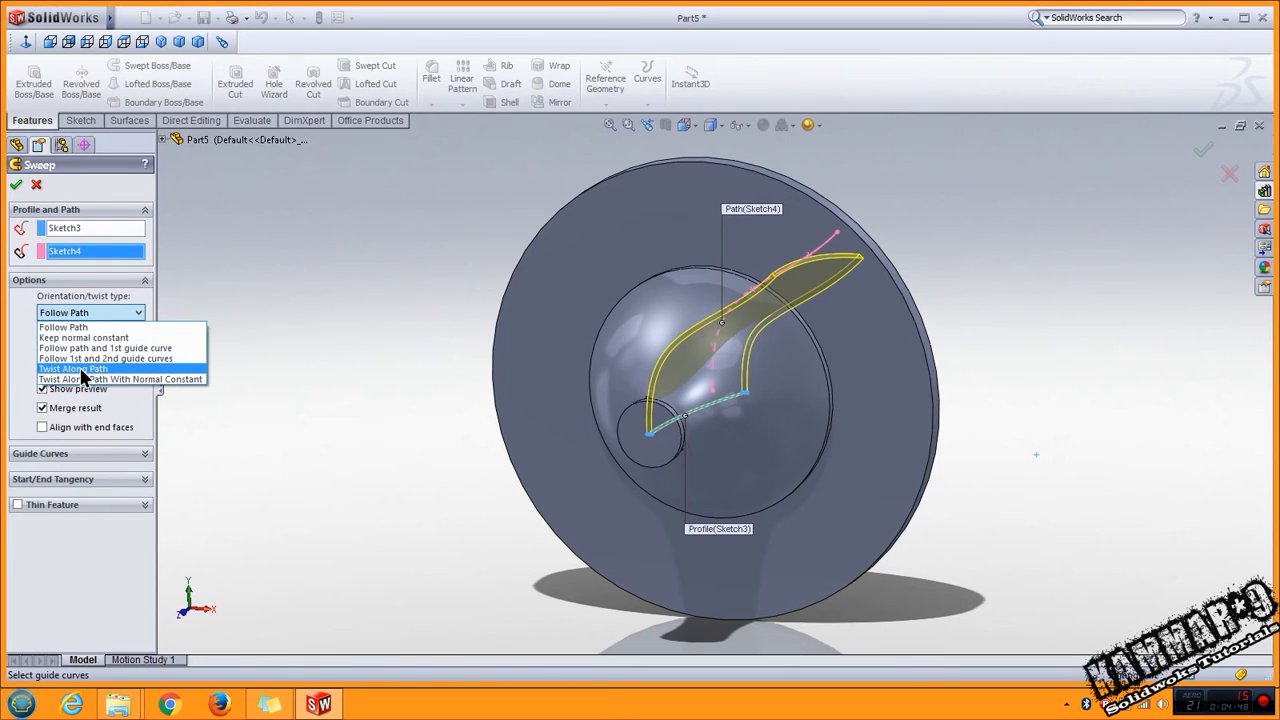
click(72, 368)
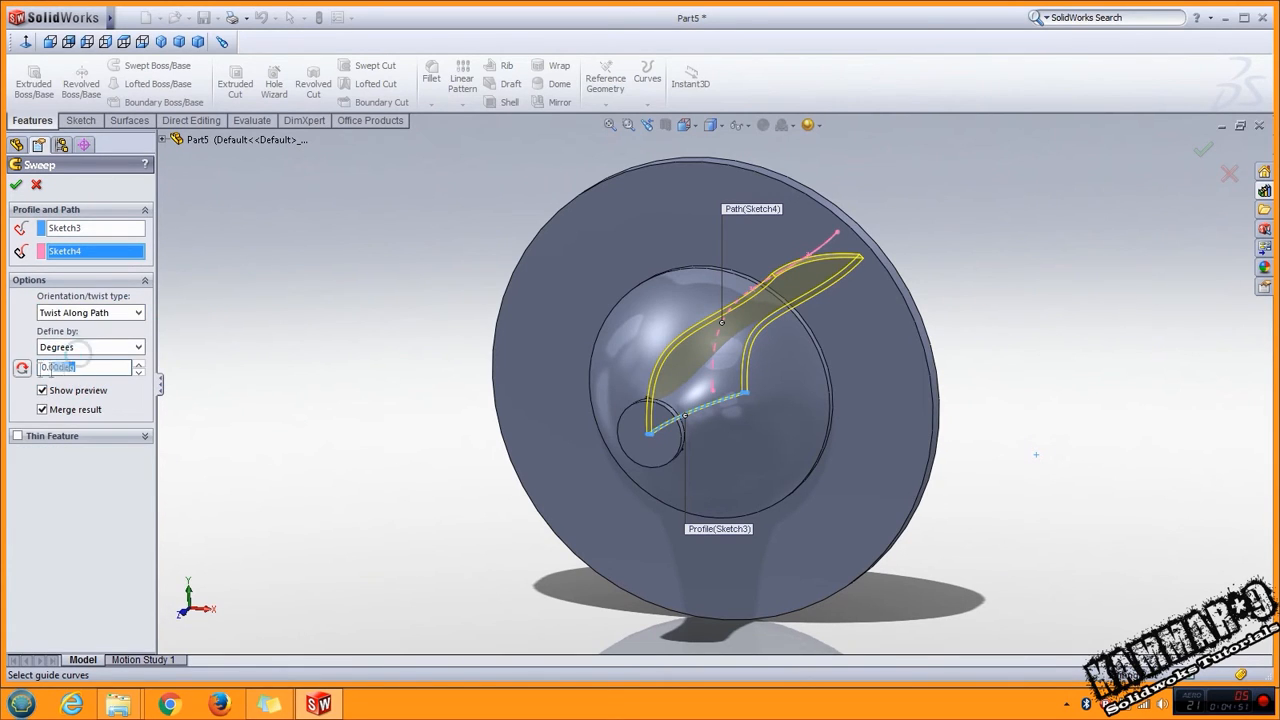
text(60)
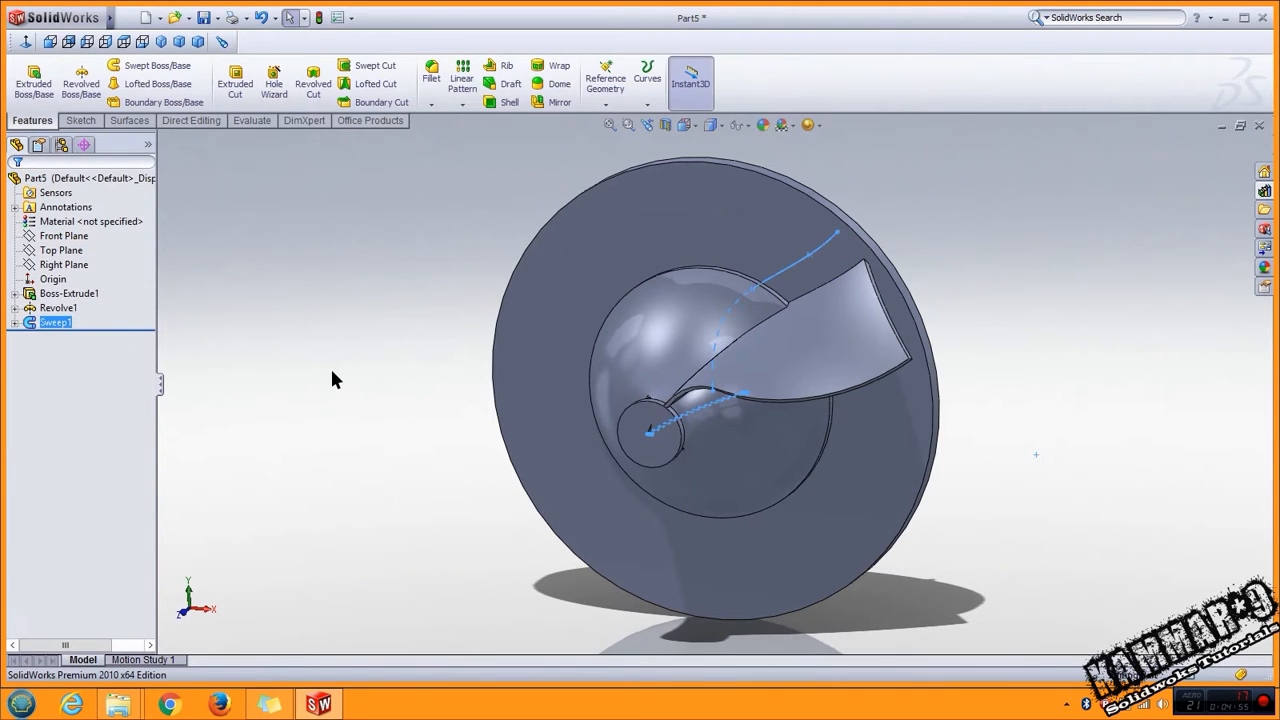
mouse_move(228, 267)
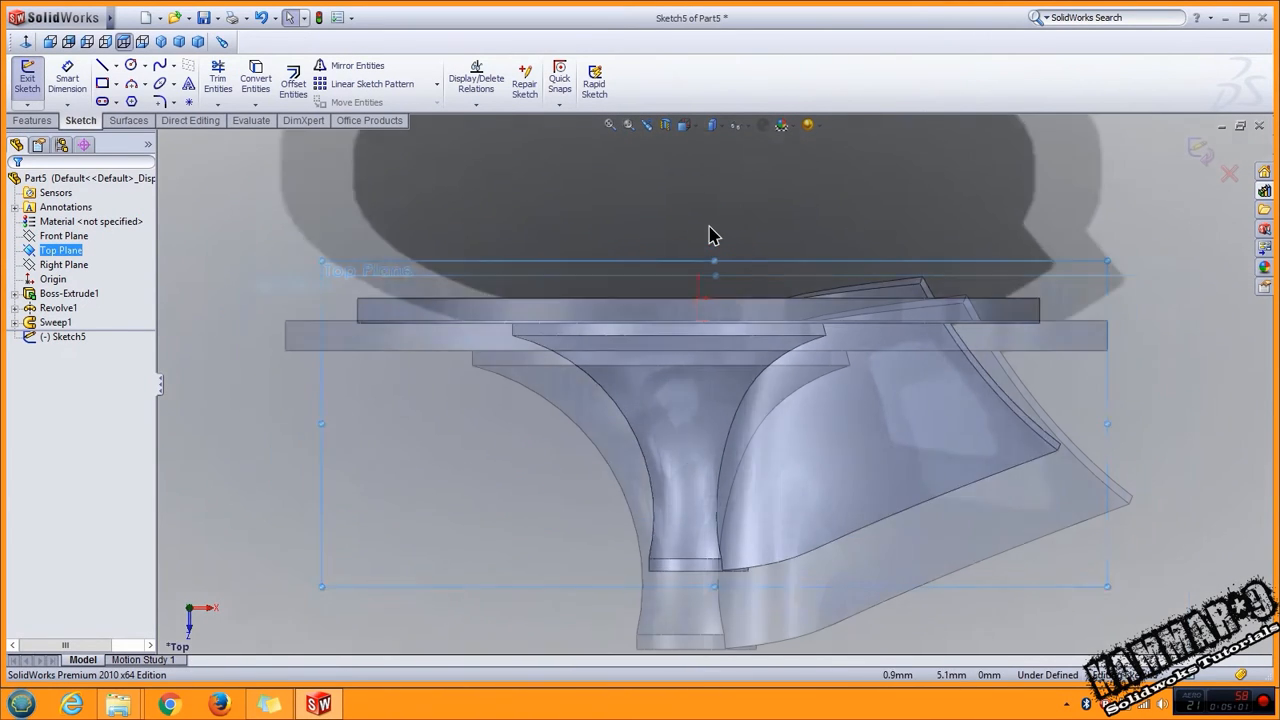
Step: Draw a rectangle and a line-and-arc trimming profile beside the blade on the Top Plane
click(101, 82)
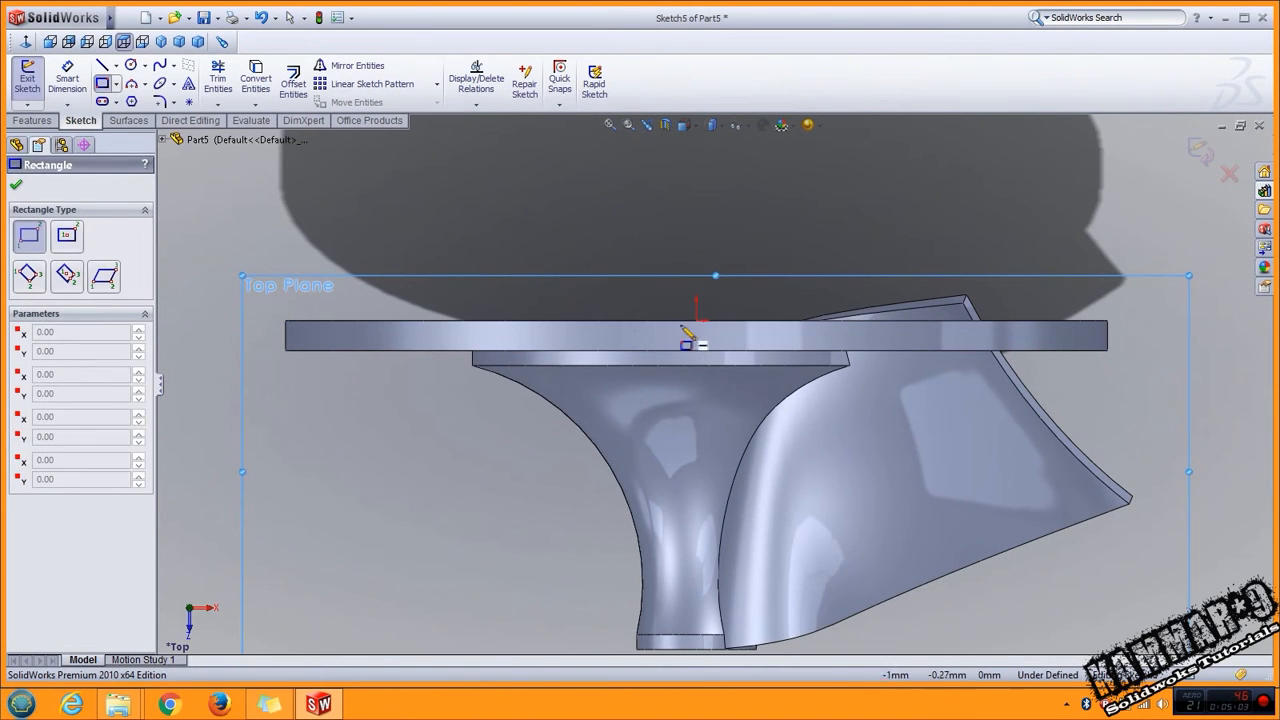
drag(700, 315, 1160, 242)
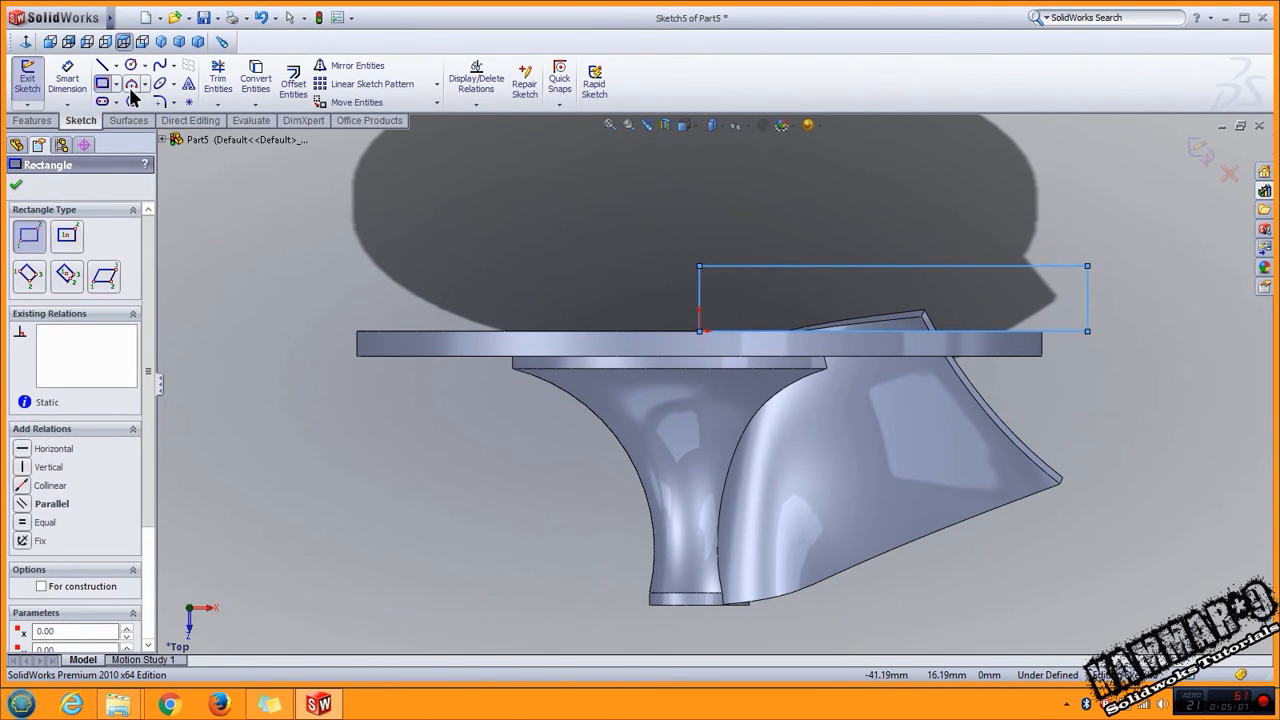
click(101, 64)
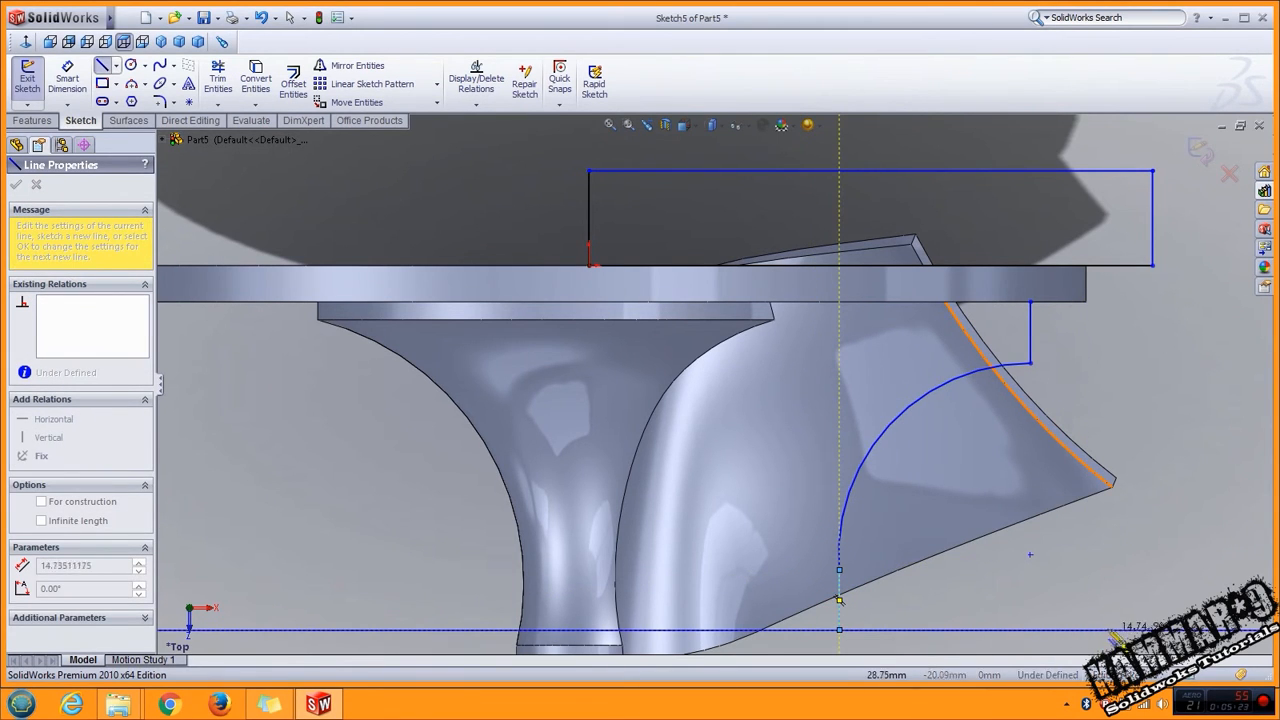
drag(840, 600, 1135, 310)
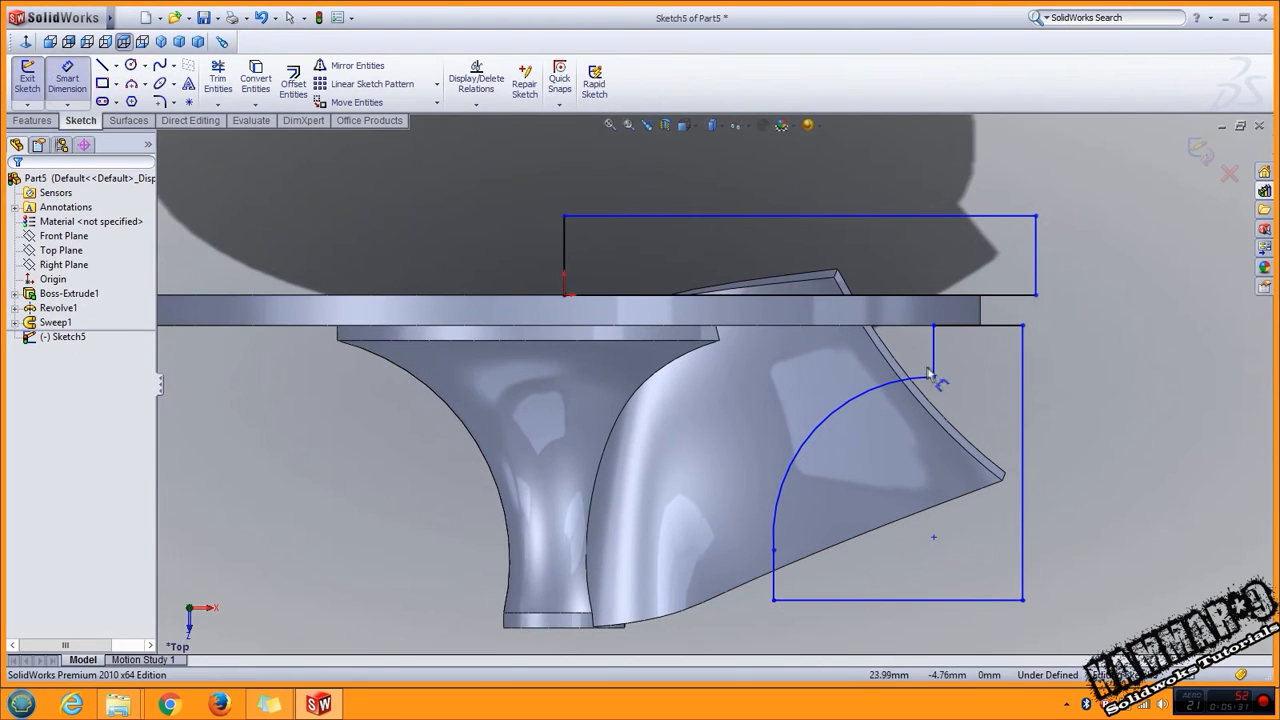
Step: Dimension the trimming profile with R15, 4, 35 and 20
click(930, 360)
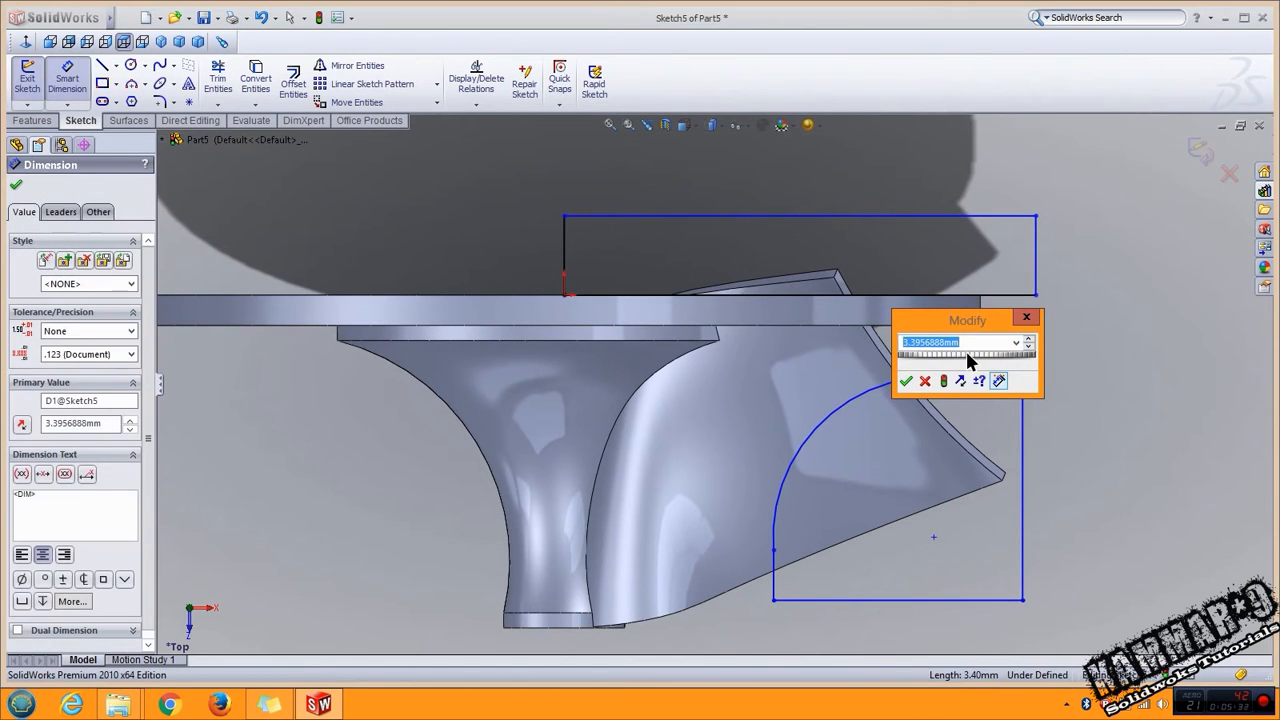
click(906, 381)
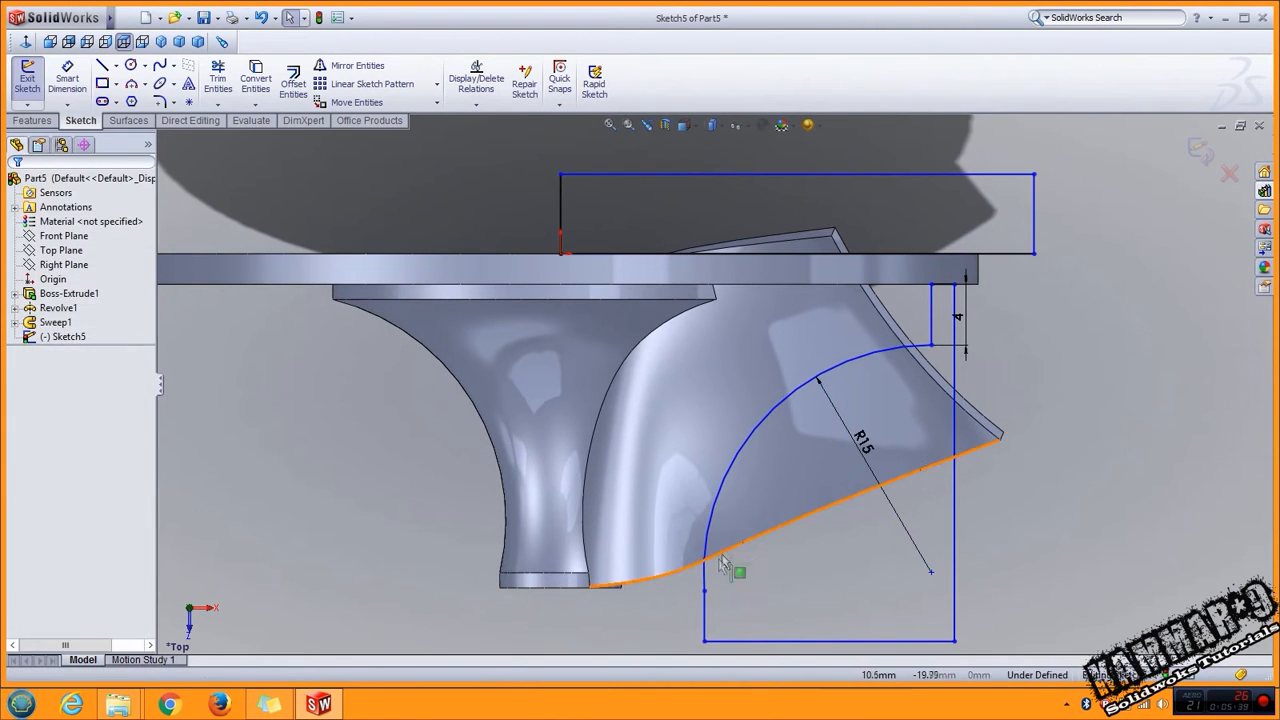
click(708, 553)
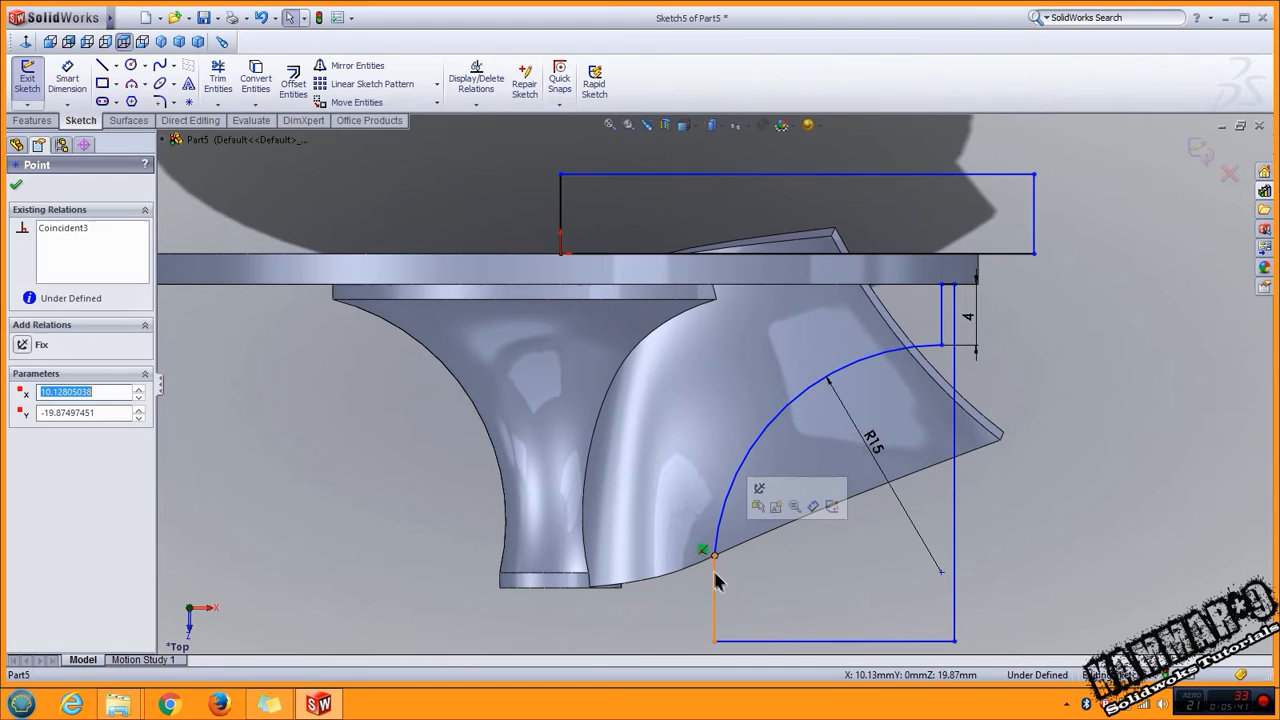
click(16, 184)
text(35)
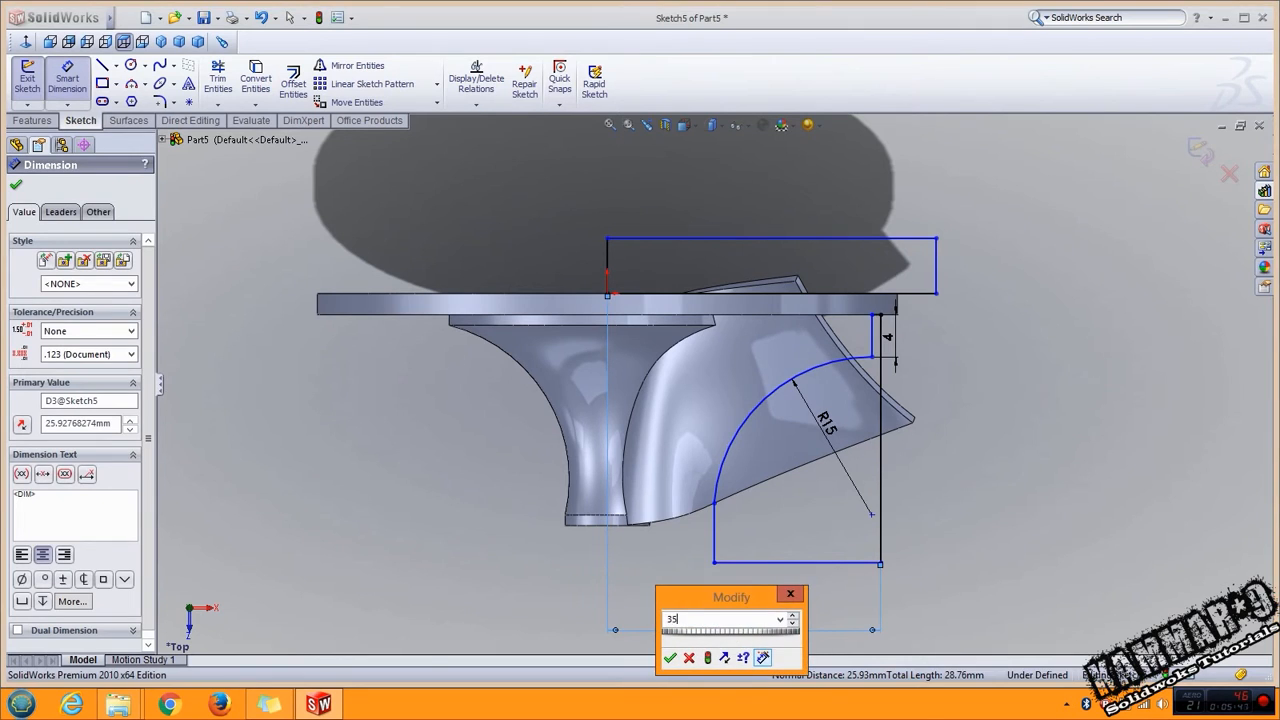
click(670, 658)
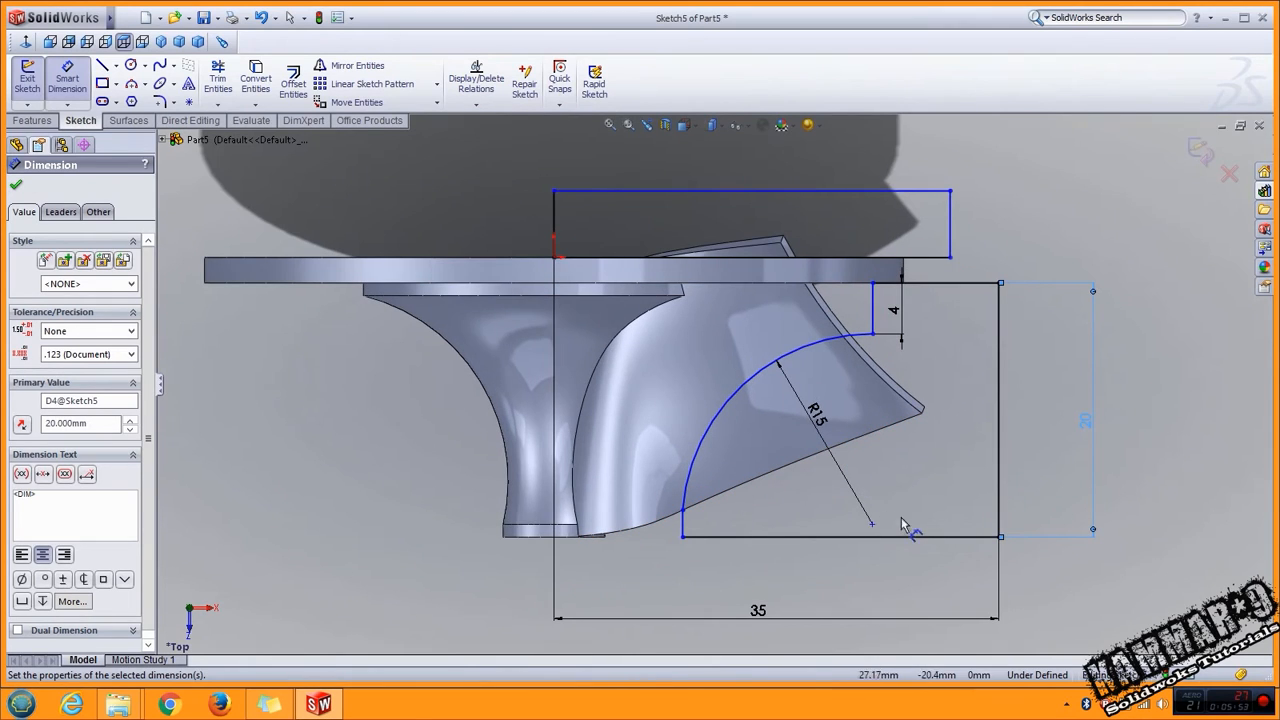
mouse_move(895, 500)
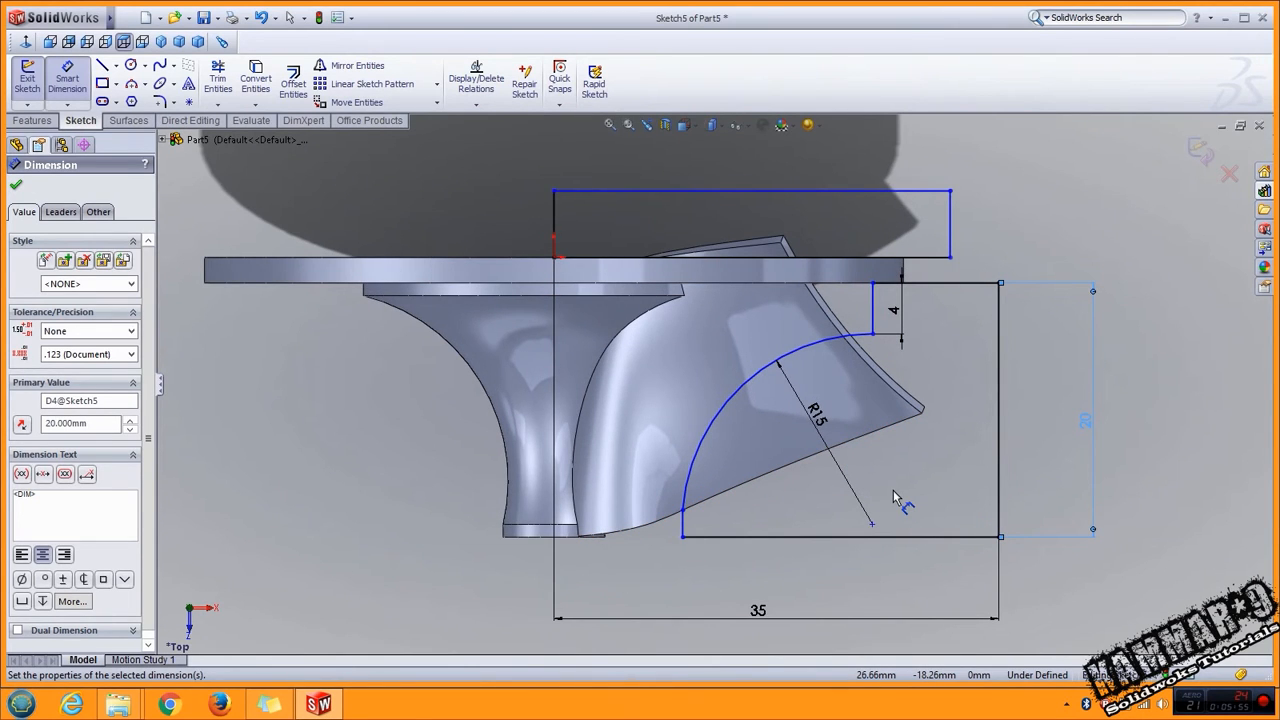
mouse_move(863, 478)
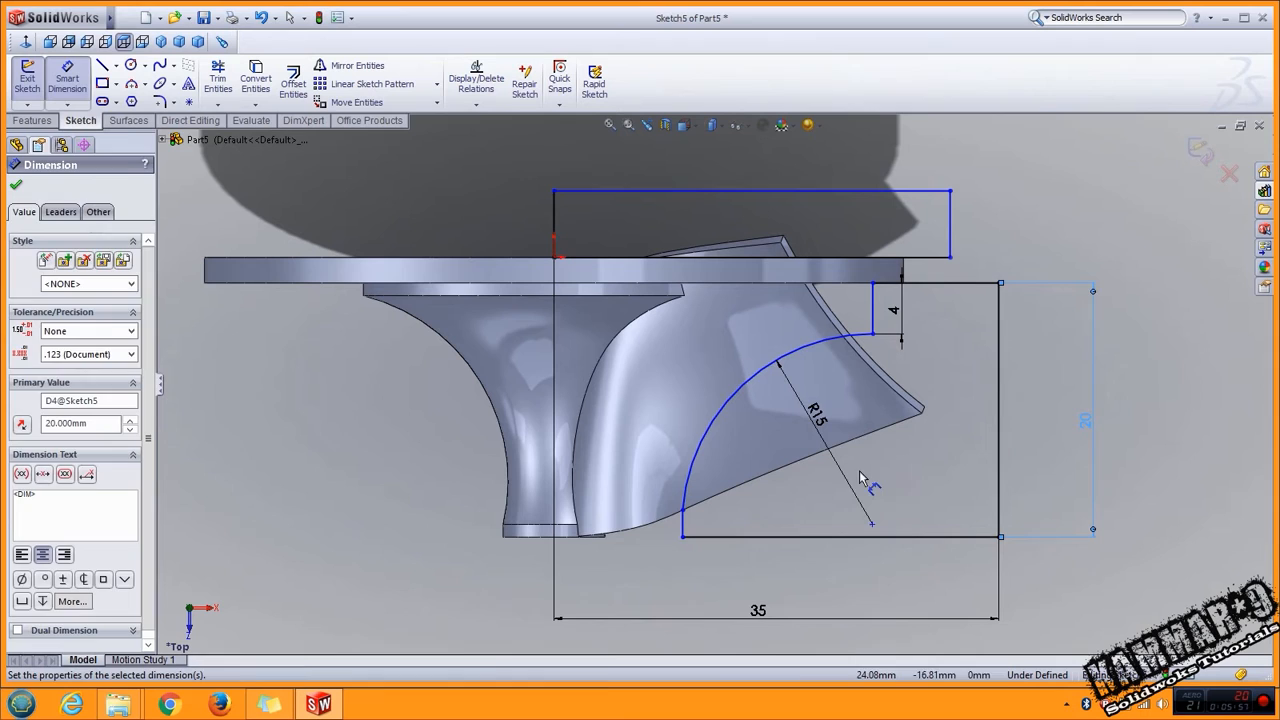
click(685, 510)
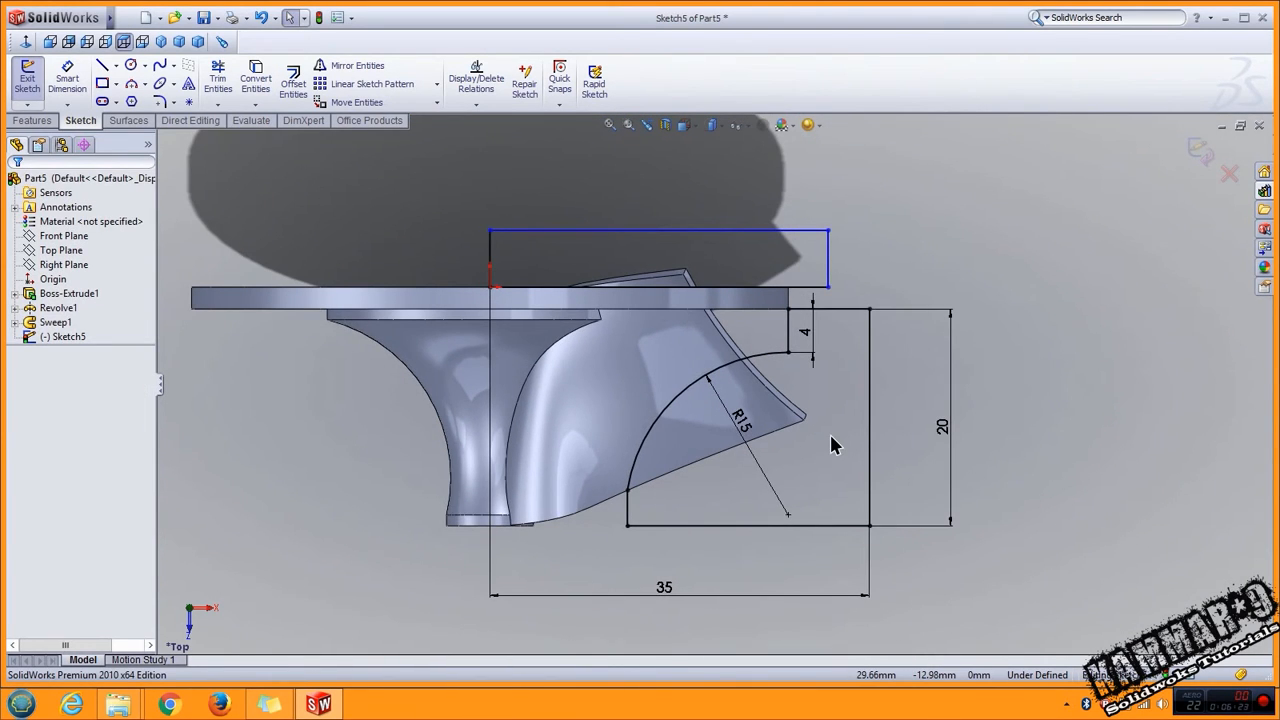
mouse_move(730, 378)
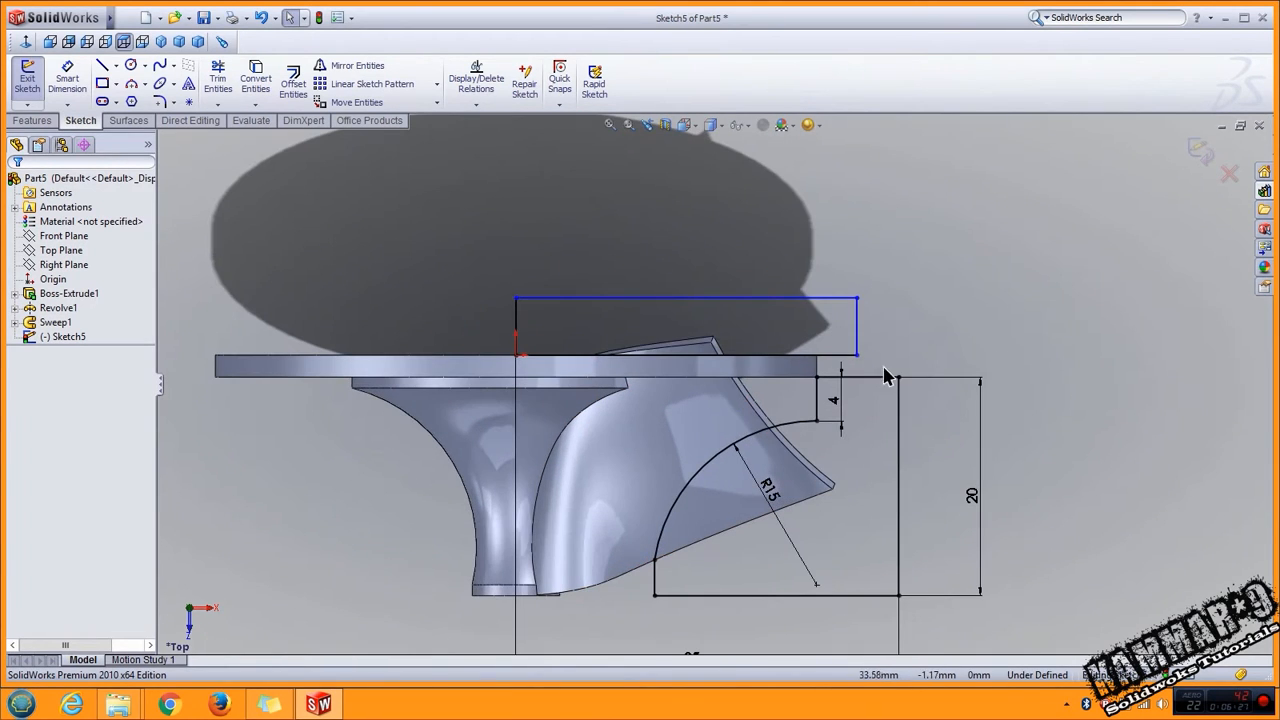
click(780, 352)
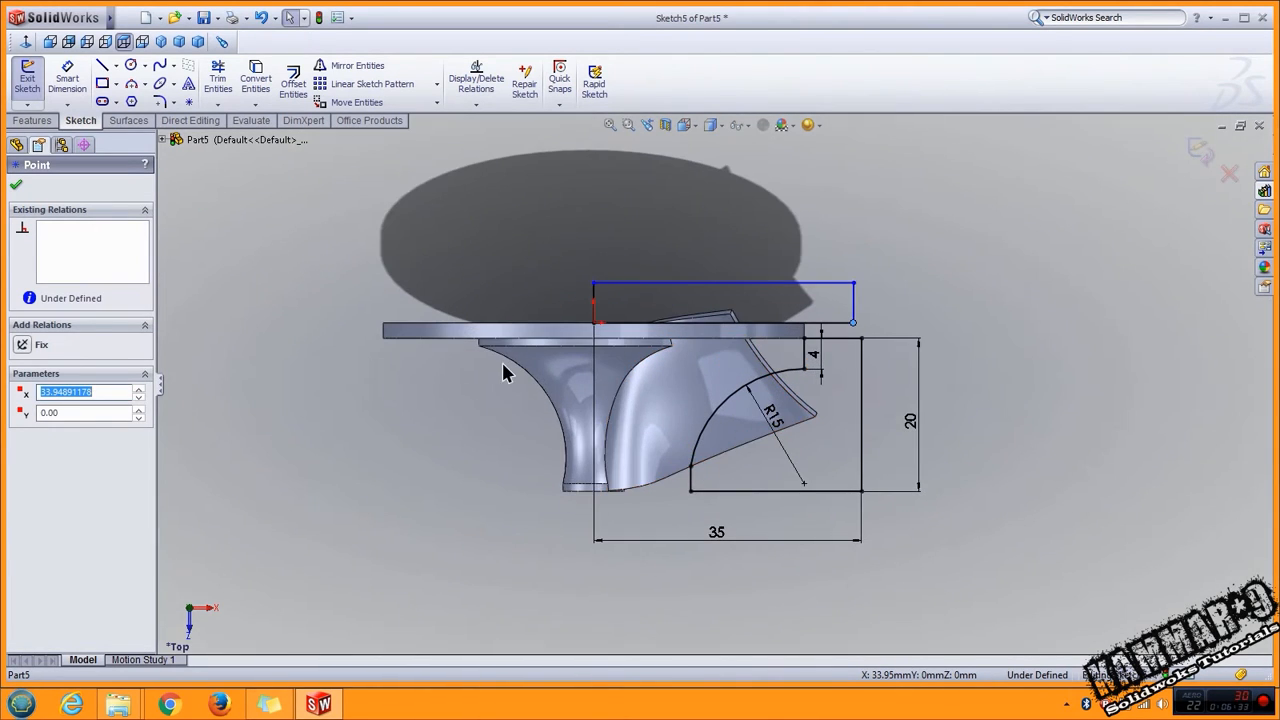
Step: Revolve-cut the profile to trim the blade, then select Sweep1 and Cut-Revolve1
click(31, 120)
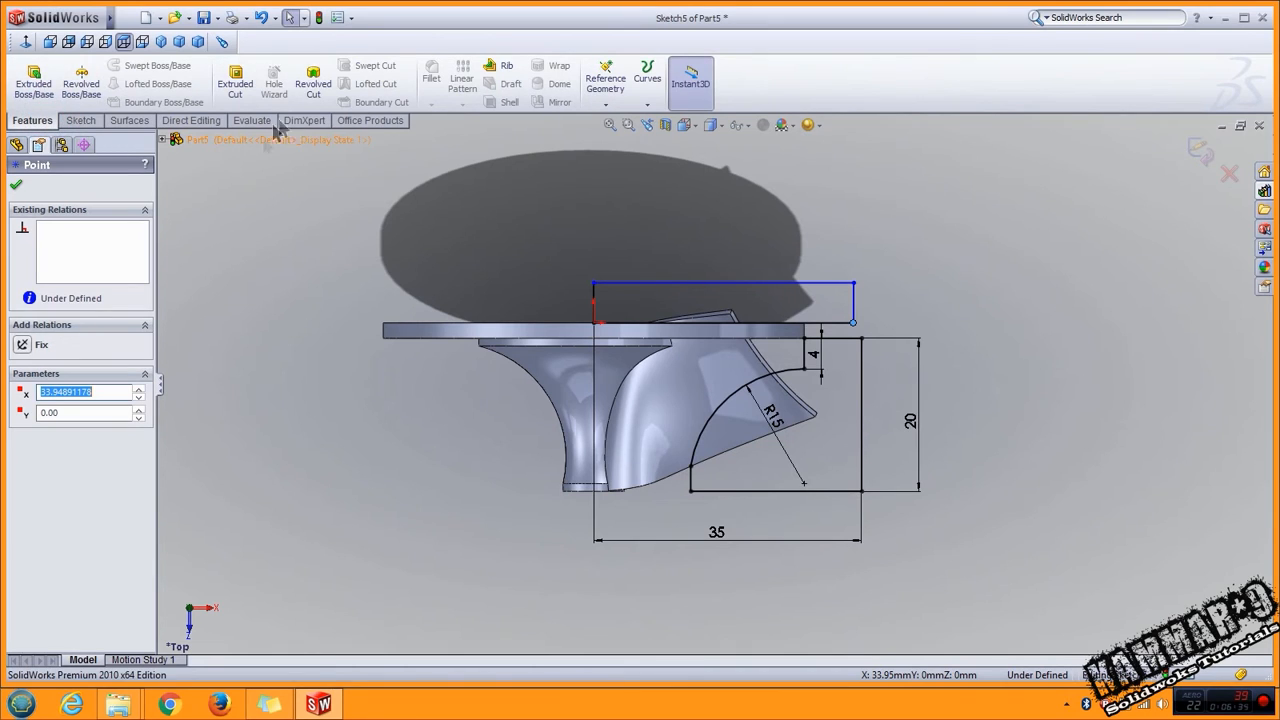
click(313, 82)
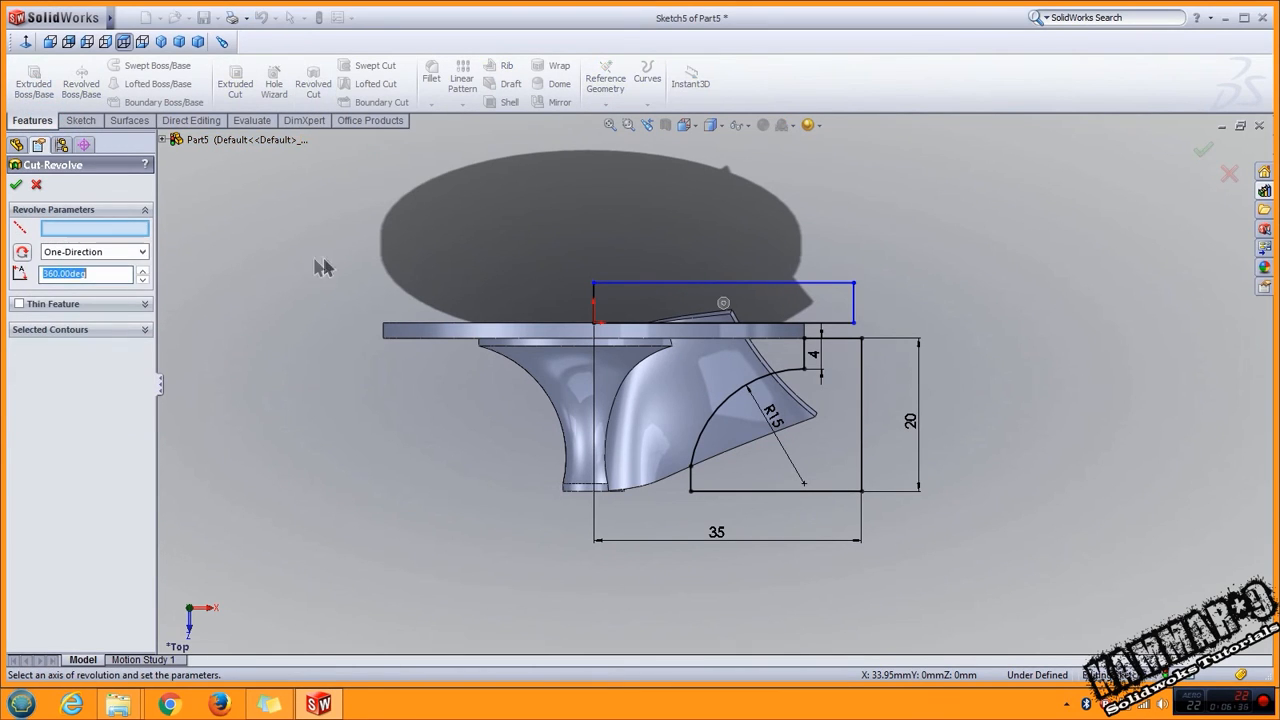
click(593, 302)
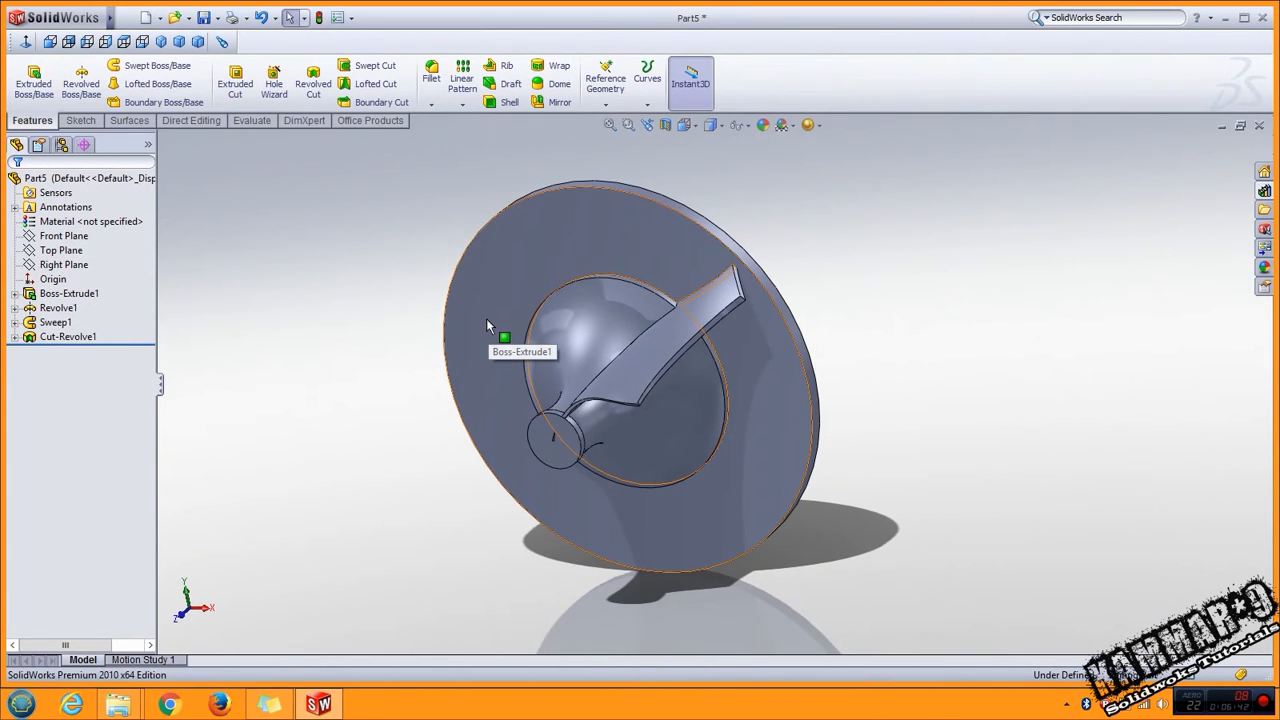
click(56, 322)
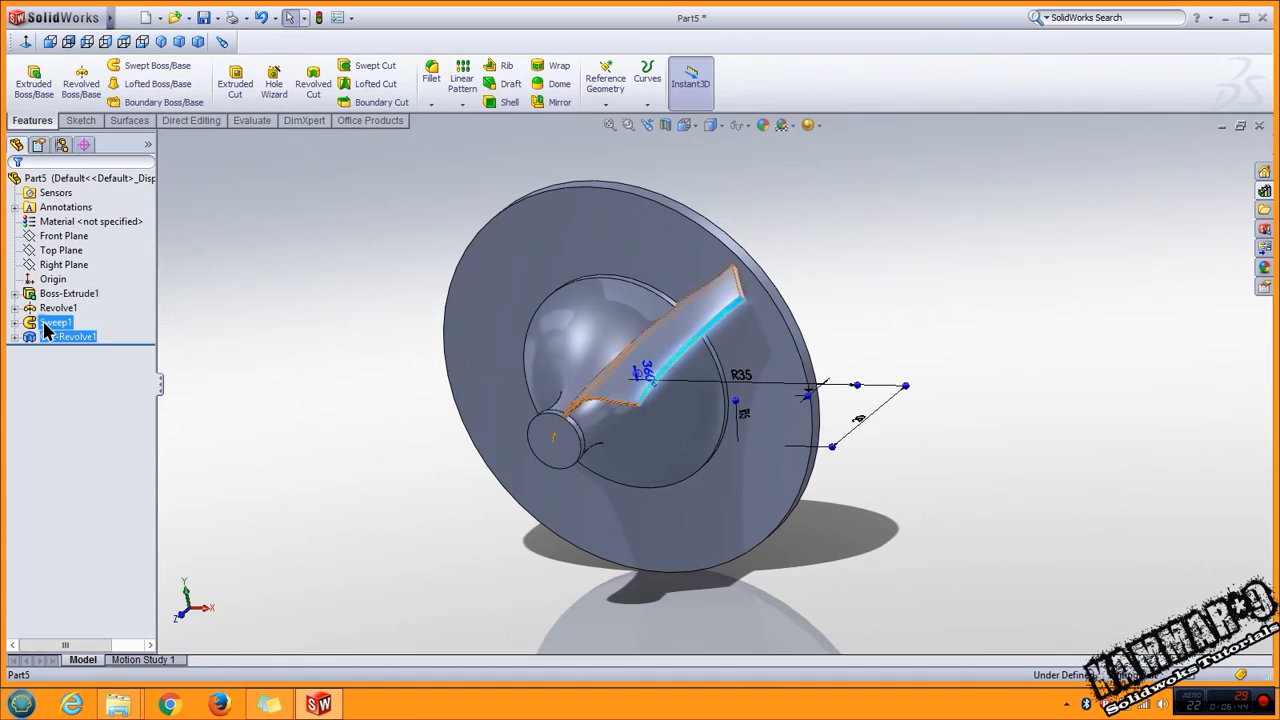
Step: Circularly pattern the trimmed blade 10 times over 360° about the disc edge
click(475, 91)
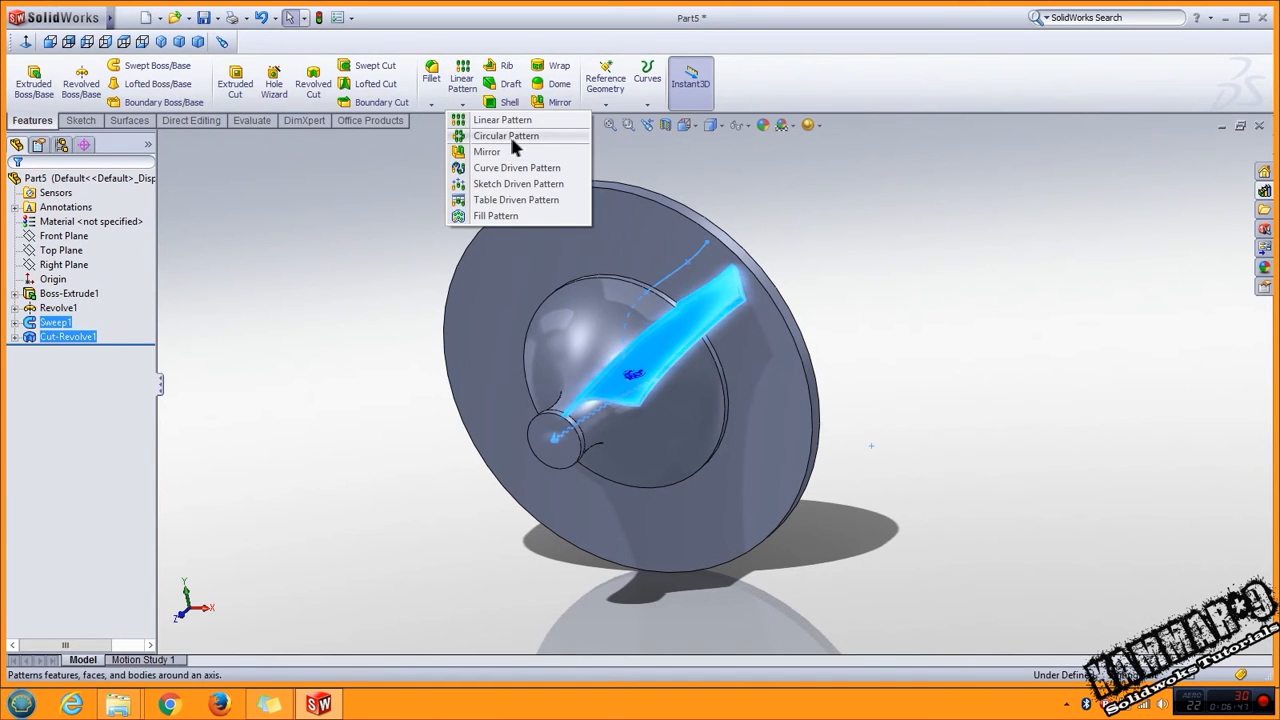
click(506, 135)
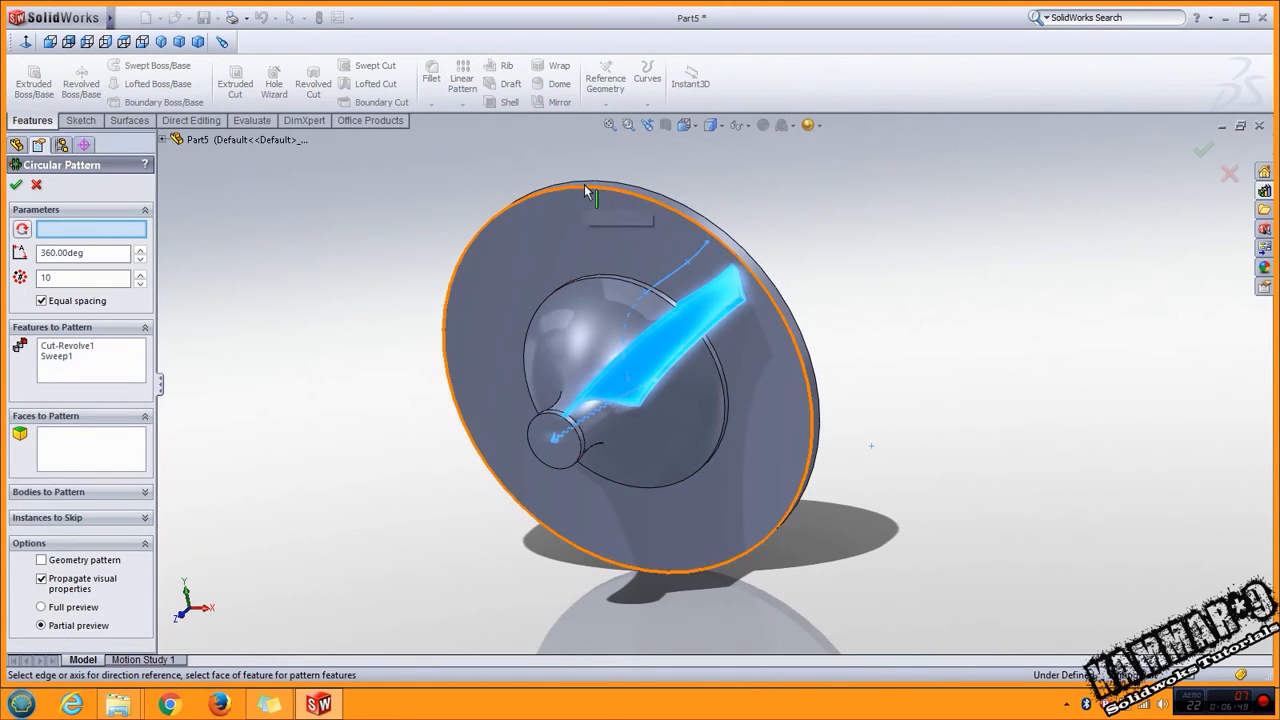
click(586, 182)
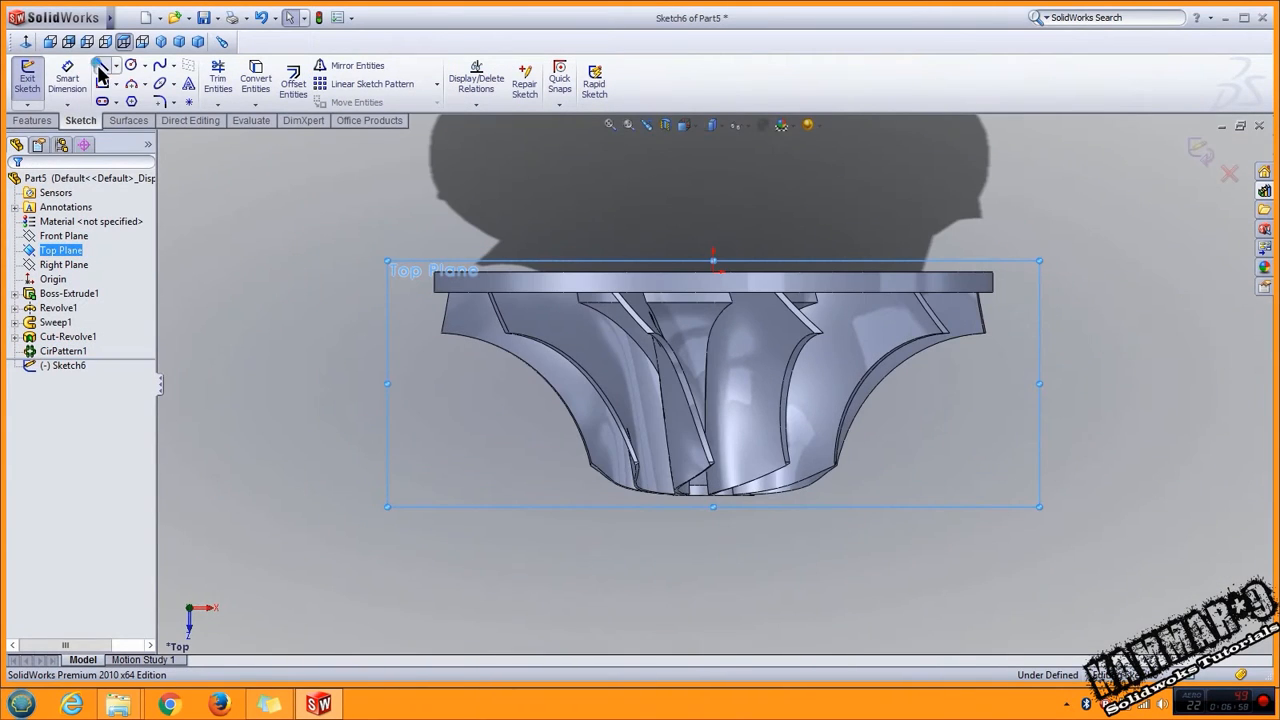
Step: Draw the bore profile on Top Plane, dimension it 12, 2 and 4 mm, and revolve-cut it
click(102, 65)
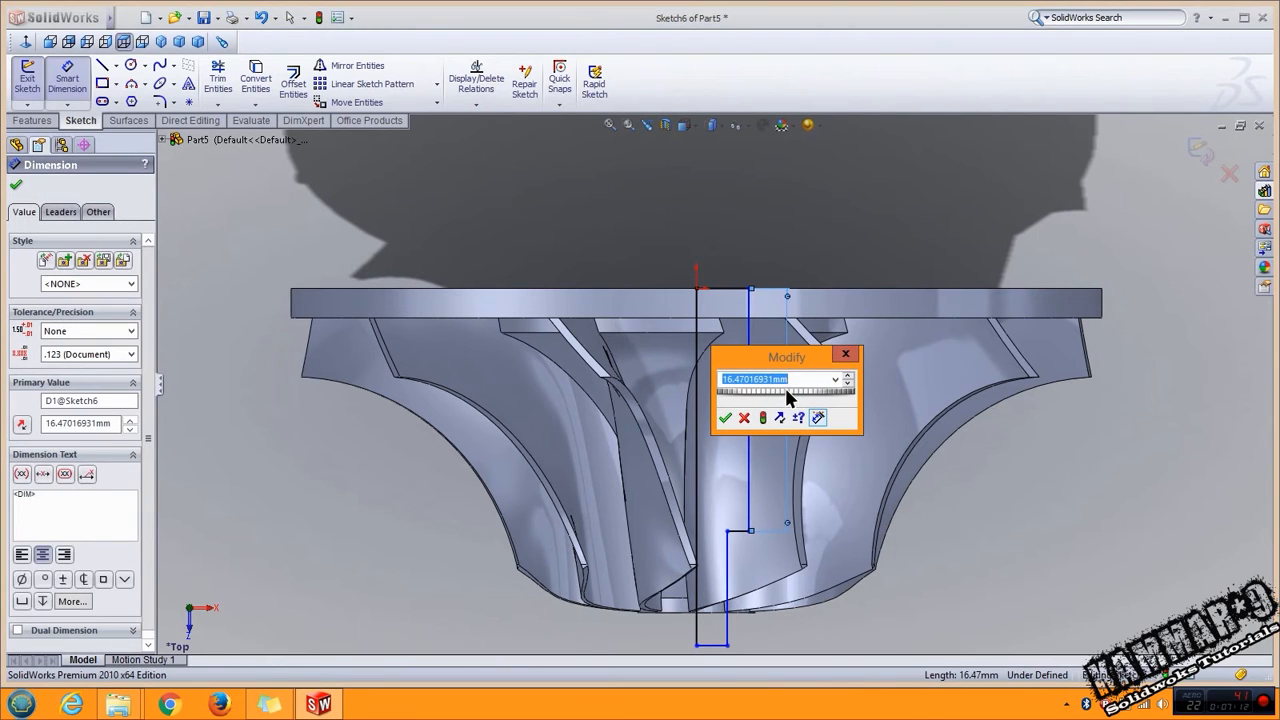
click(725, 418)
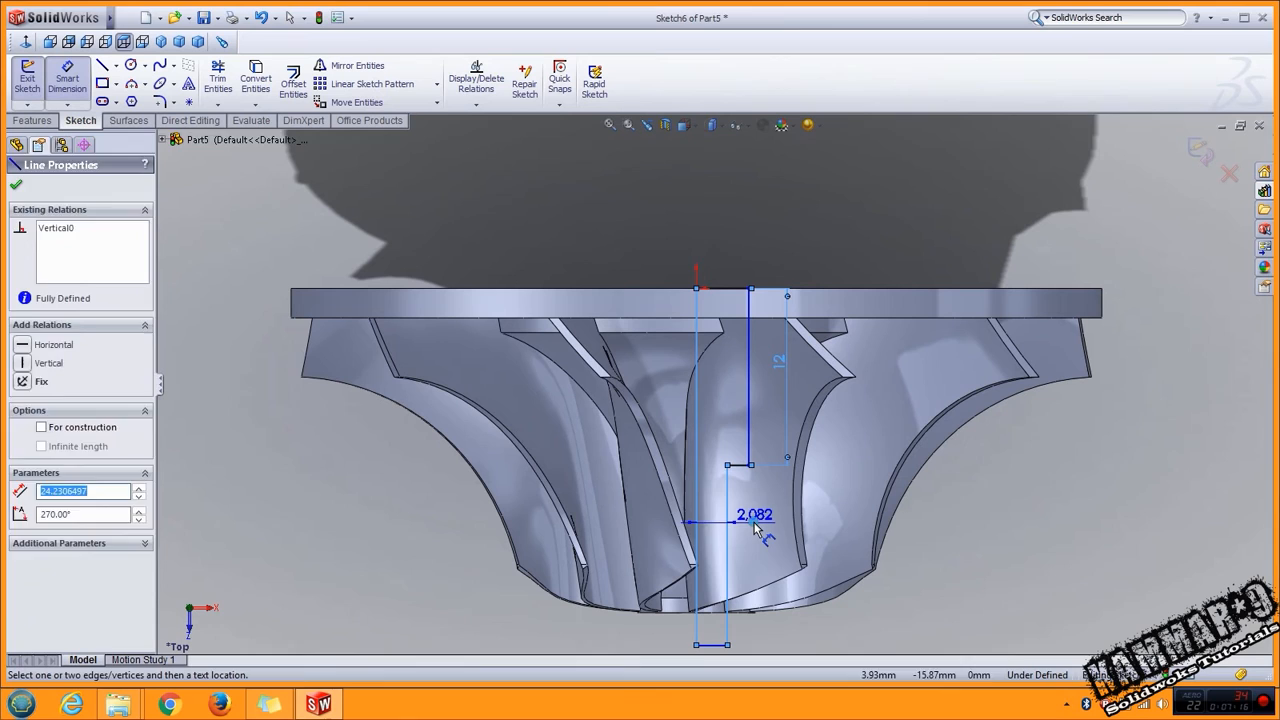
click(725, 523)
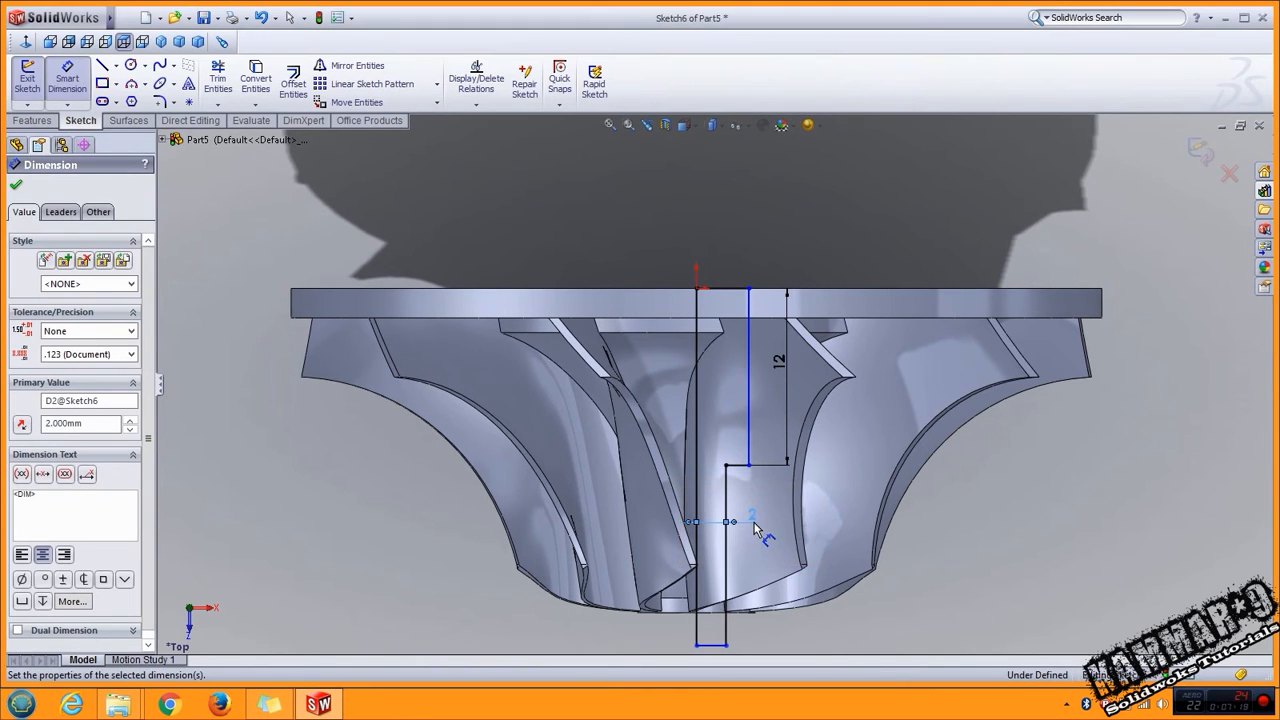
click(697, 370)
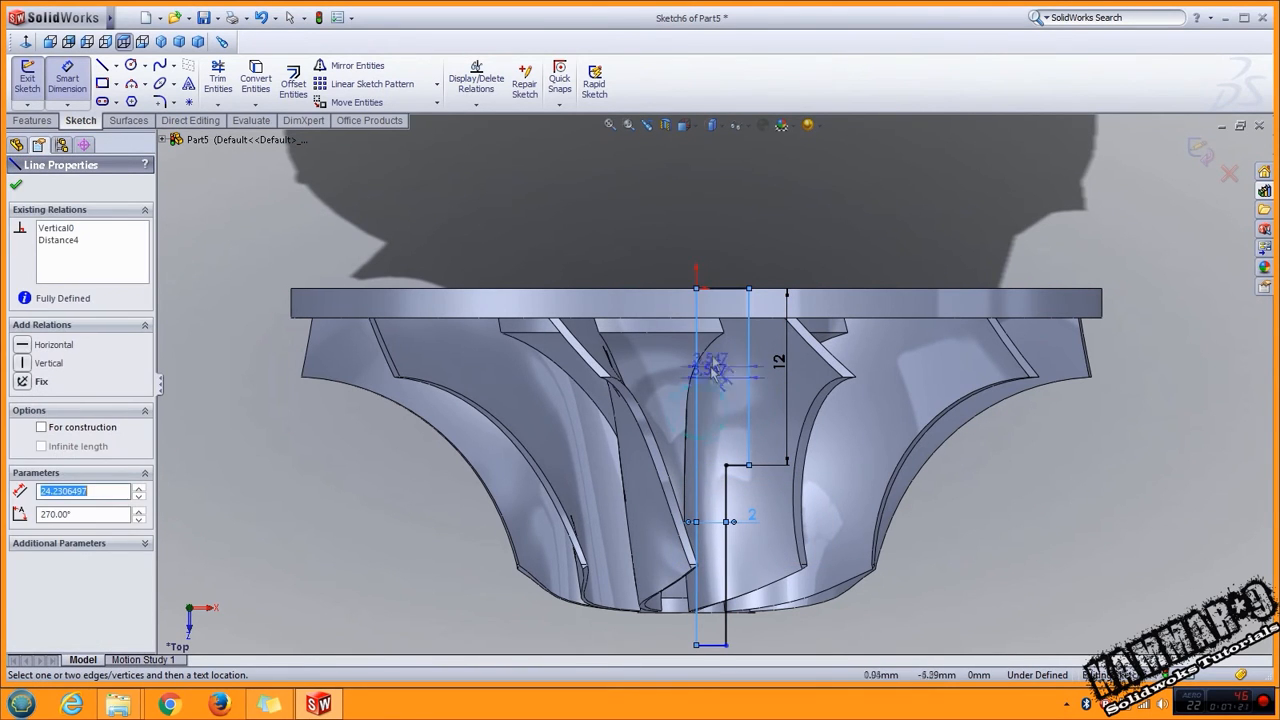
click(730, 240)
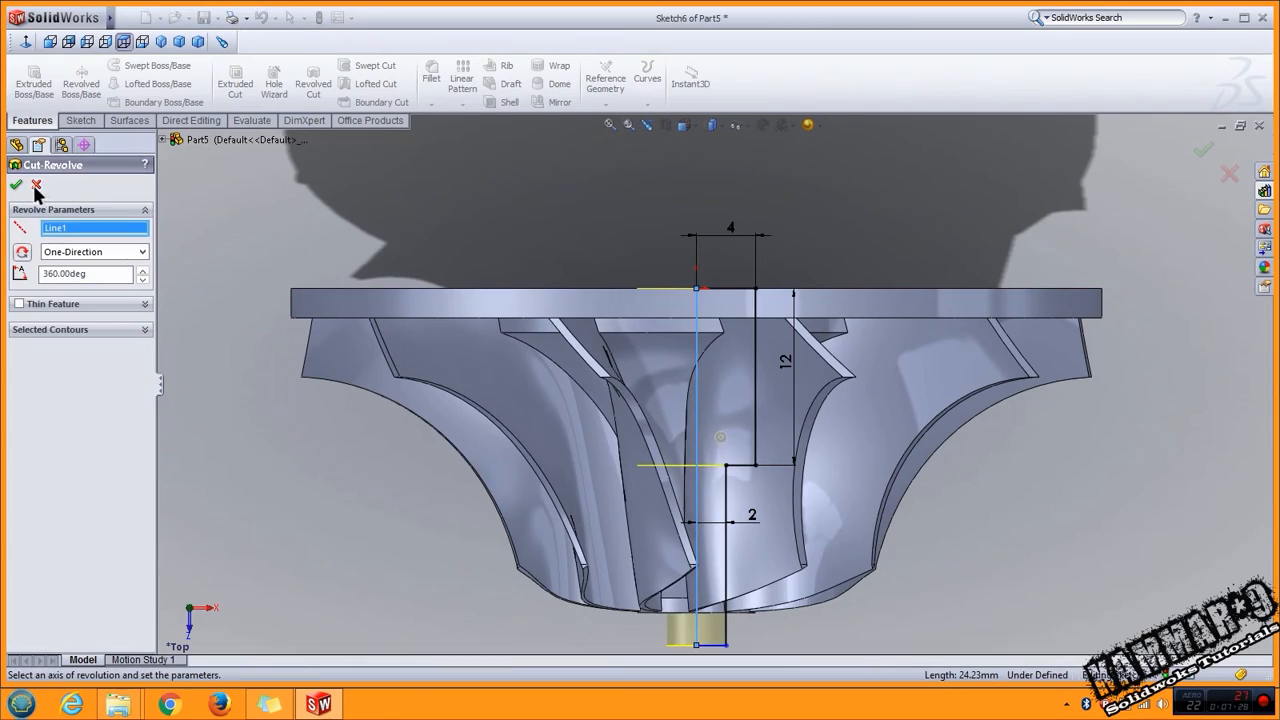
click(16, 186)
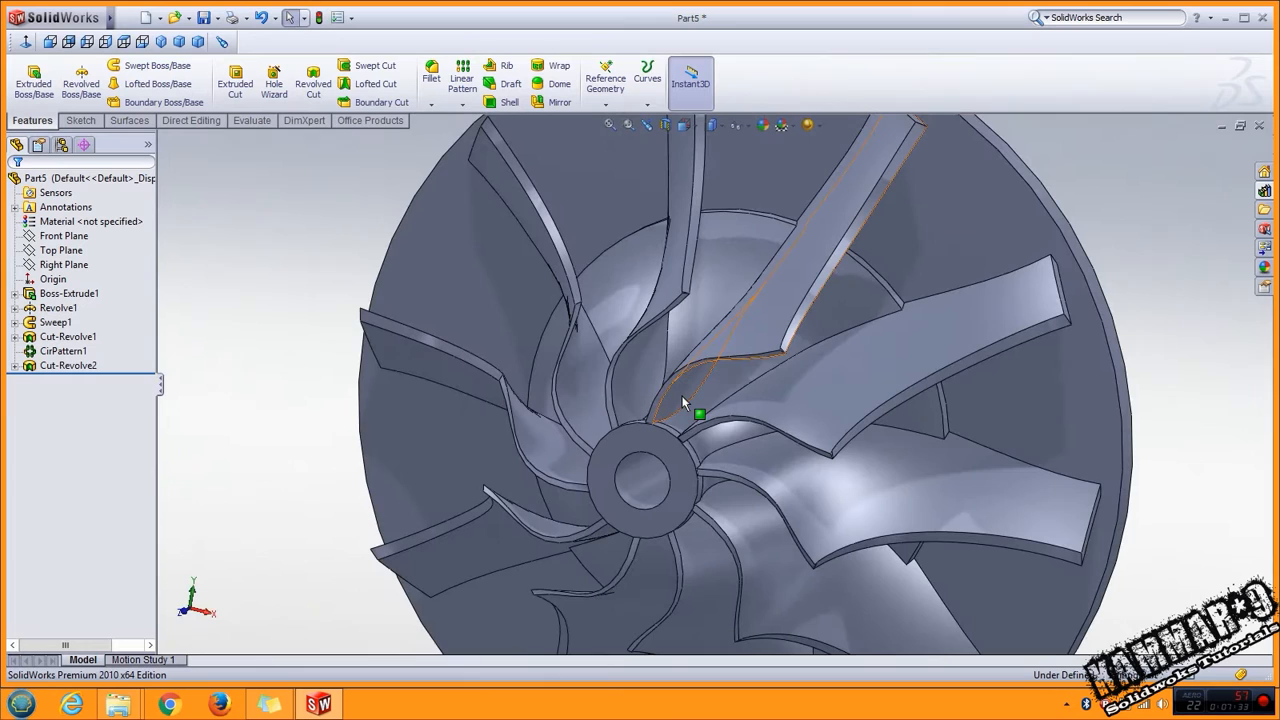
Step: Chamfer the central bore edge at 0.5 mm by 45°
drag(700, 400, 680, 440)
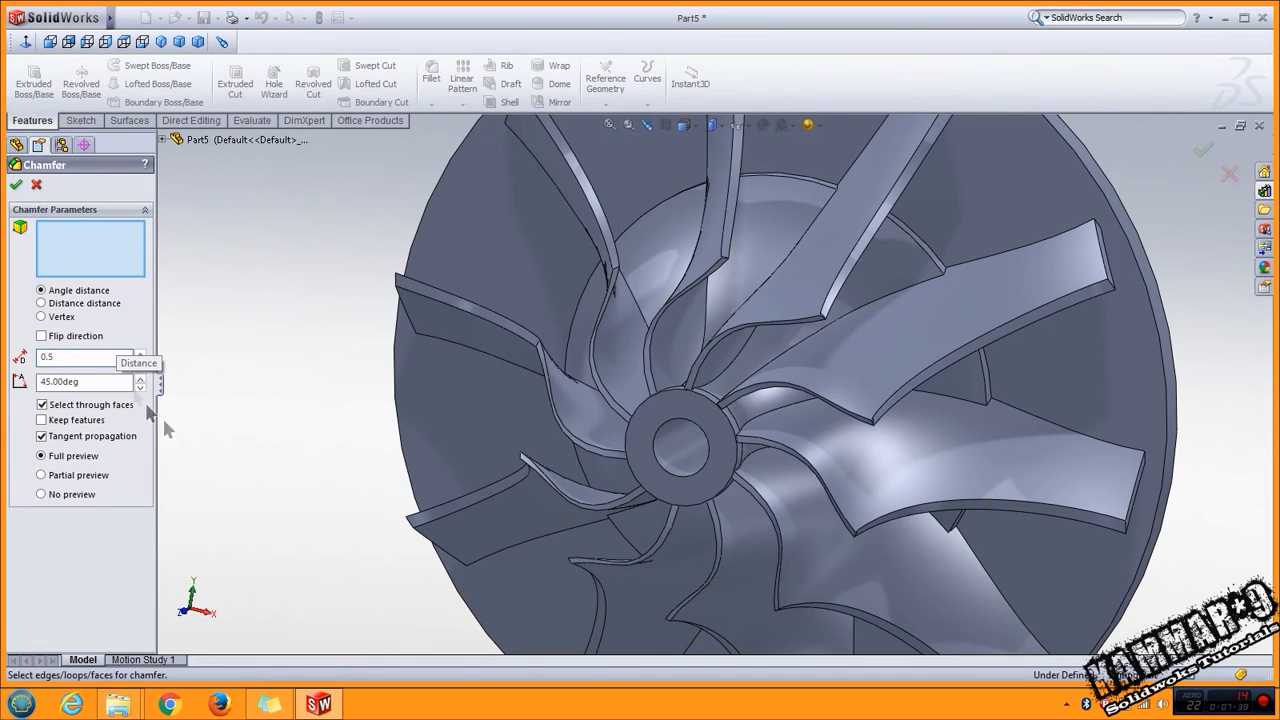
click(685, 445)
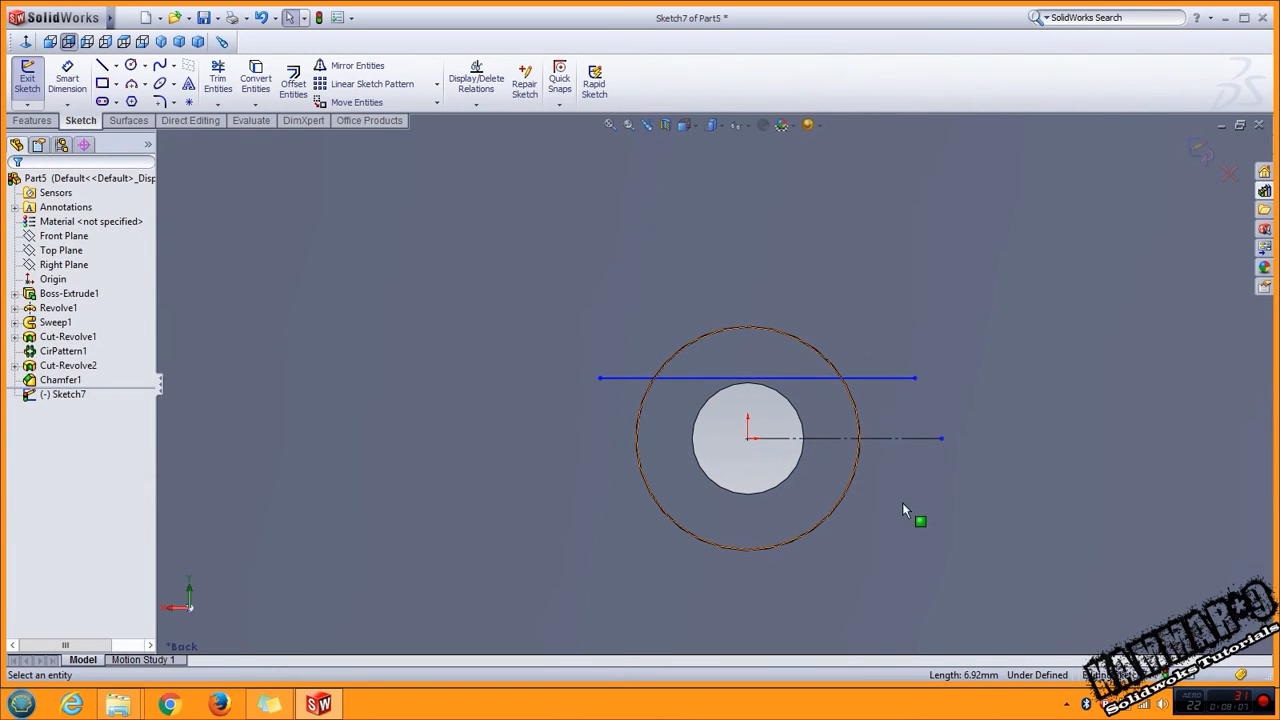
mouse_move(557, 535)
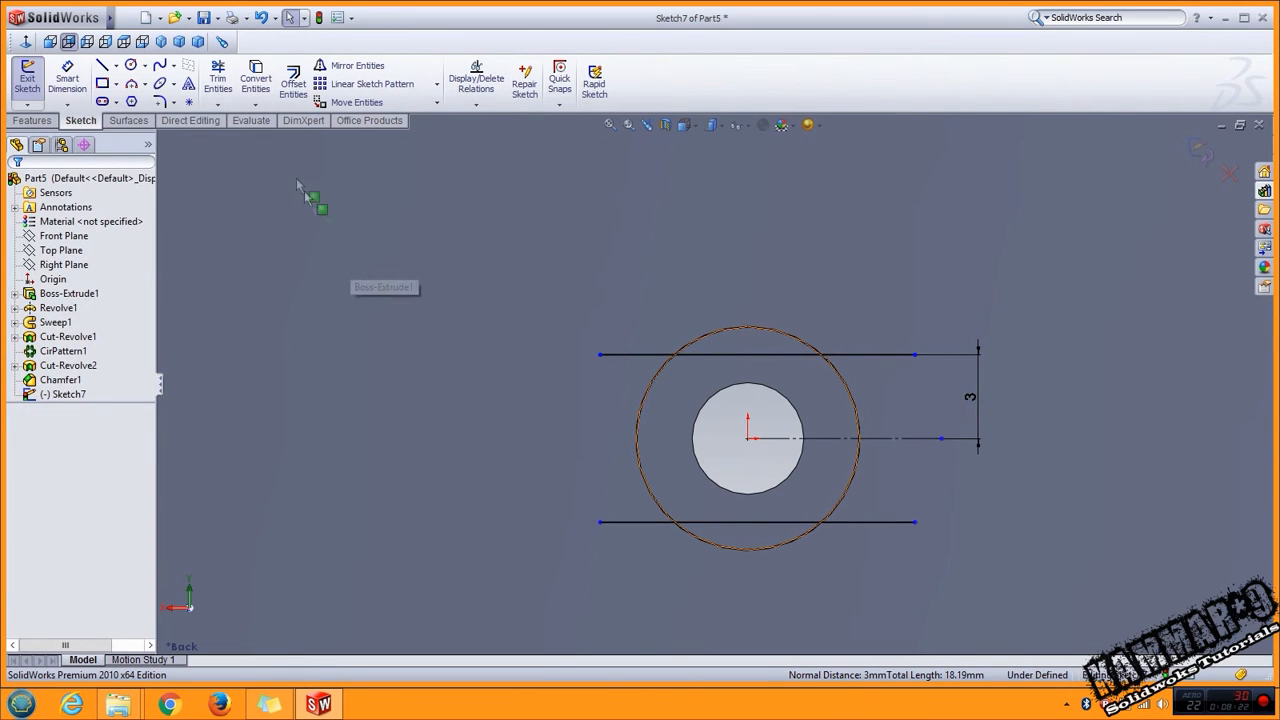
Step: Finish the 3 mm flat dimension, trim the arc beyond the lower flat, and make both flats symmetric
click(218, 82)
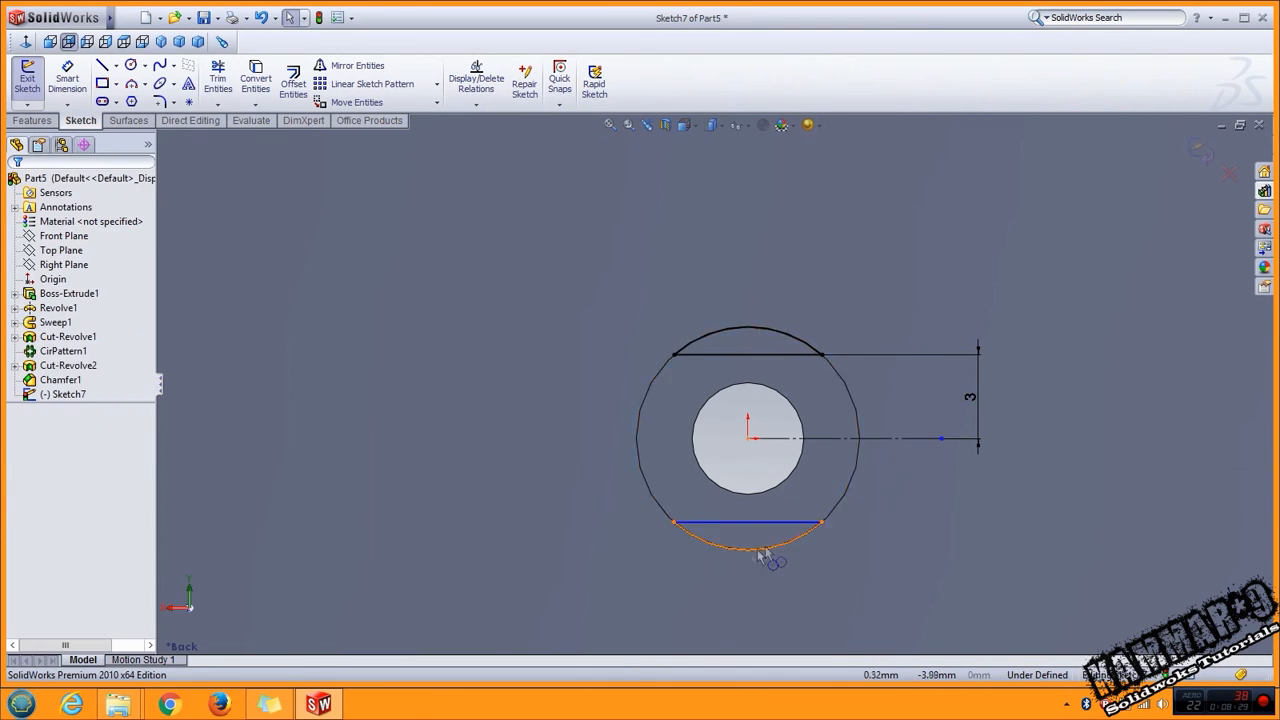
click(745, 524)
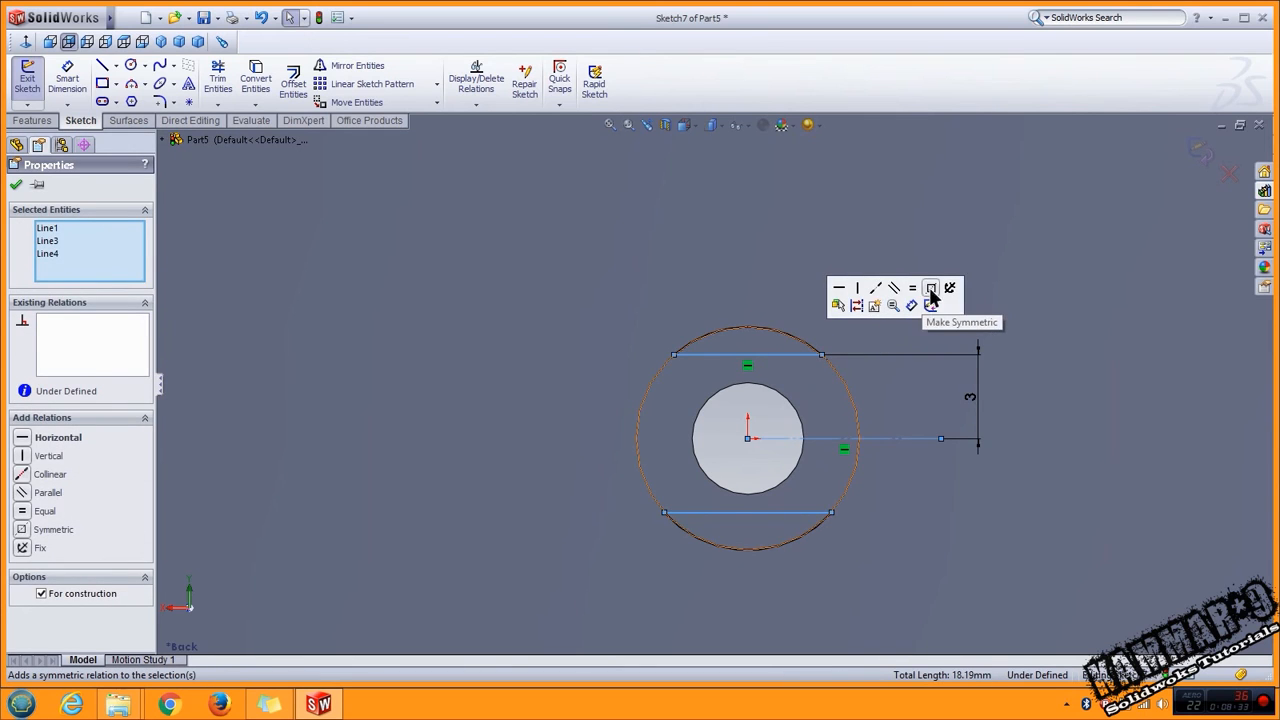
click(930, 289)
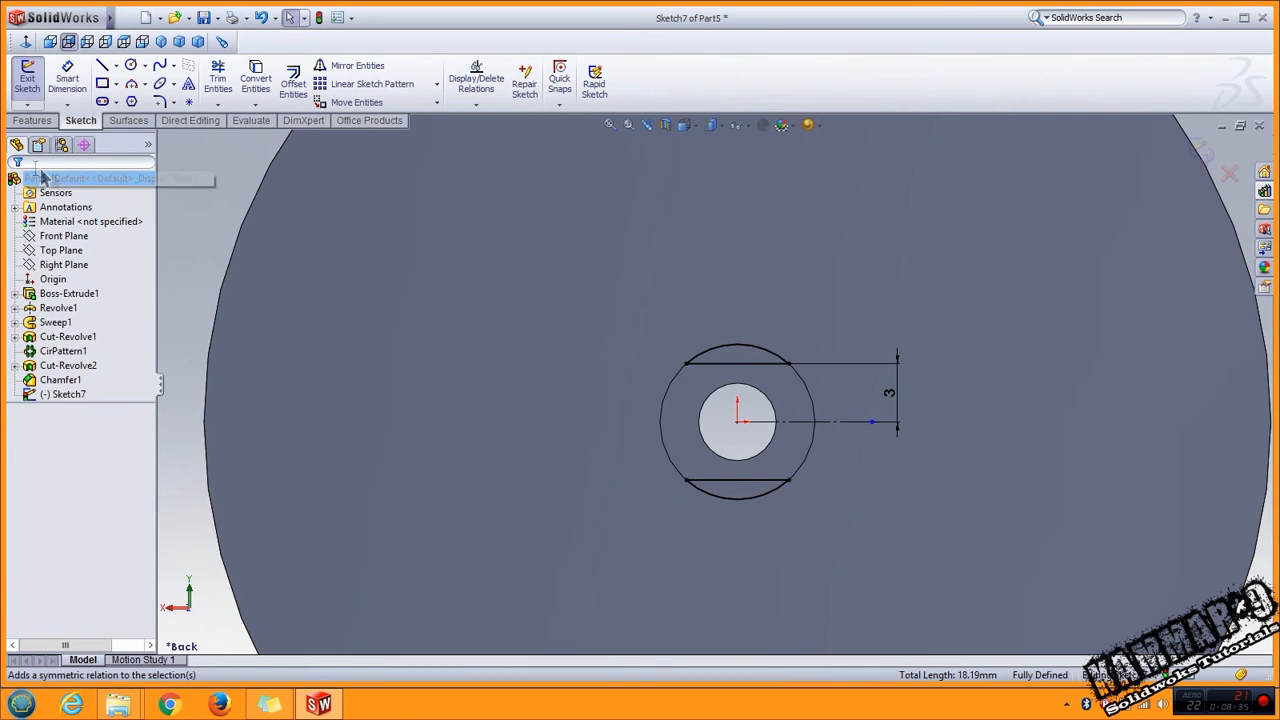
click(31, 120)
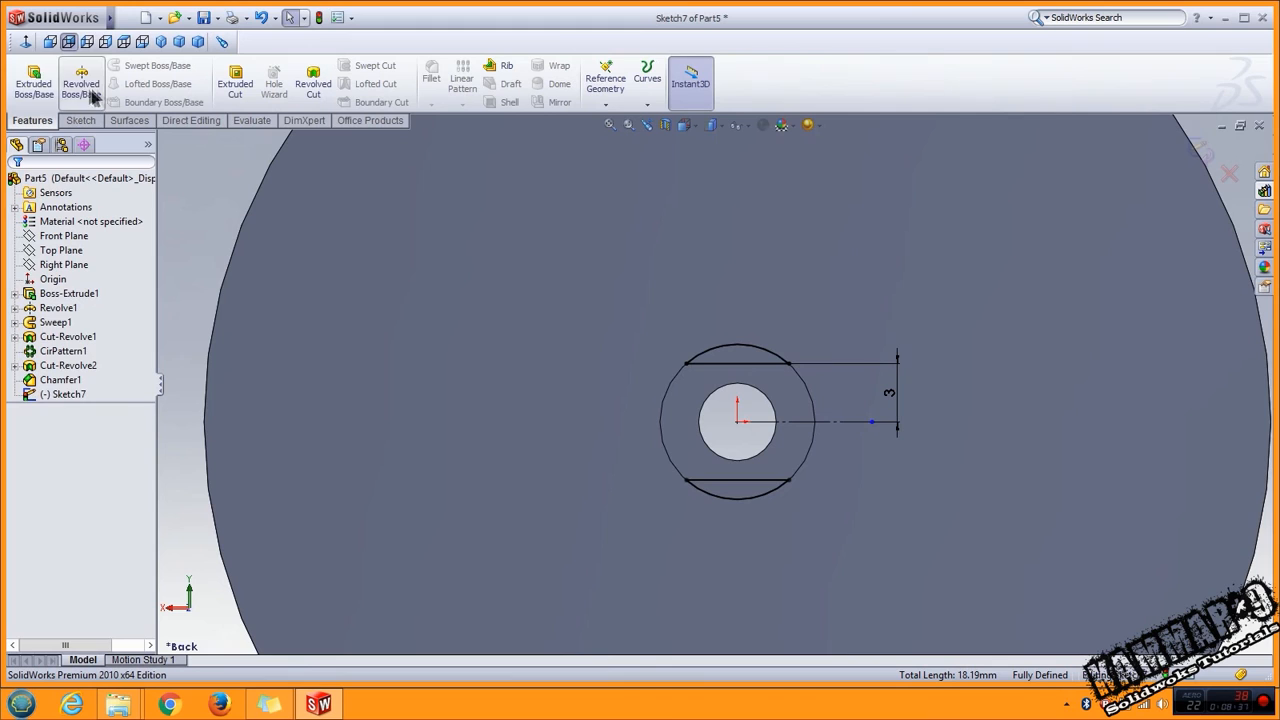
Step: Extrude the flatted hub up to the wheel face and assign Plain Carbon Steel material
click(33, 83)
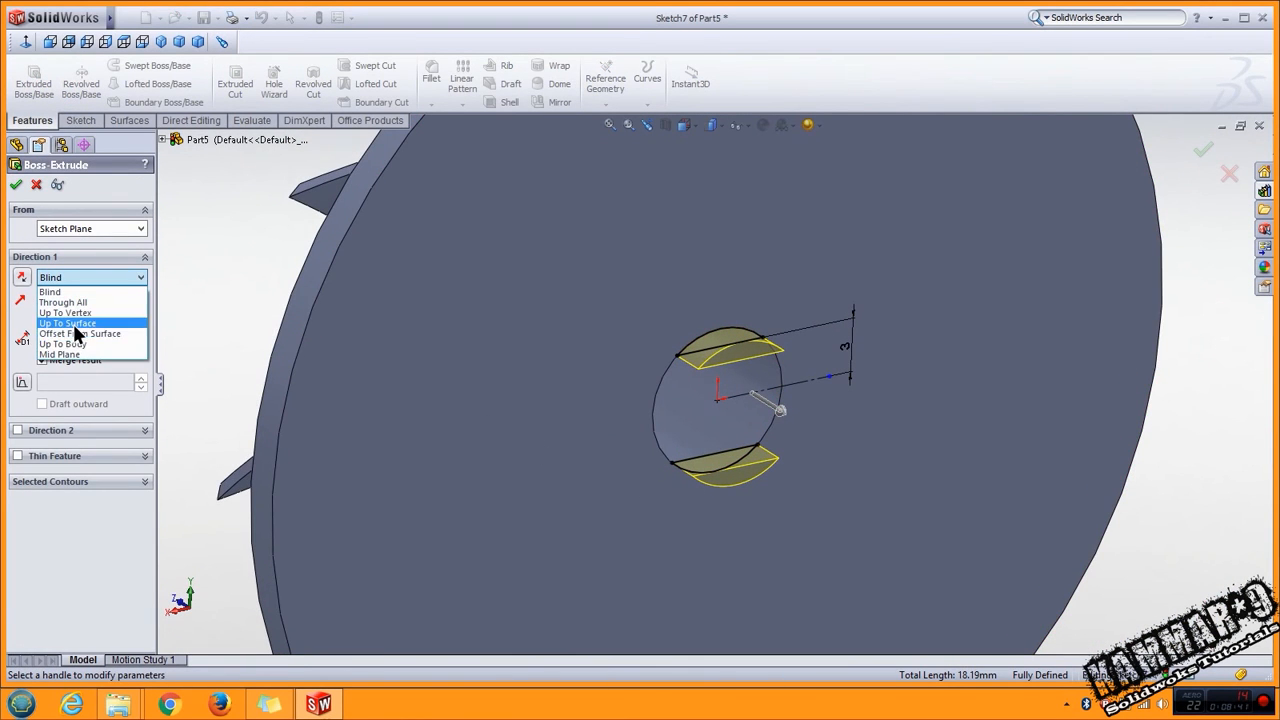
click(68, 322)
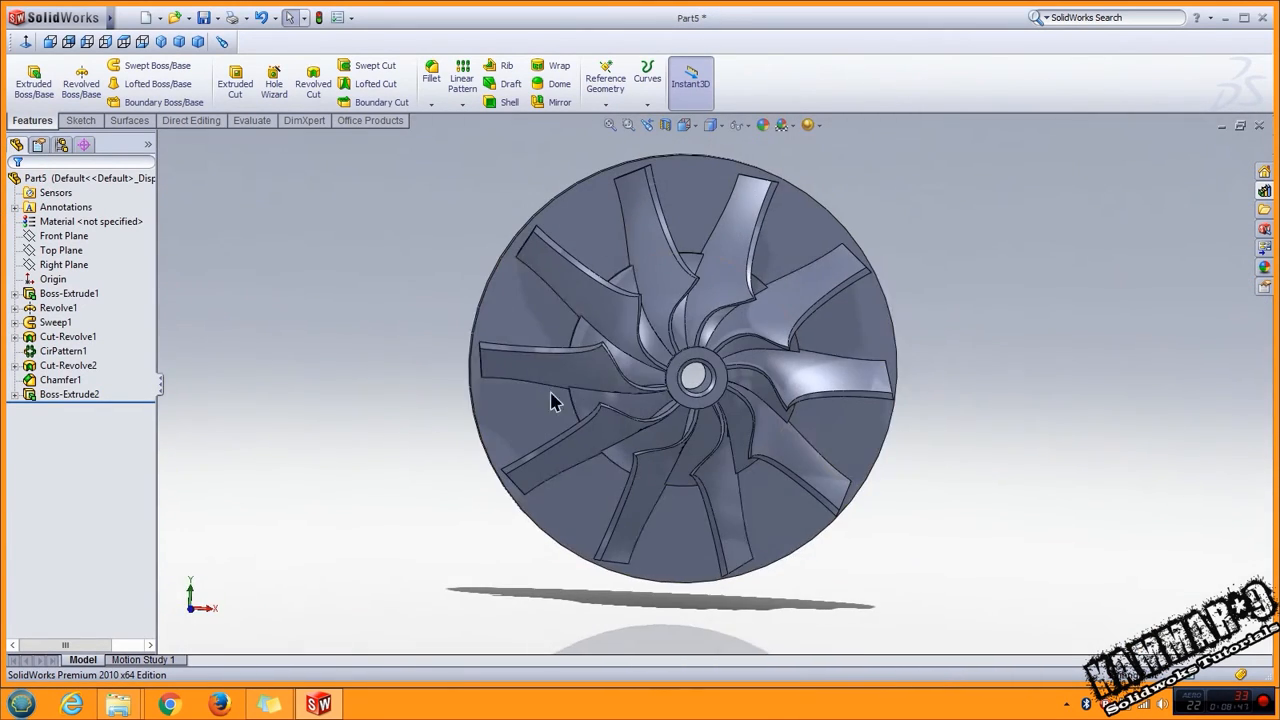
mouse_move(263, 17)
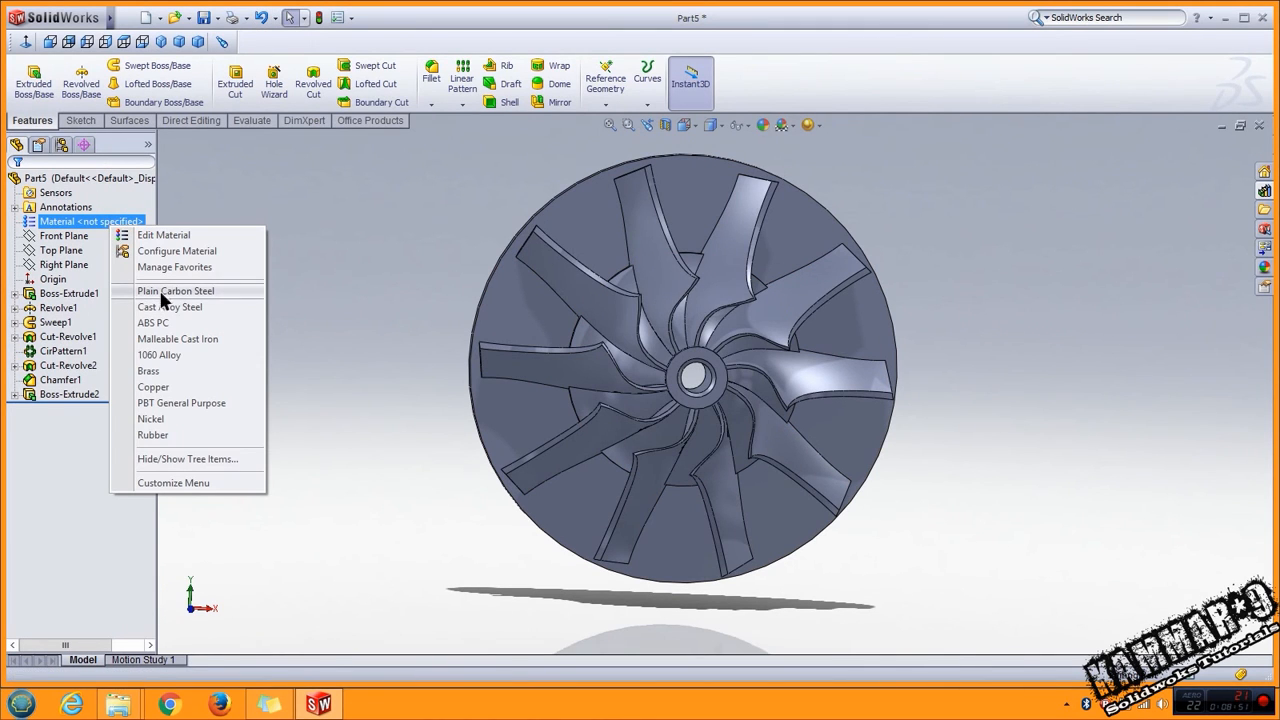
click(176, 290)
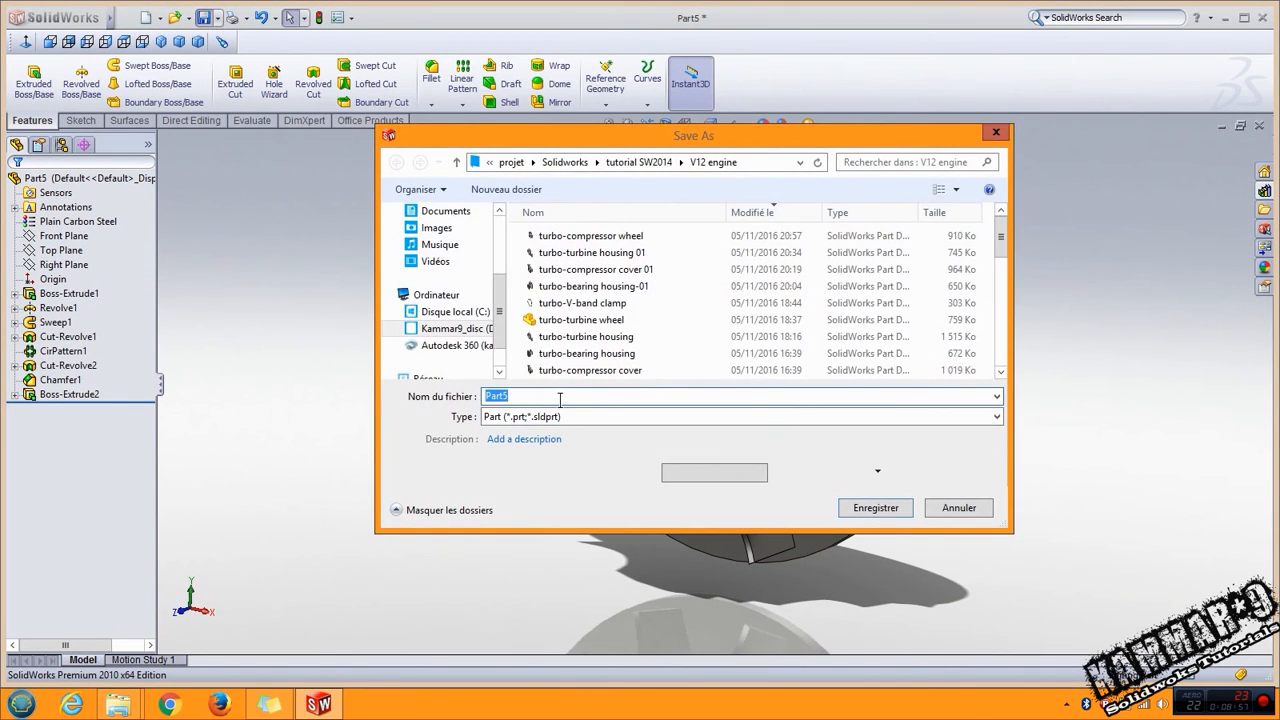
Step: Save the part as 'turbo-compressor wheel 01'
text(tur)
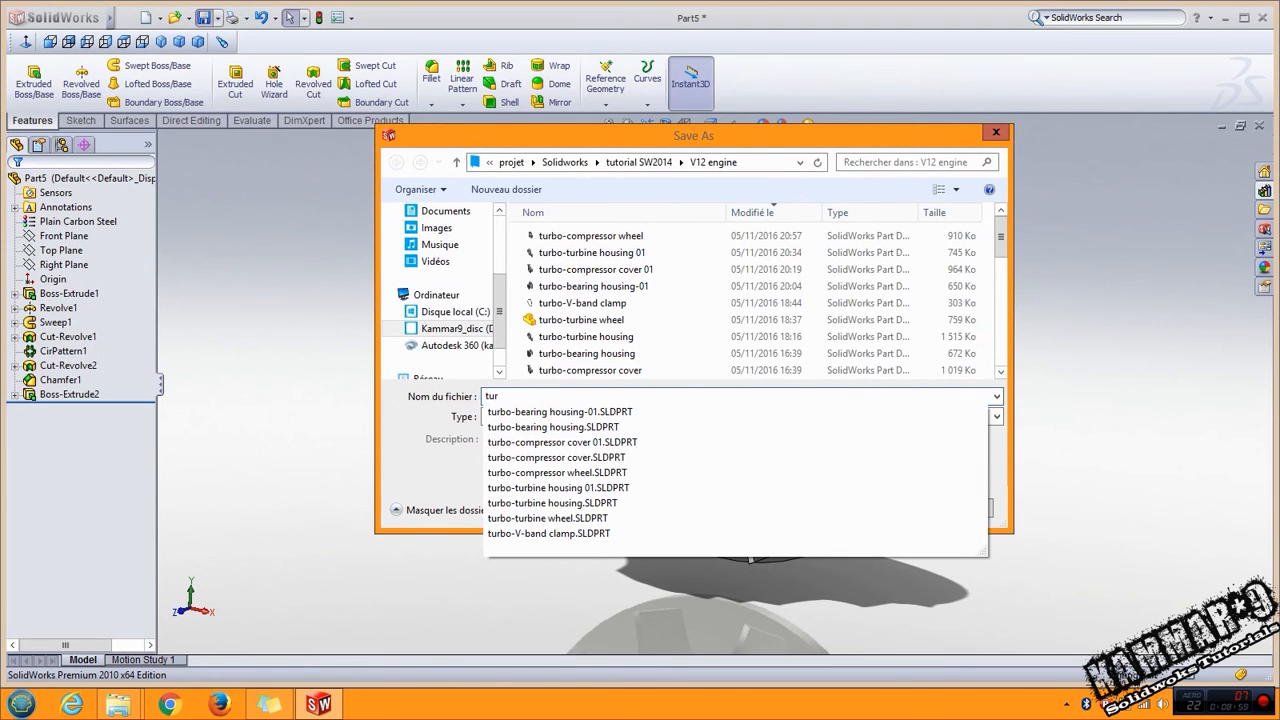
mouse_move(557, 487)
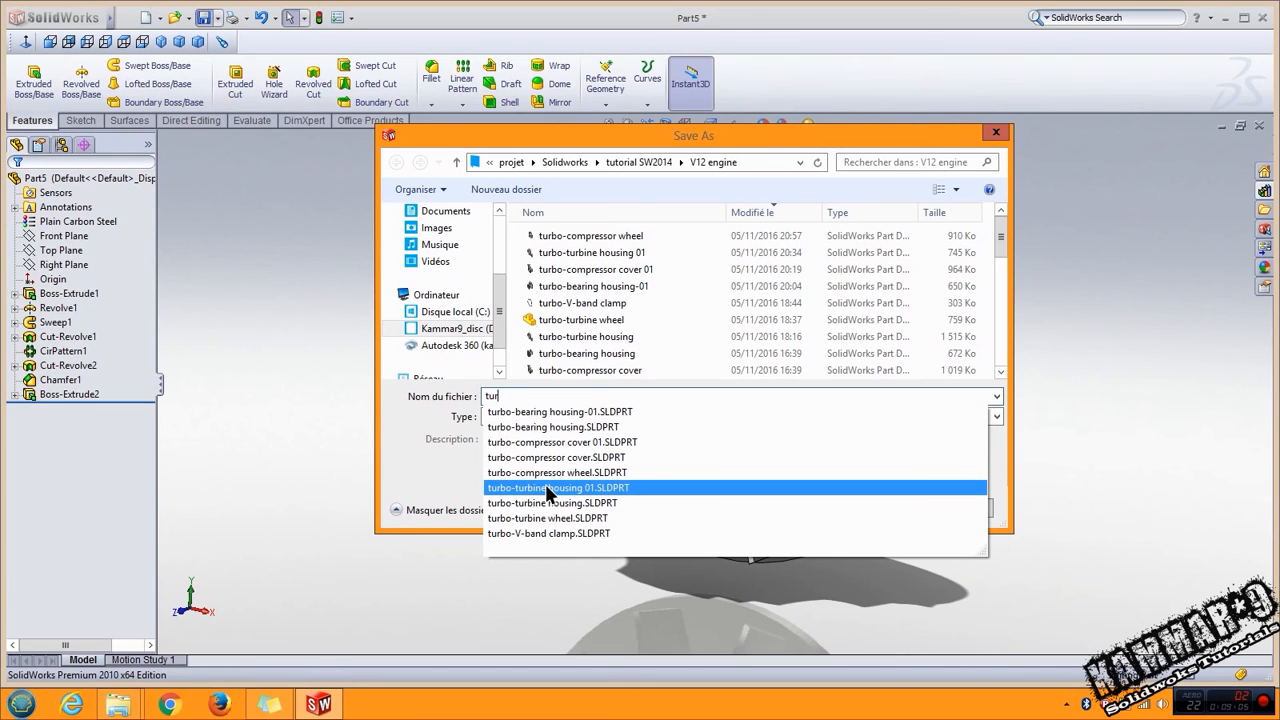
mouse_move(557, 472)
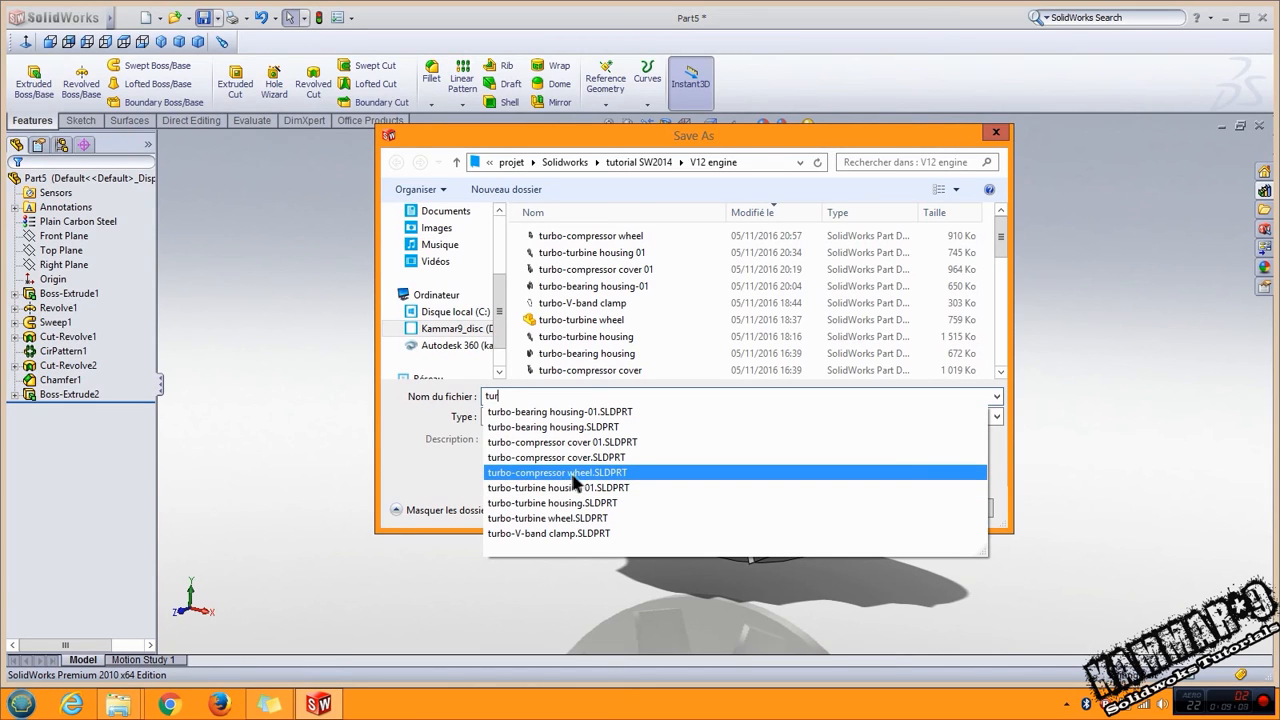
click(557, 472)
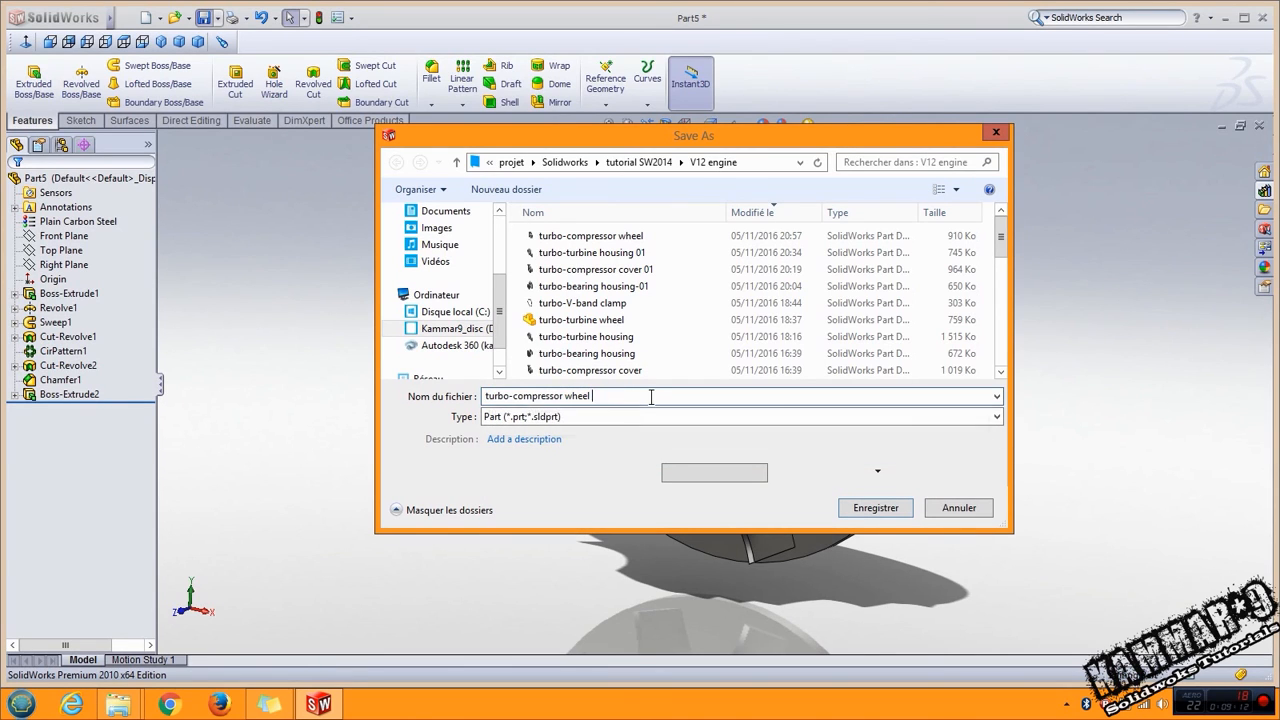
text(01)
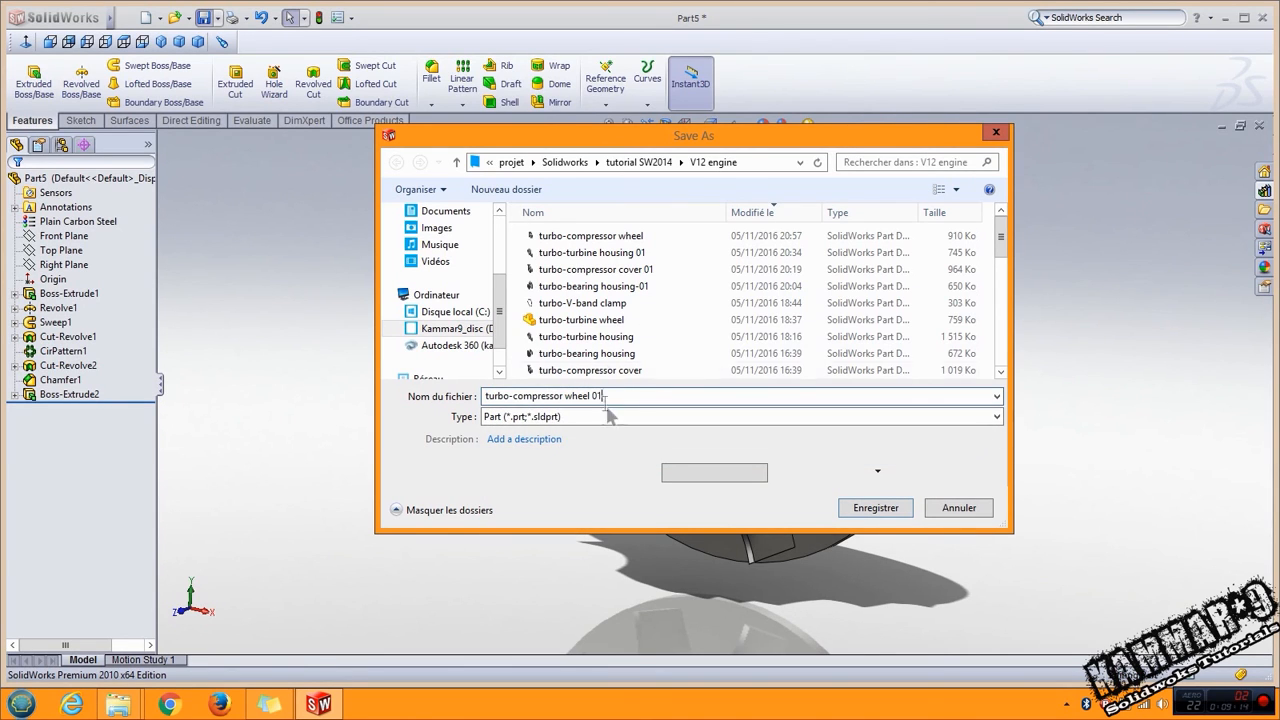
click(874, 507)
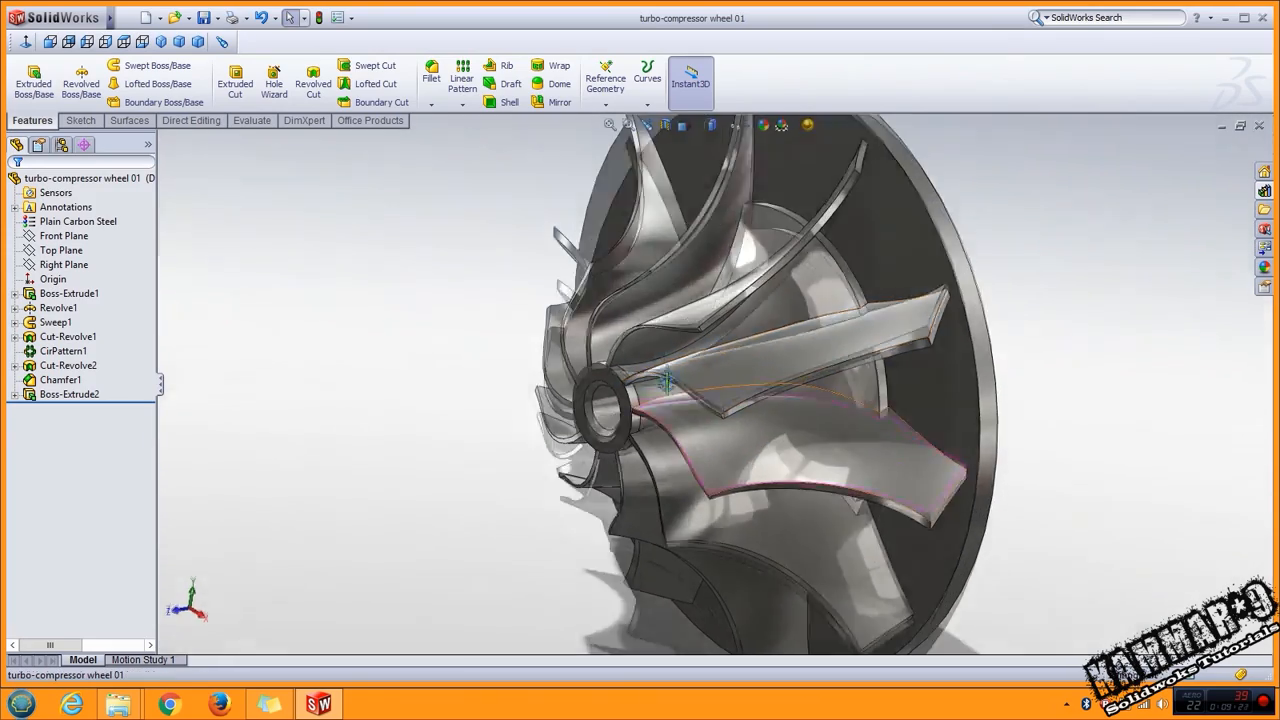
drag(667, 380, 757, 453)
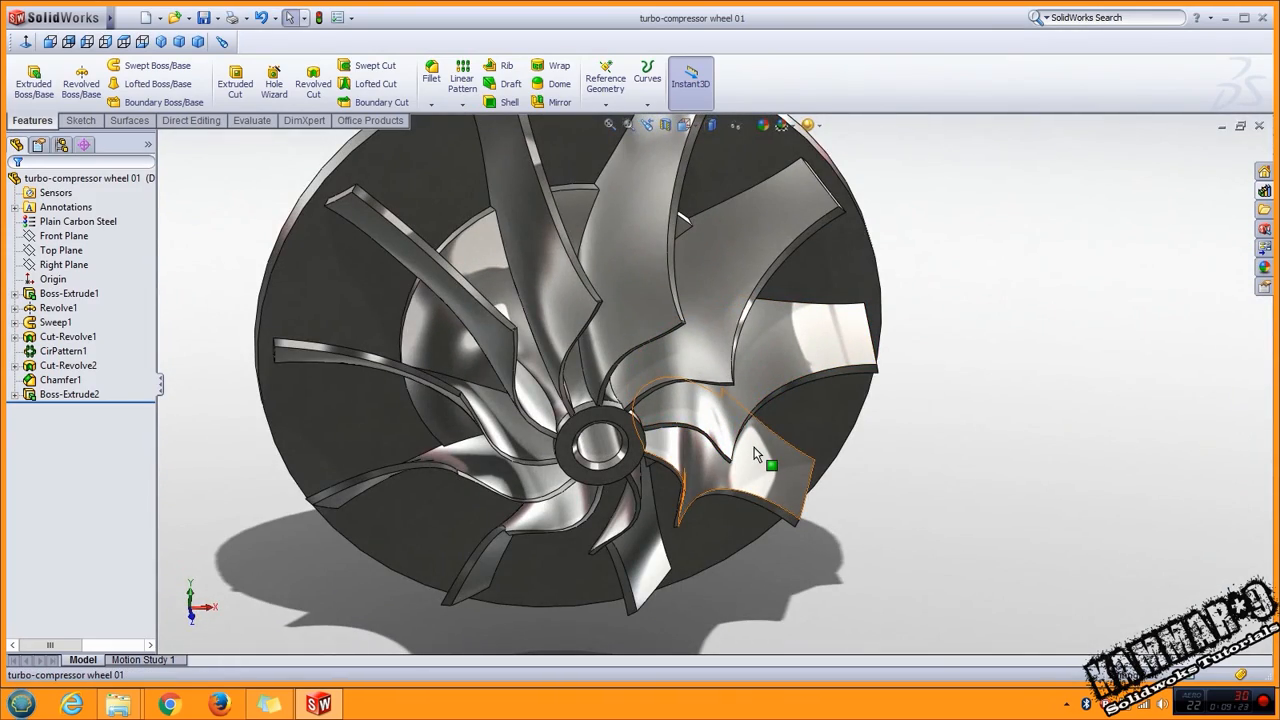